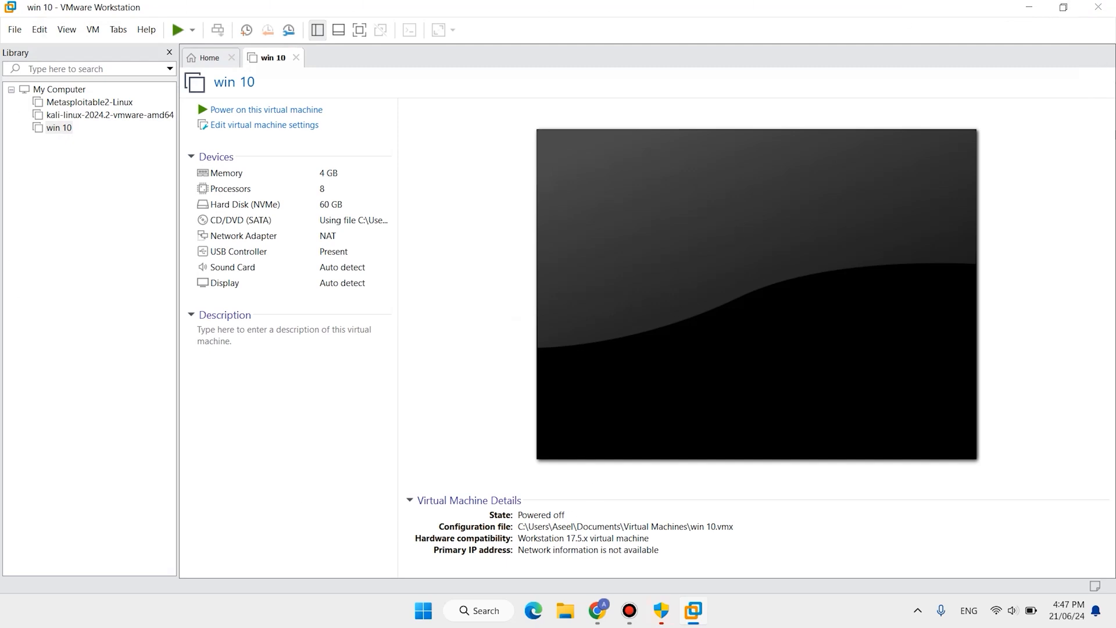
mouse_move(570, 385)
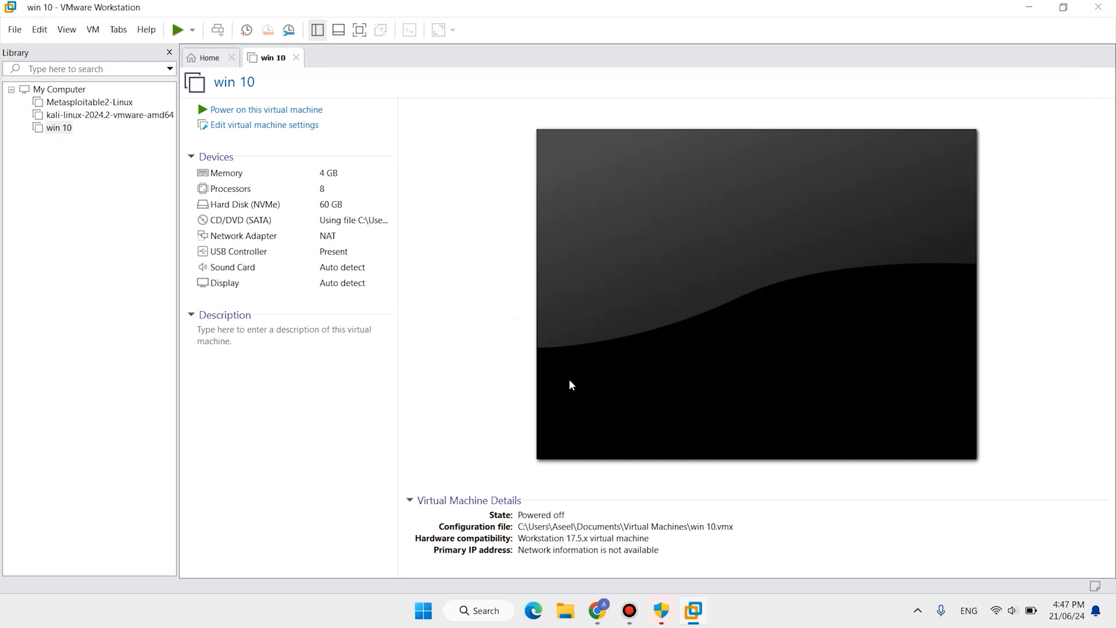
mouse_move(280, 497)
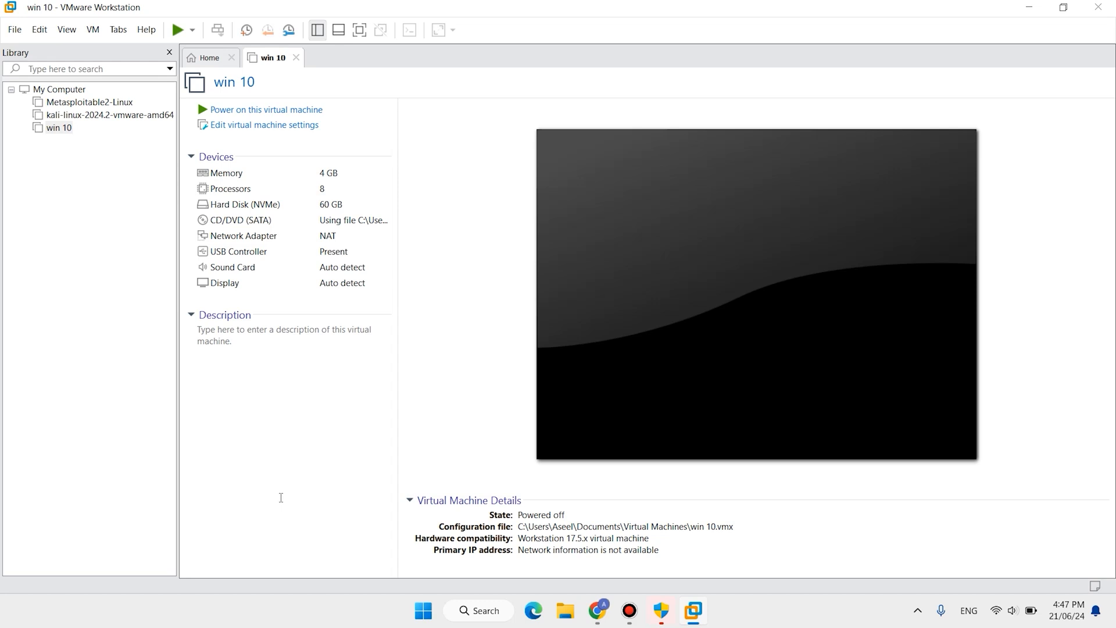
mouse_move(574, 409)
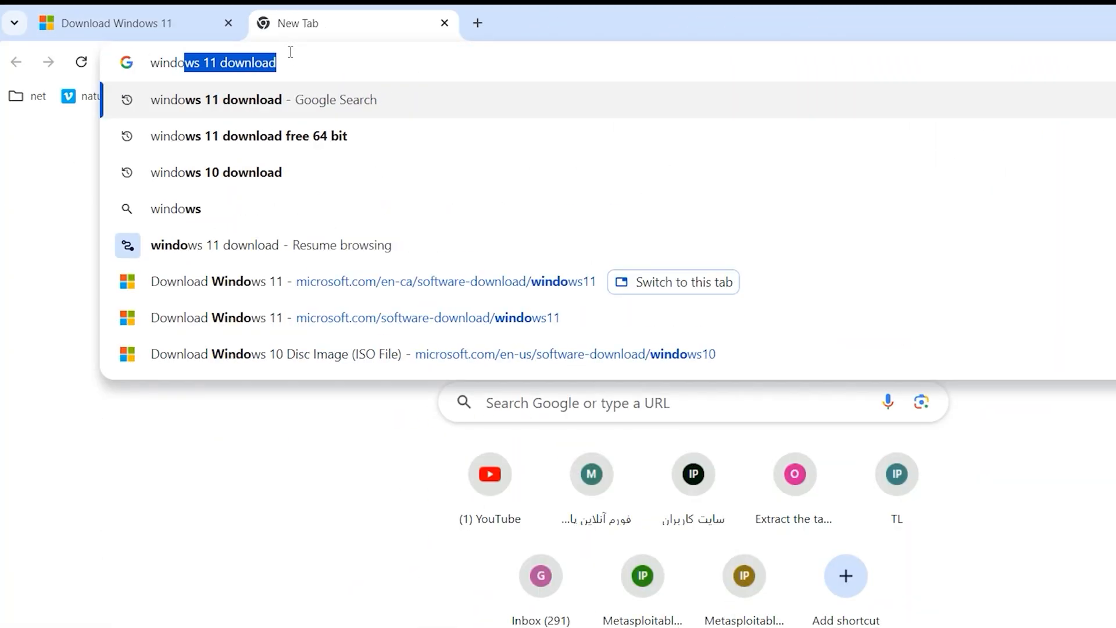
Search 'windows 11 download' and pick the multi-edition ISO in English (United States) on Microsoft's page
key(Return)
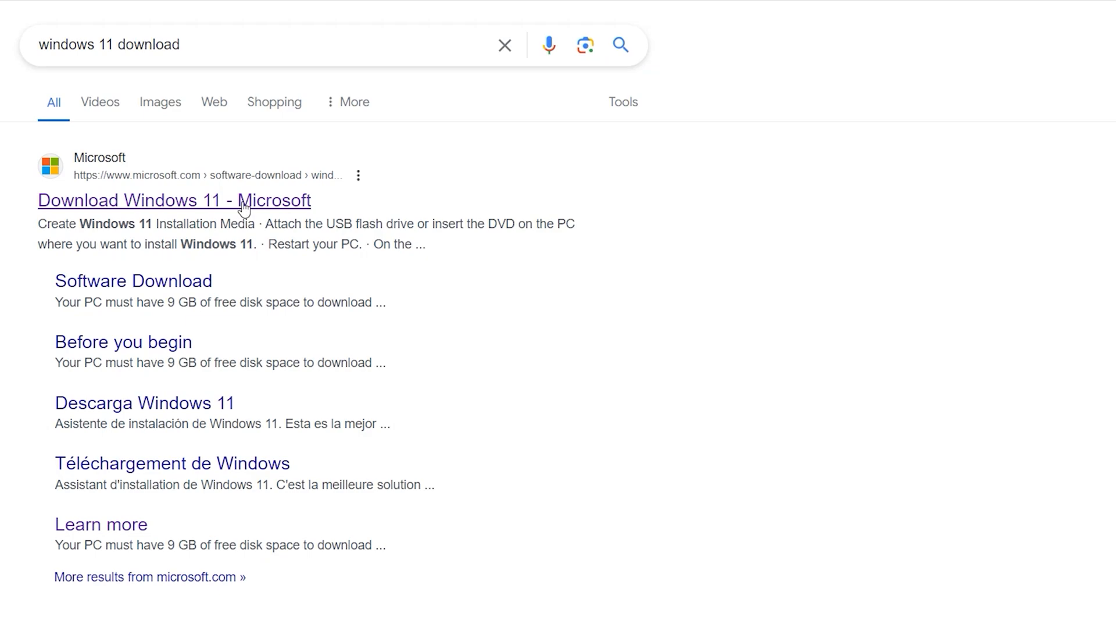
click(174, 200)
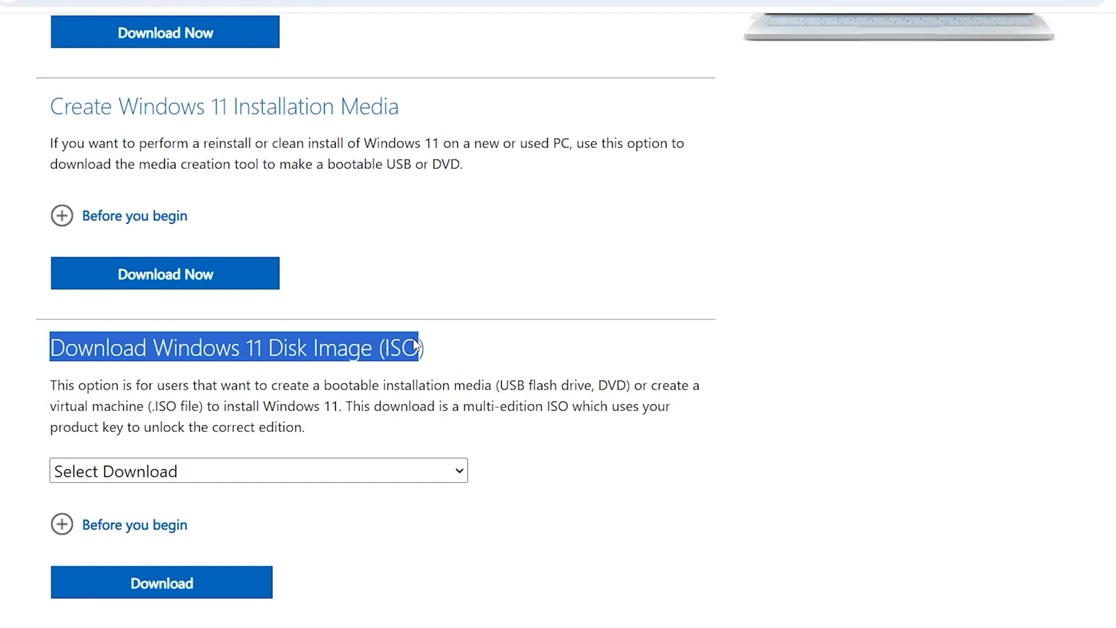
click(258, 470)
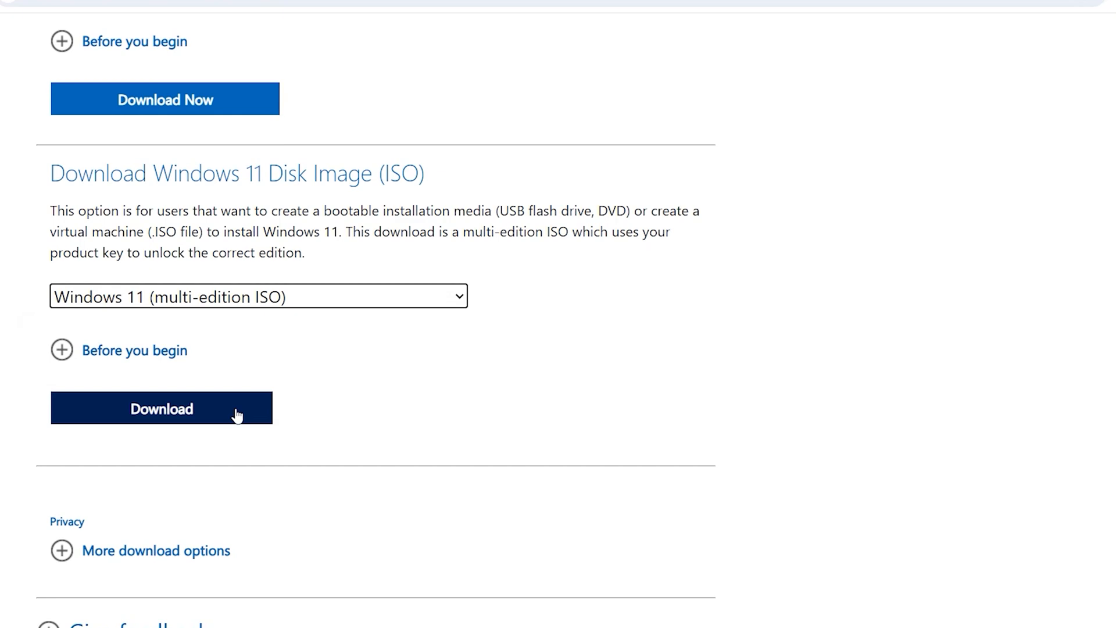
click(161, 407)
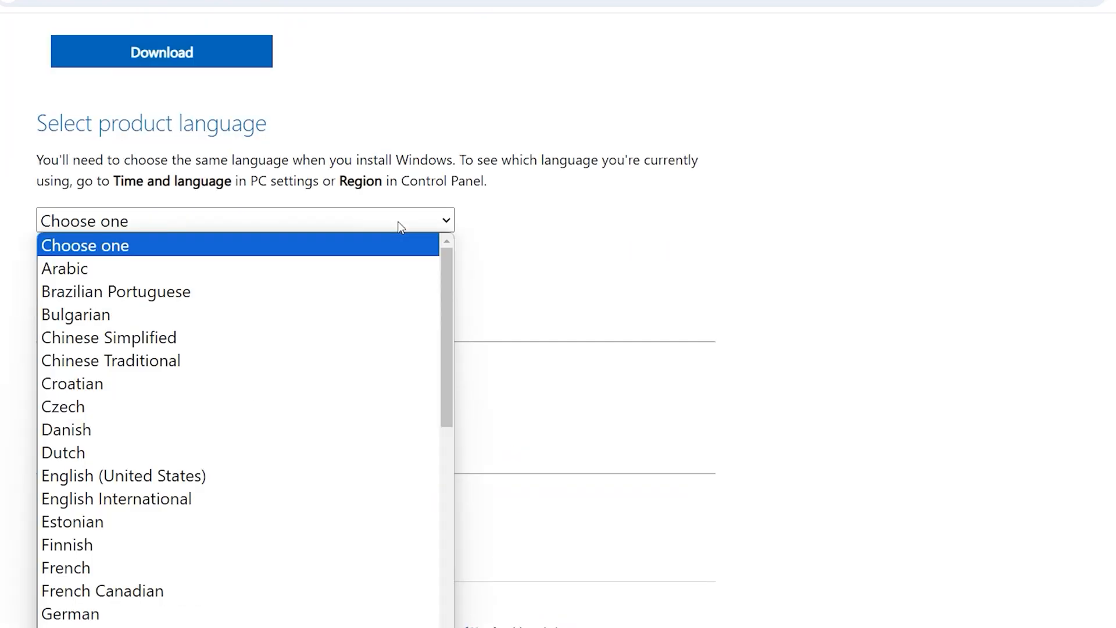
click(123, 476)
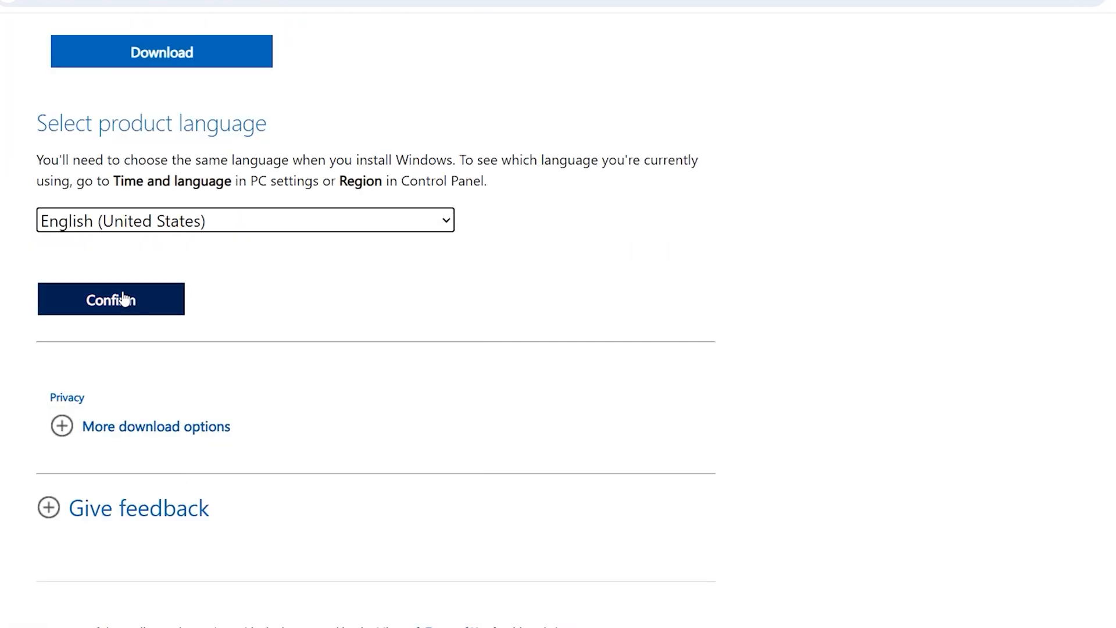
scroll(up, 3)
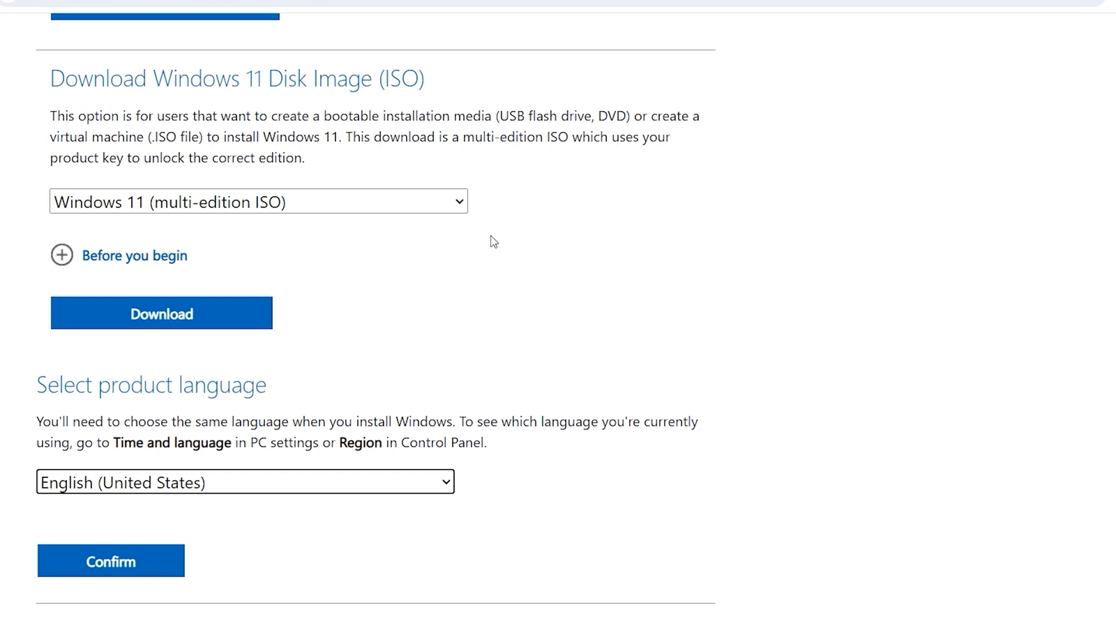
Confirm the English (United States) ISO download, verify it in Downloads, and show Workstation's Home tab
click(597, 612)
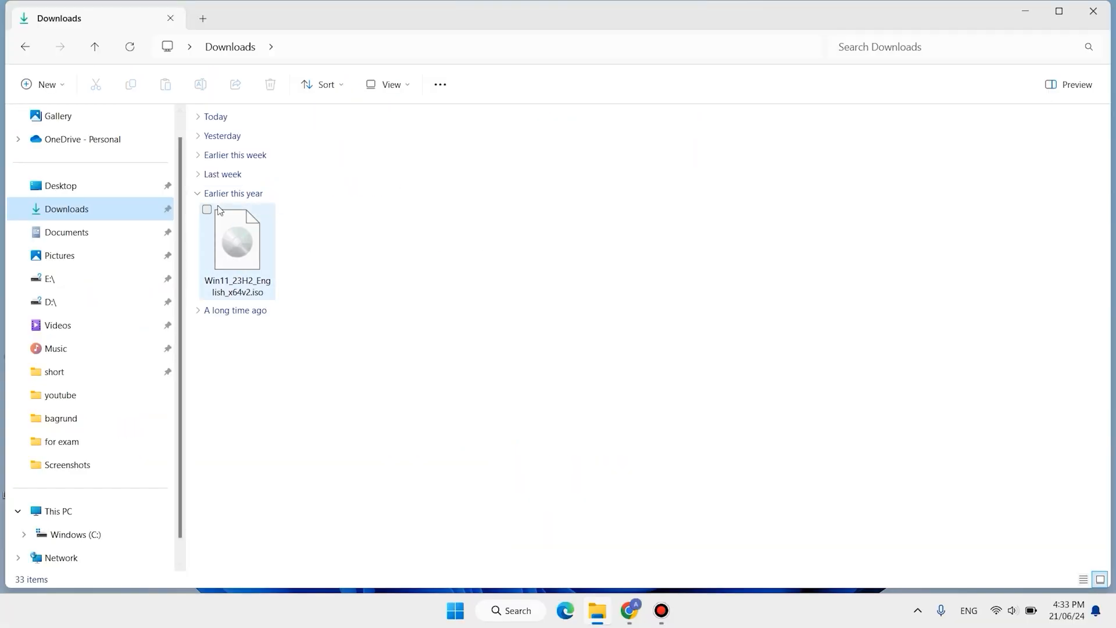
mouse_move(175, 273)
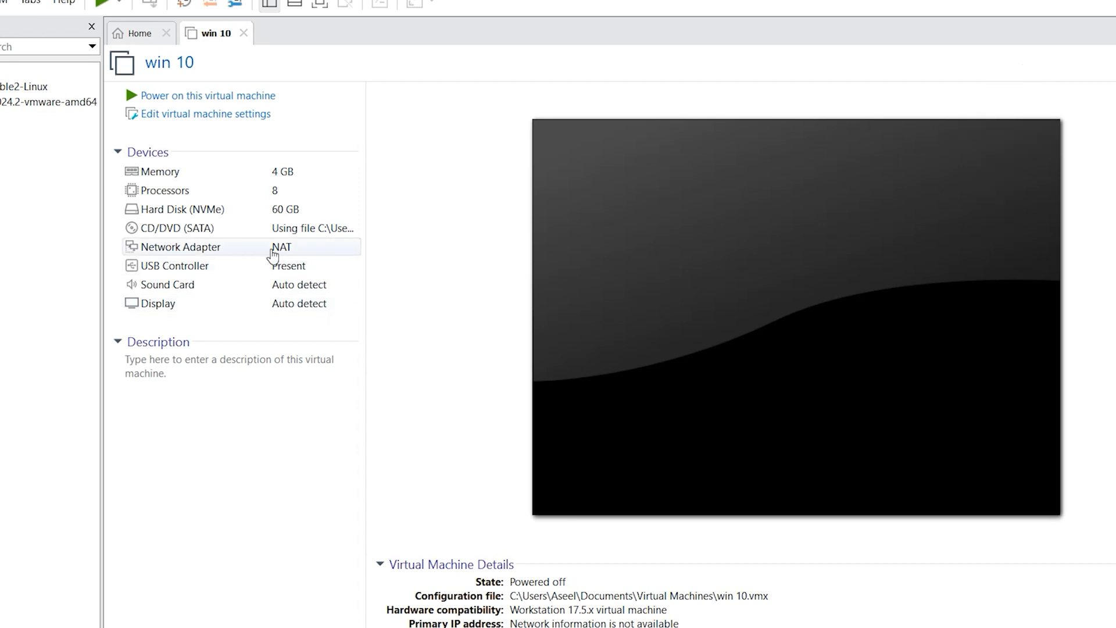
click(140, 34)
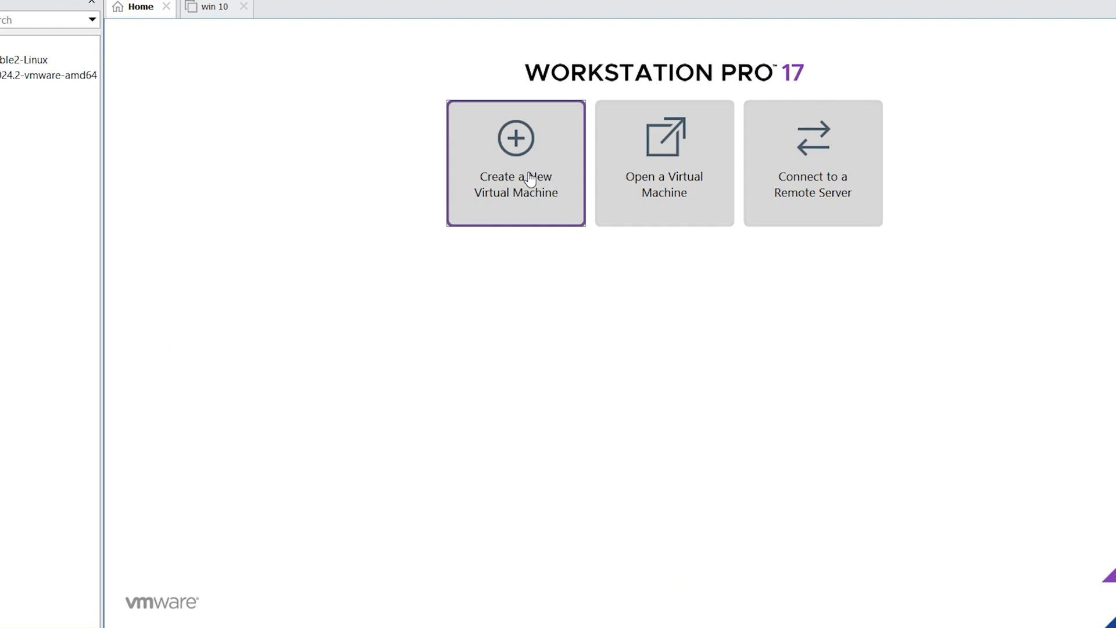
Start a Typical new virtual machine with Microsoft Windows 11 x64 as the guest OS
click(515, 162)
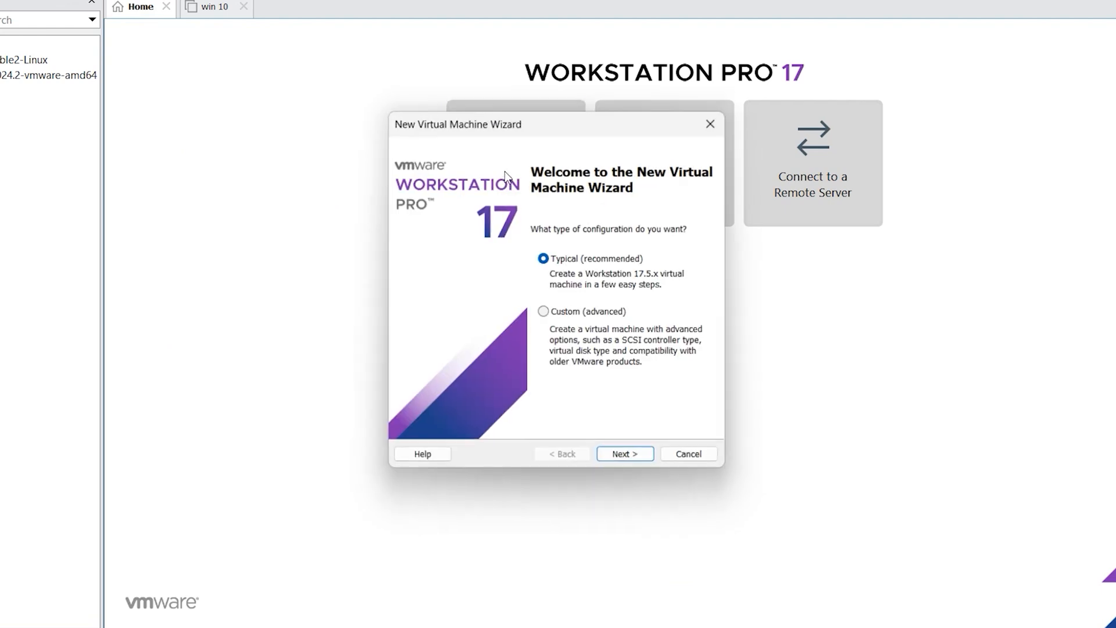
click(624, 453)
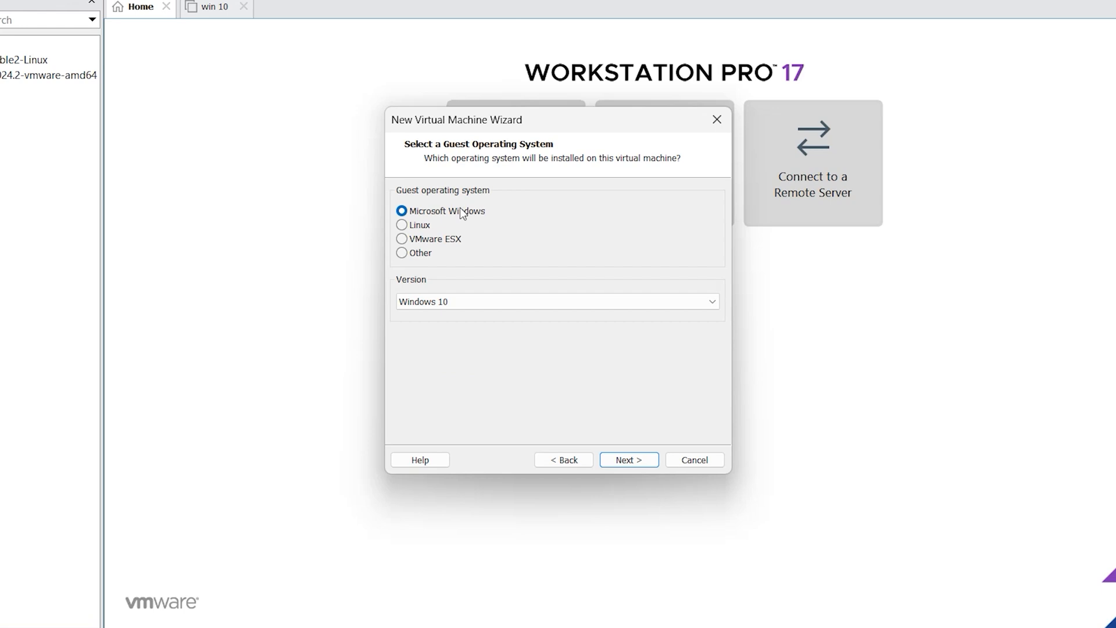
click(710, 301)
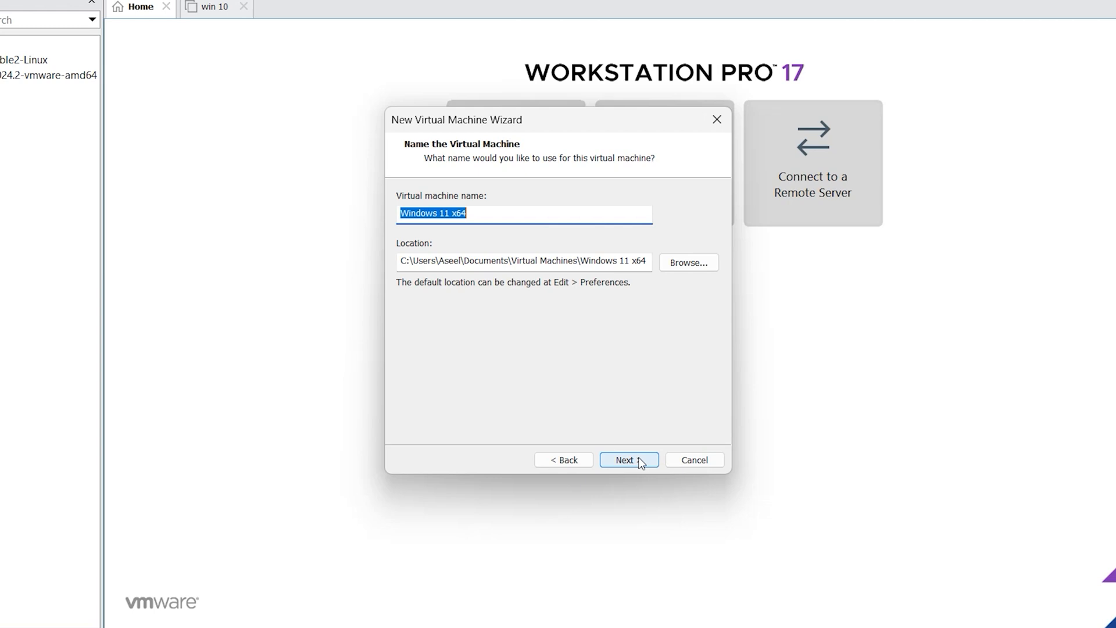
mouse_move(688, 263)
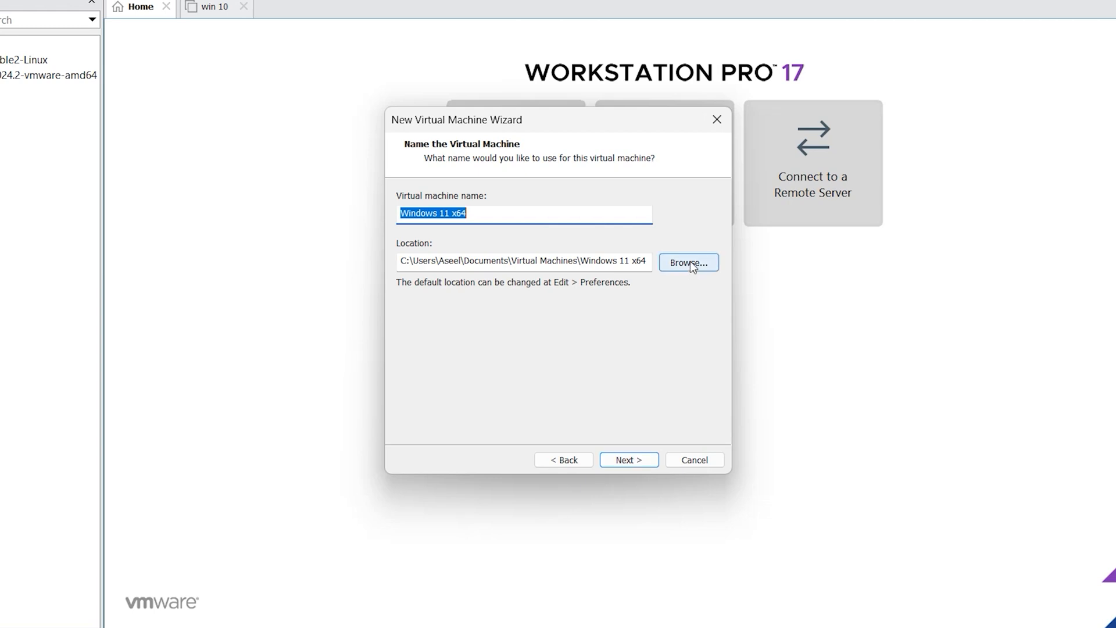
mouse_move(629, 459)
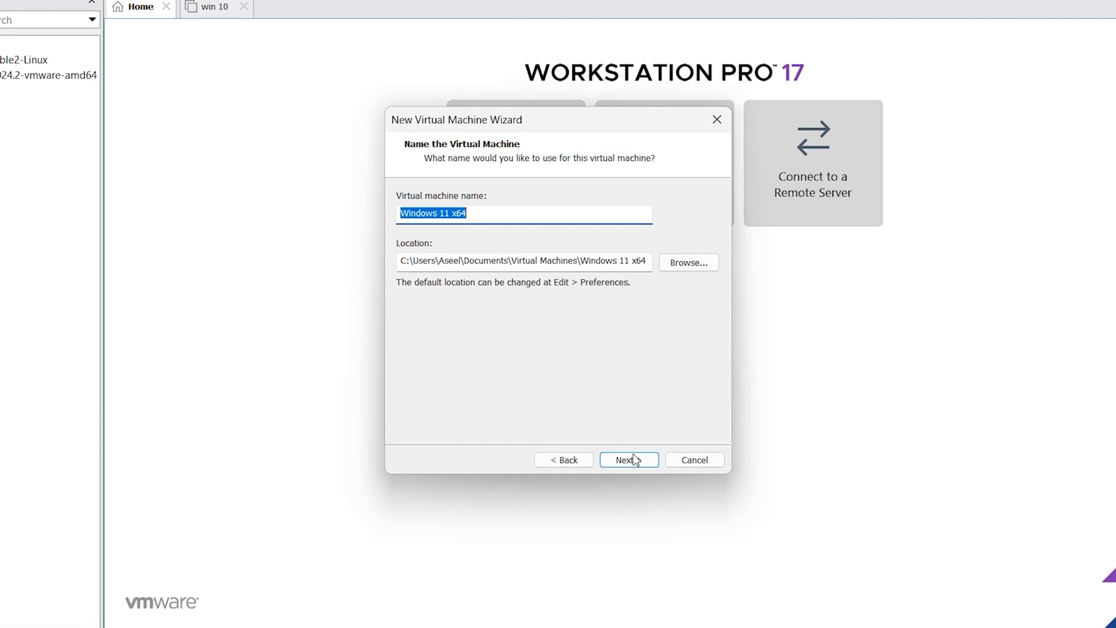
Accept the default name and location, then set an 8+ character TPM-only encryption password
click(629, 460)
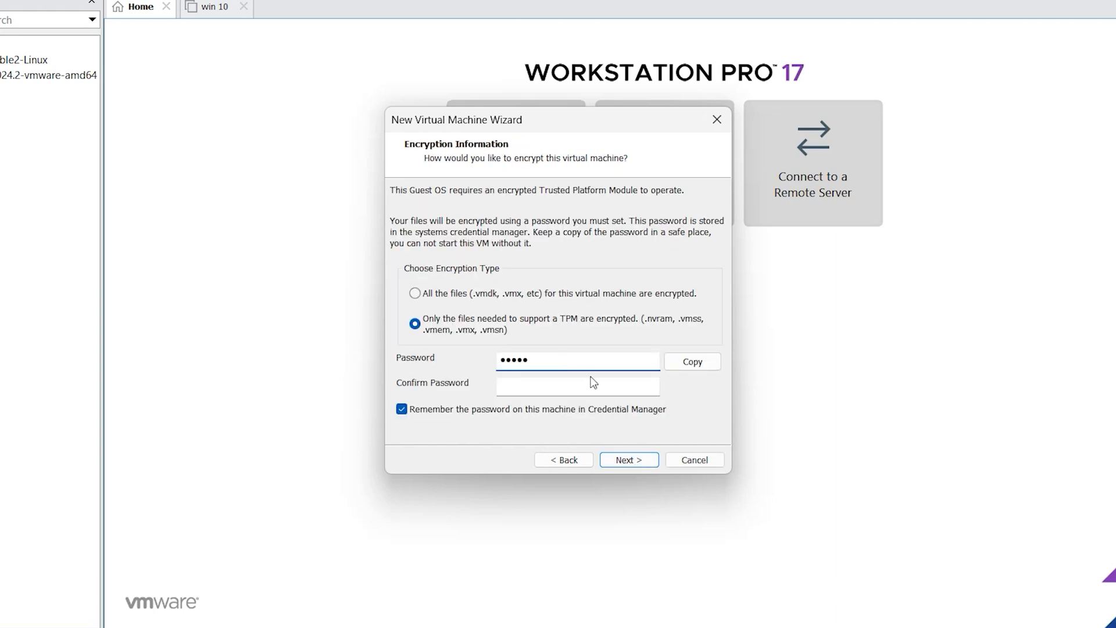
click(577, 384)
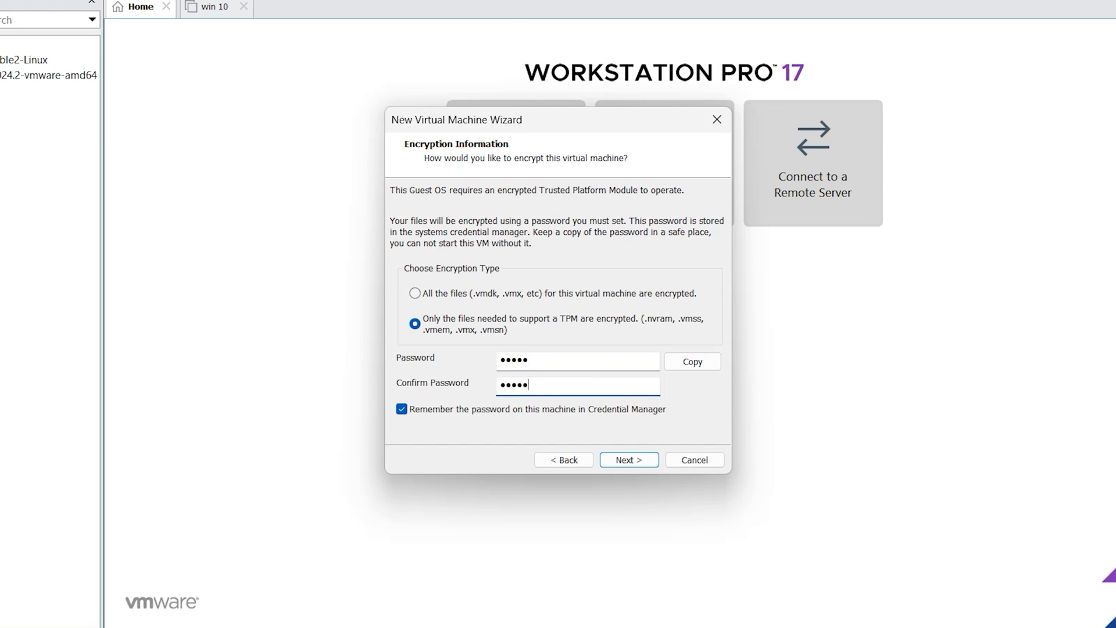
click(629, 460)
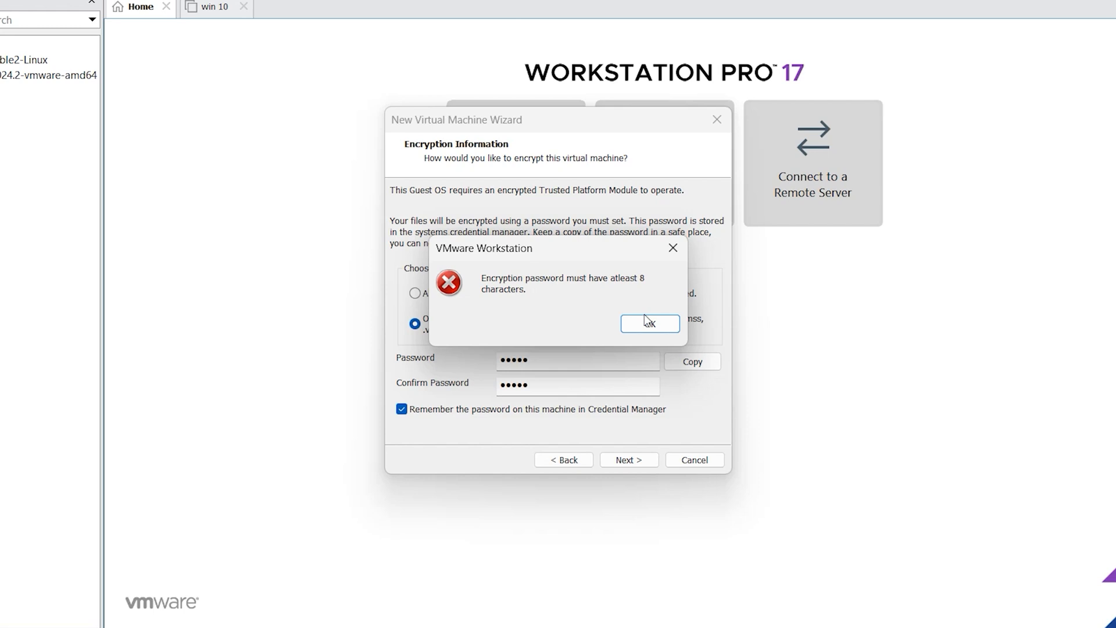
click(649, 323)
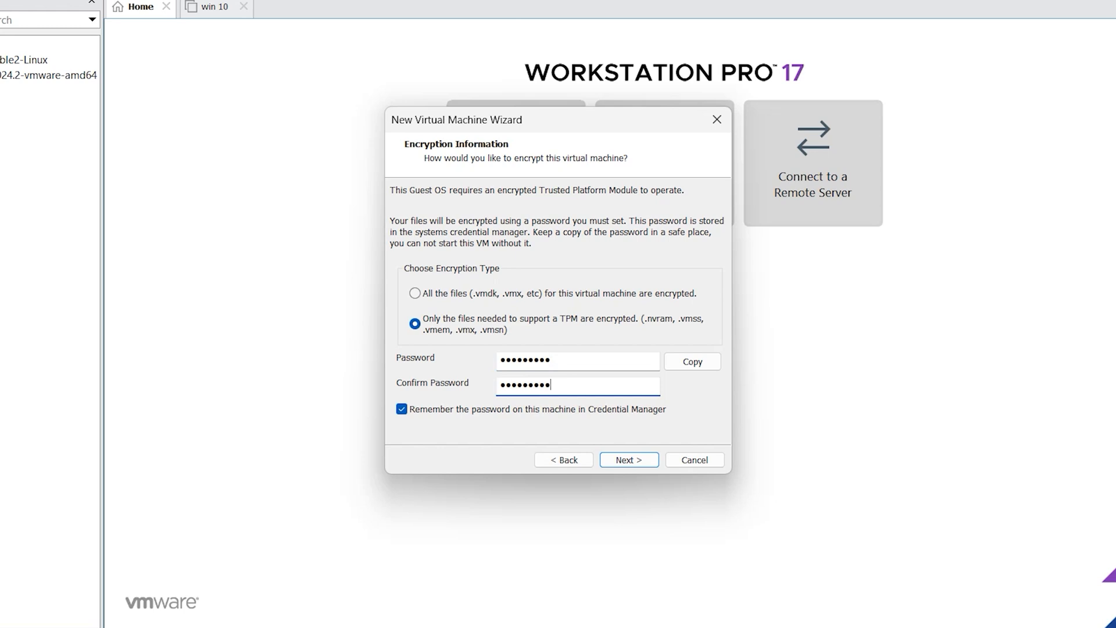
click(628, 460)
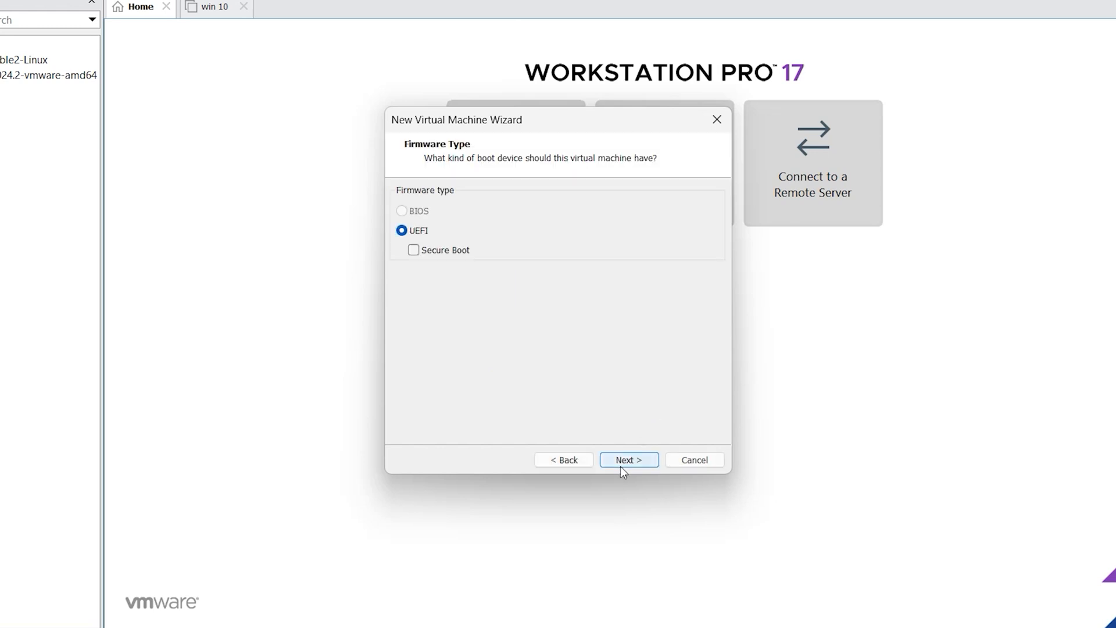
Keep UEFI firmware, set 4 processors, and keep 7128 MB memory and NAT networking
click(629, 460)
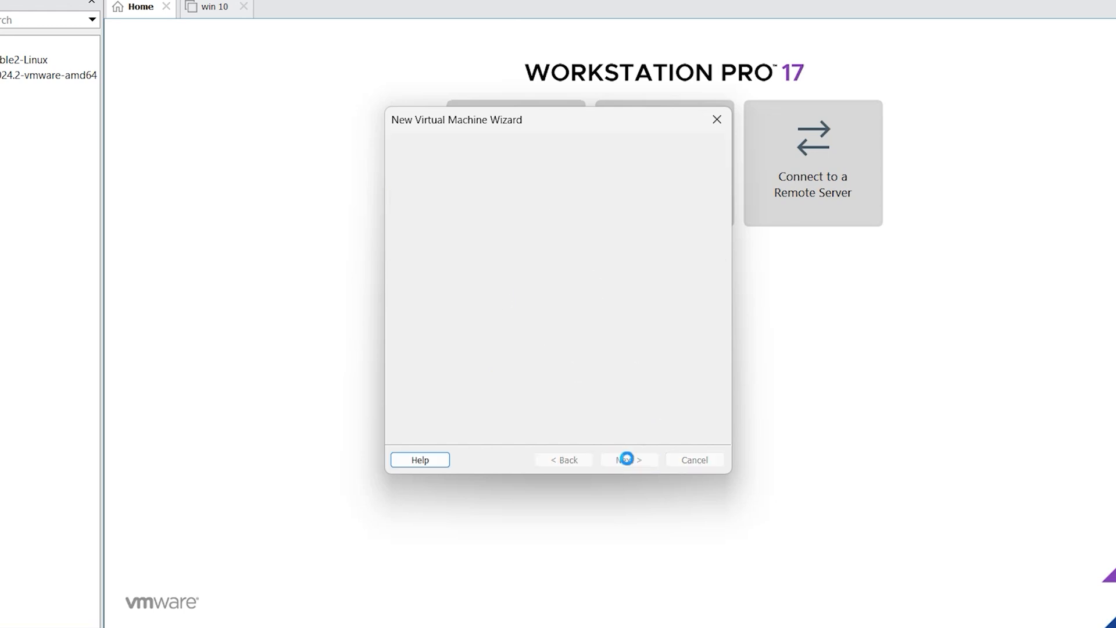
click(629, 459)
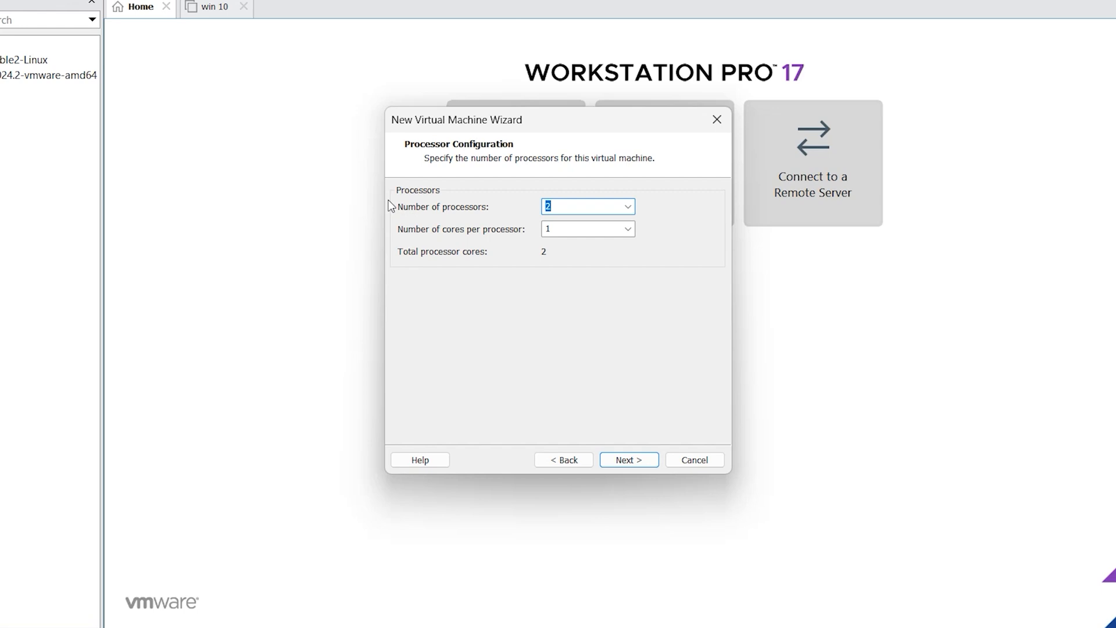
mouse_move(652, 211)
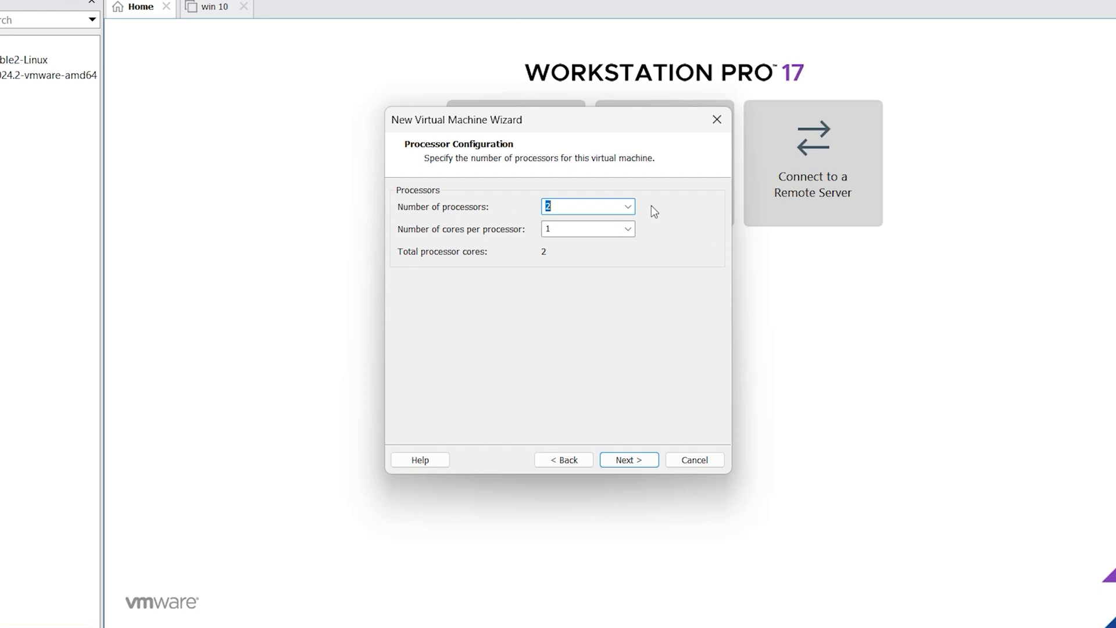
click(625, 206)
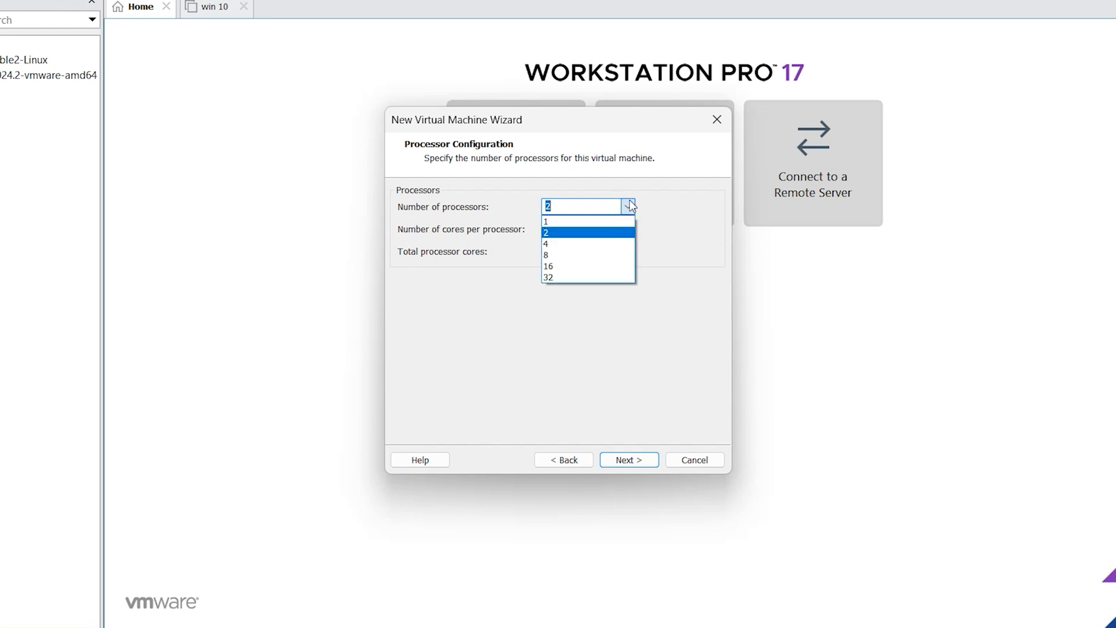
click(546, 244)
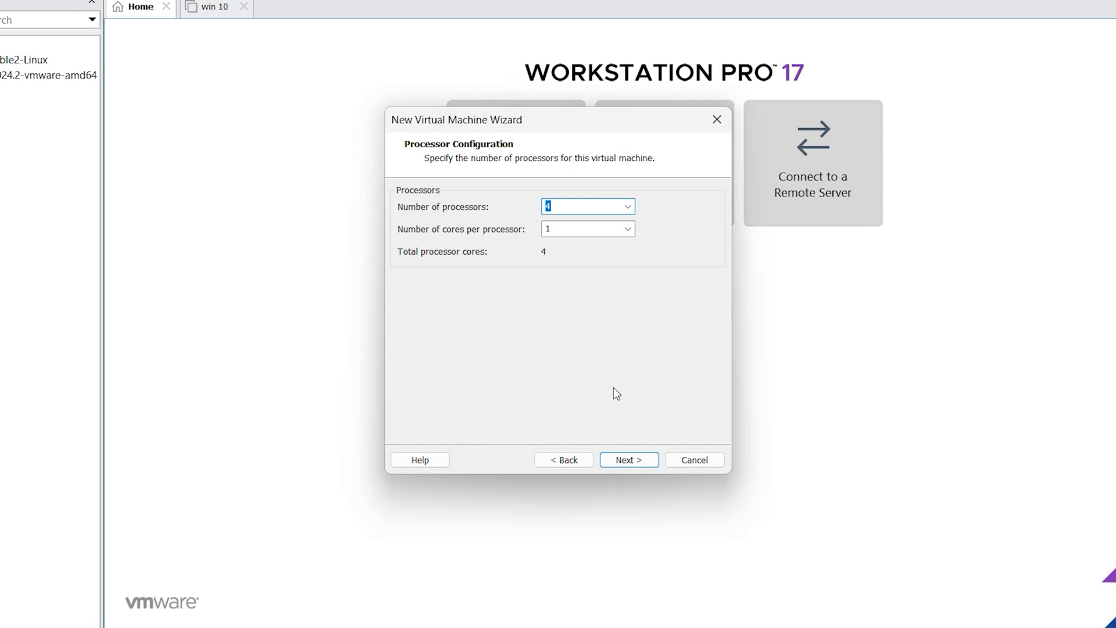
click(628, 459)
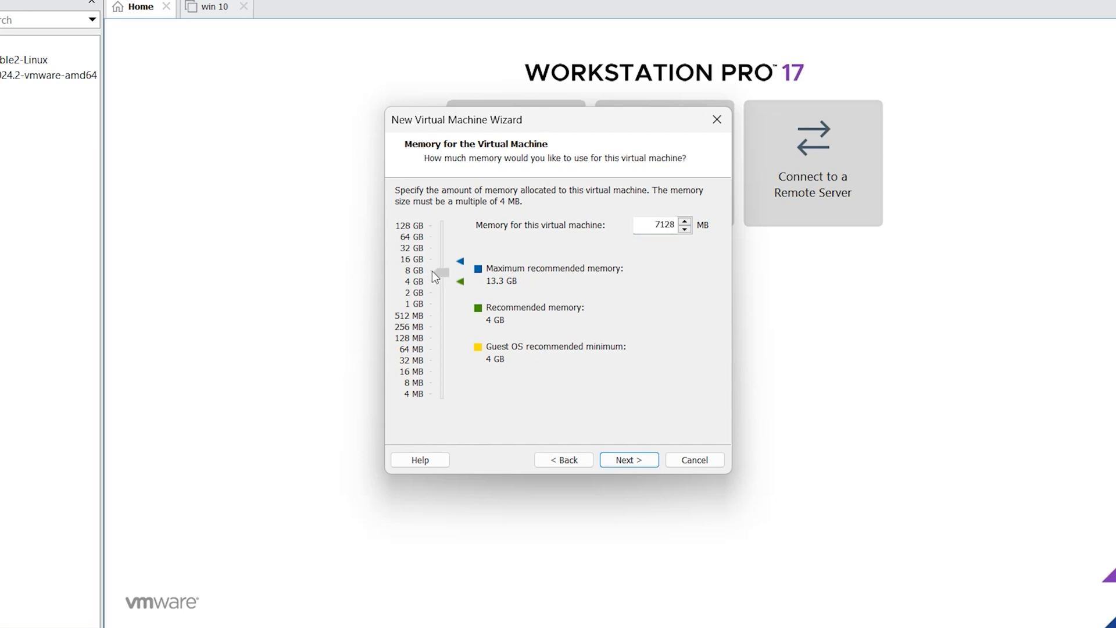
click(627, 460)
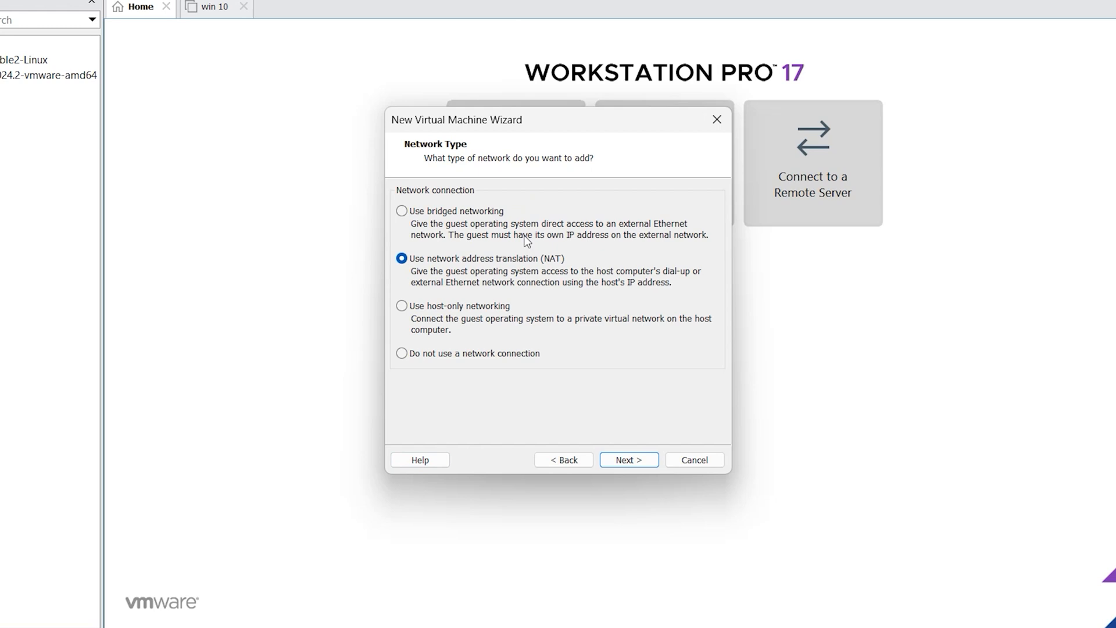
click(628, 459)
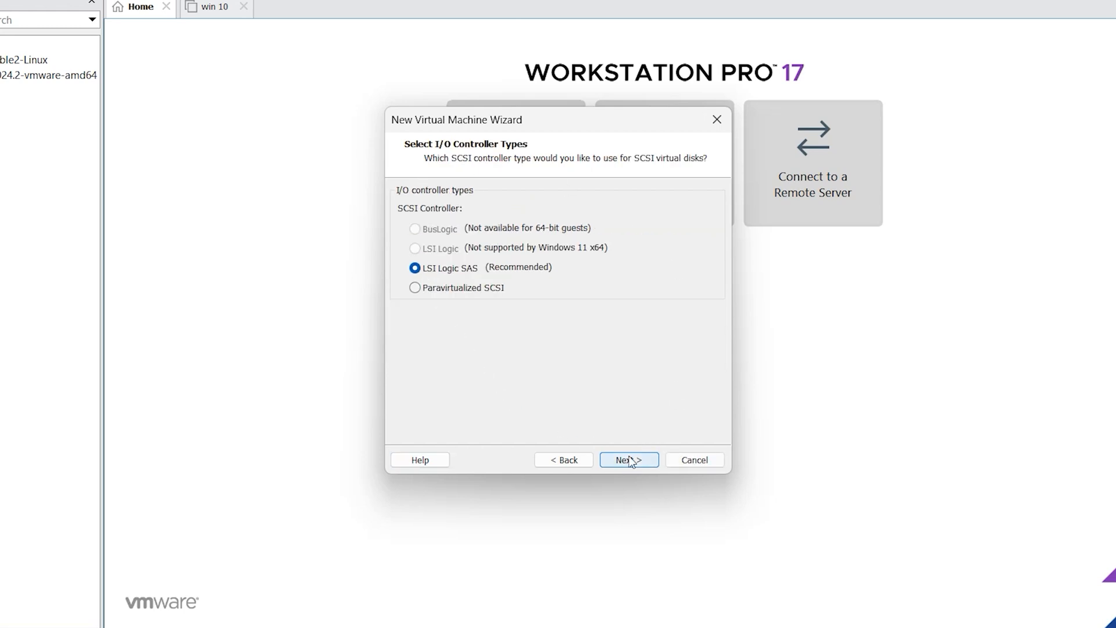
Create a new 64 GB virtual disk stored as a single file and finish the wizard
click(628, 460)
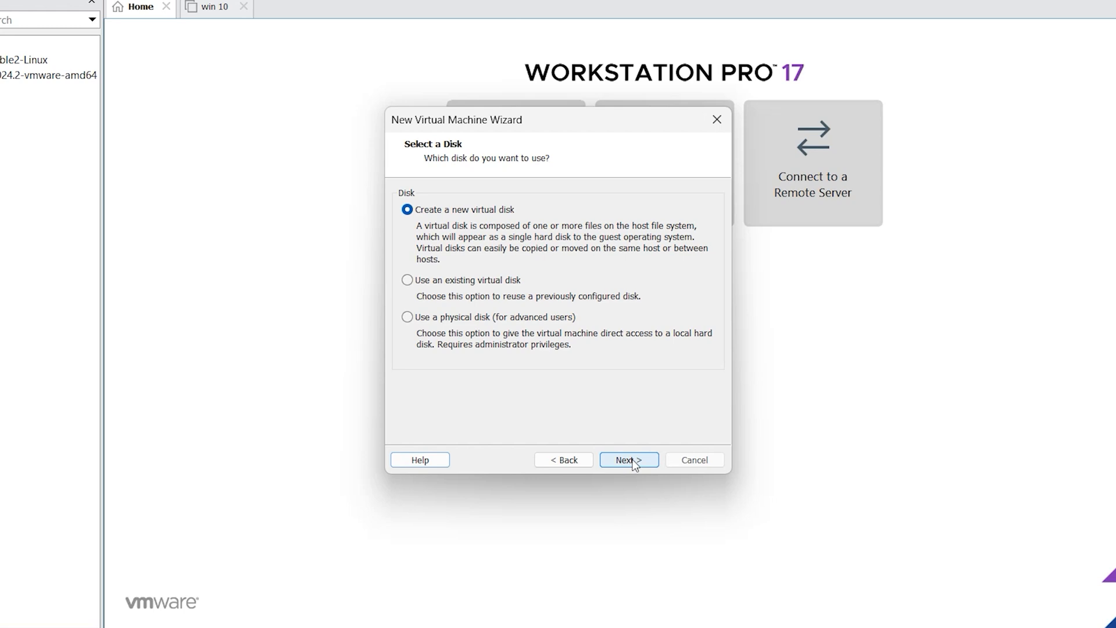
click(628, 459)
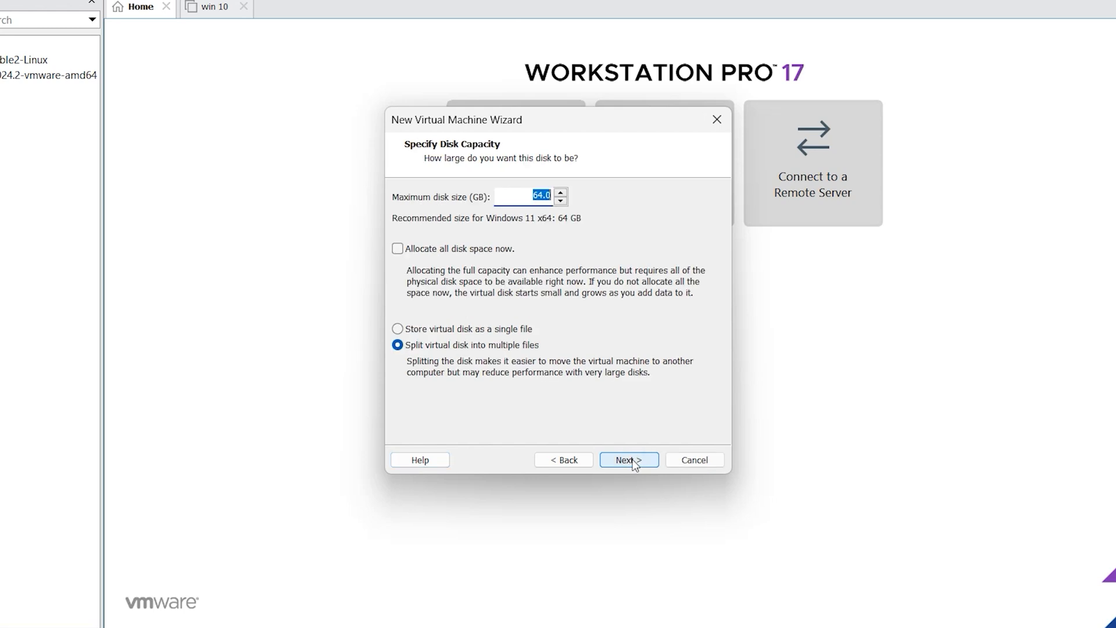
mouse_move(570, 296)
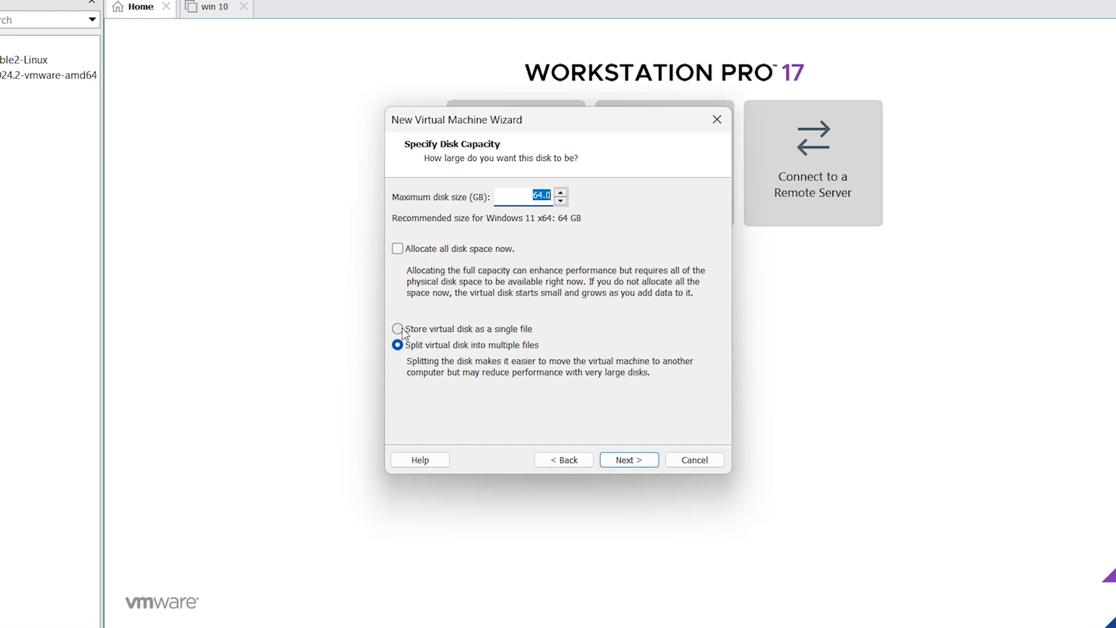
click(398, 329)
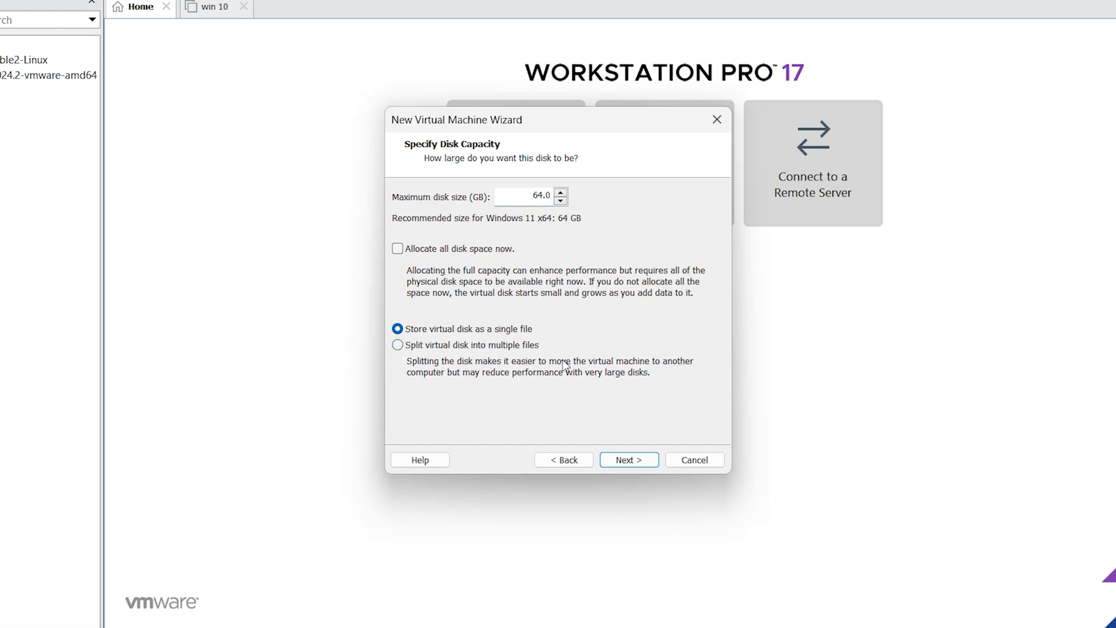
click(628, 460)
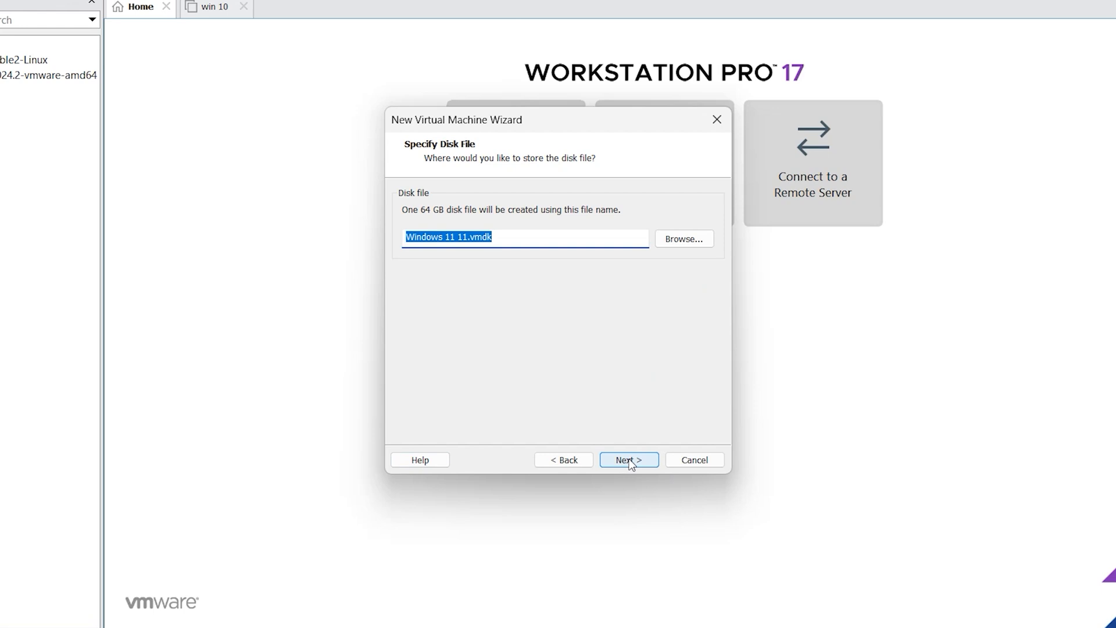
click(629, 459)
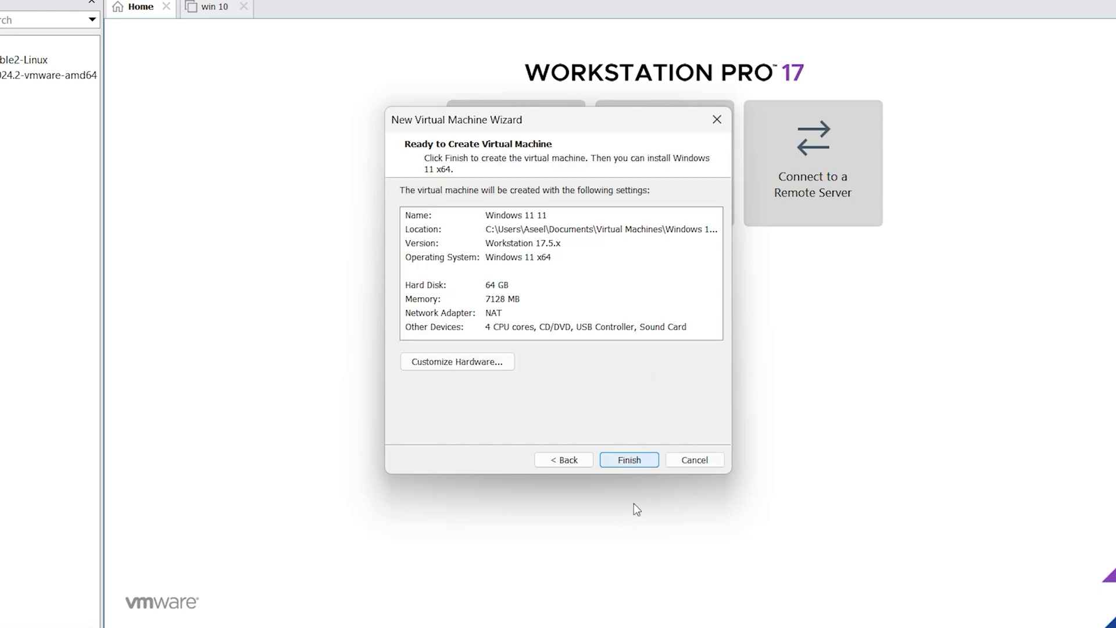
click(629, 459)
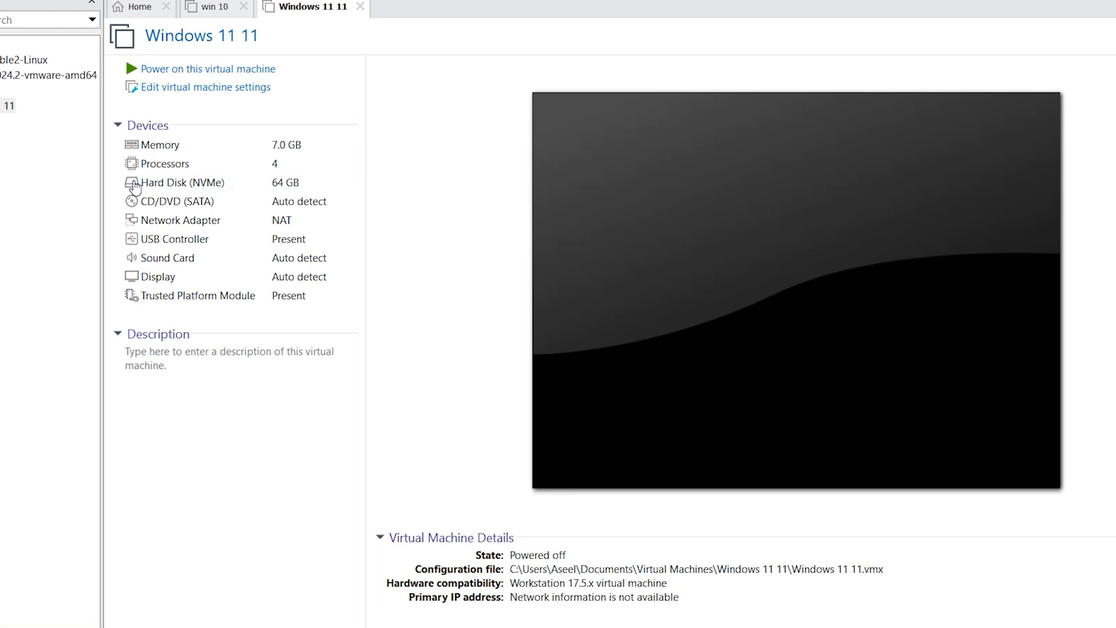
Set the CD/DVD (SATA) drive to use the Win11_23H2_English_x64v2.iso image file
click(189, 202)
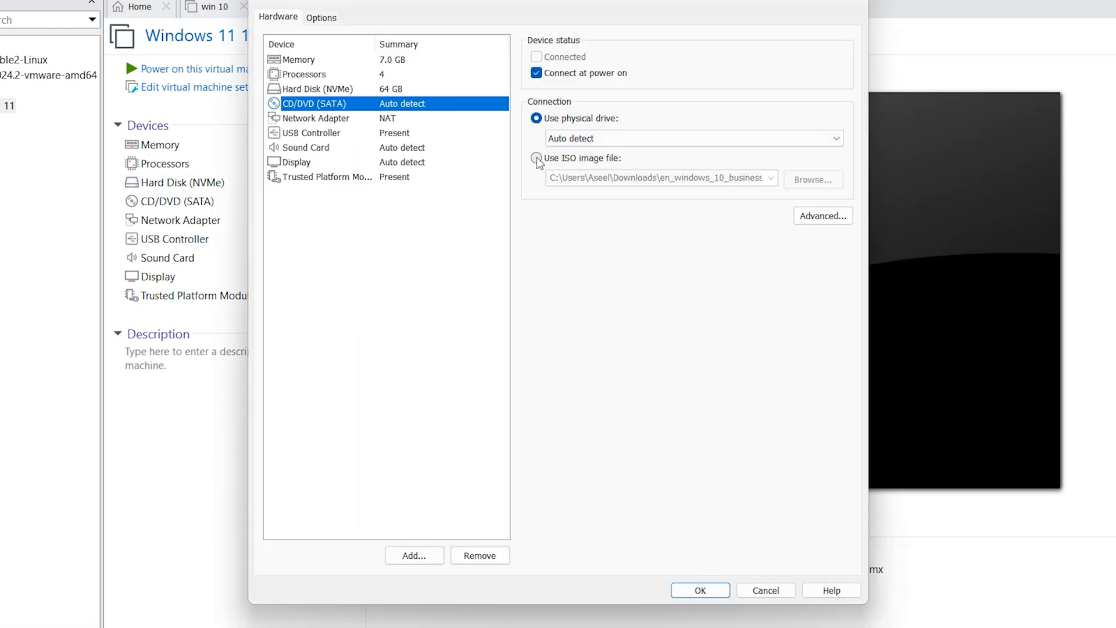
click(535, 158)
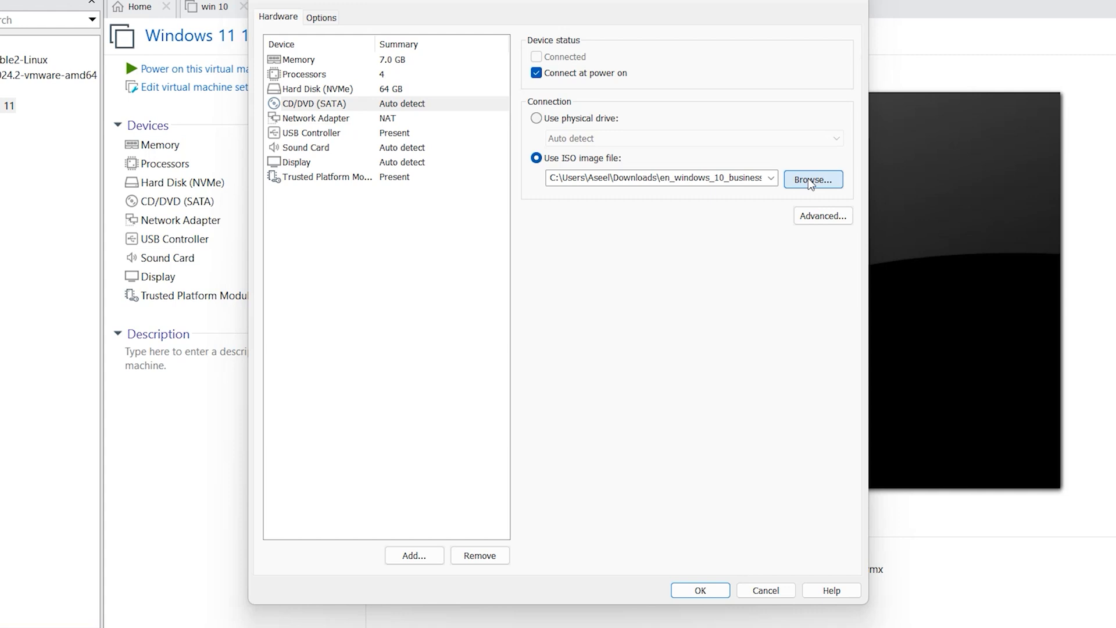
click(812, 179)
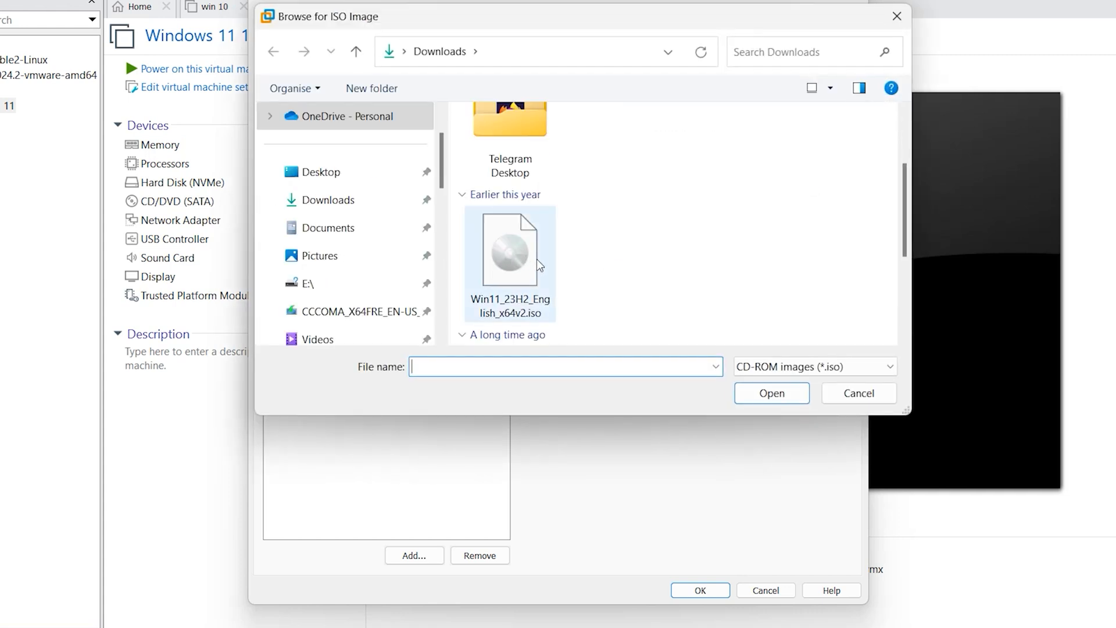
click(509, 250)
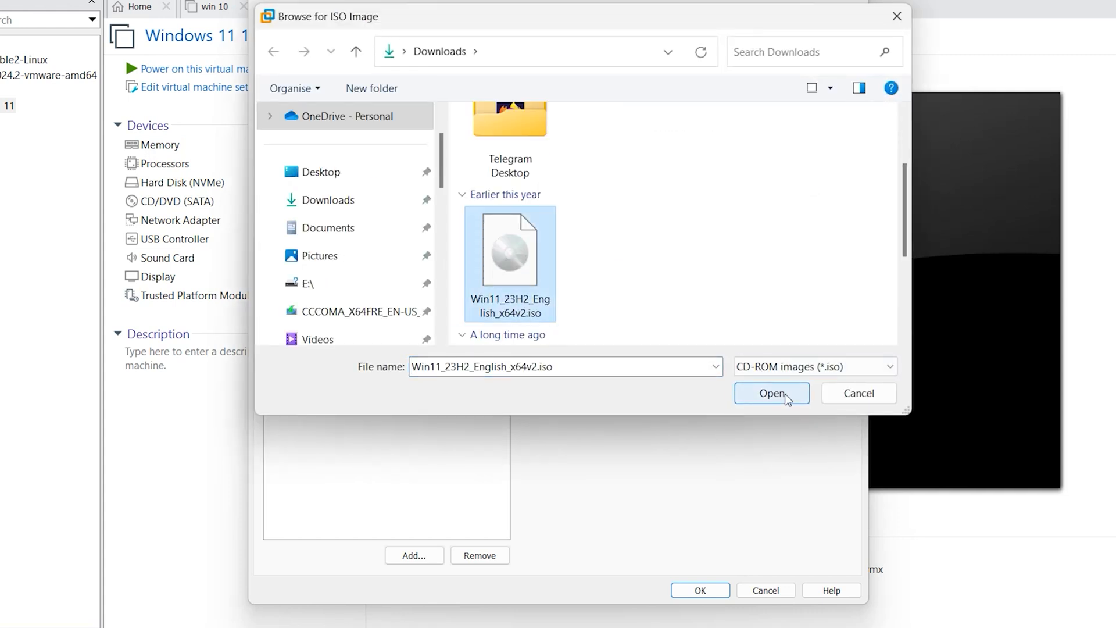
click(771, 393)
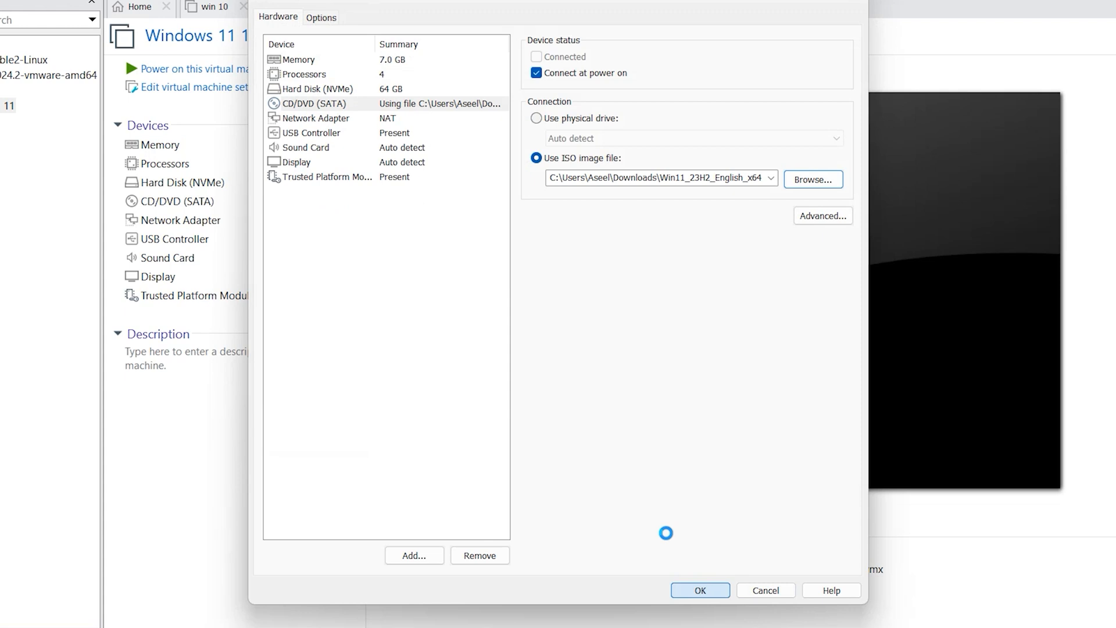
click(700, 590)
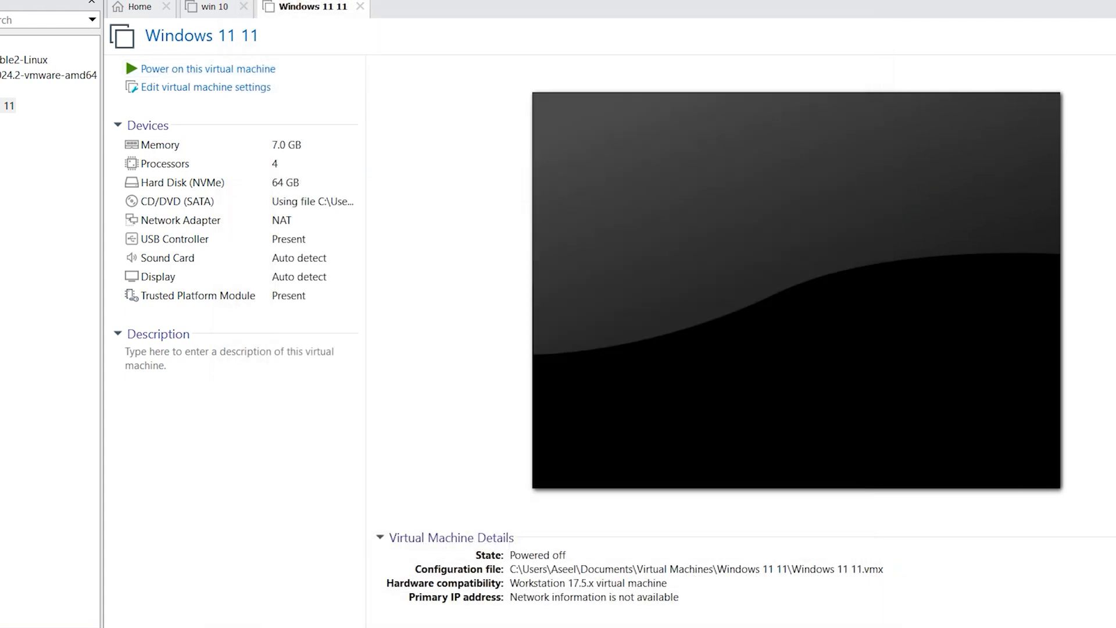
mouse_move(207, 69)
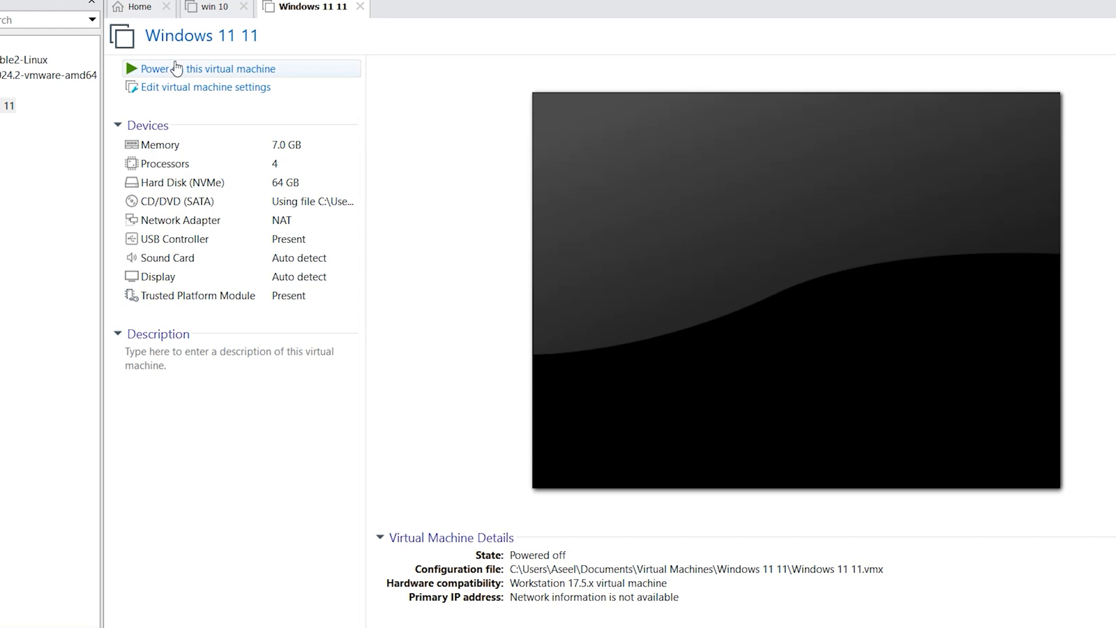
Power on the Windows 11 11 VM, choose Install now, and skip the product key
click(212, 69)
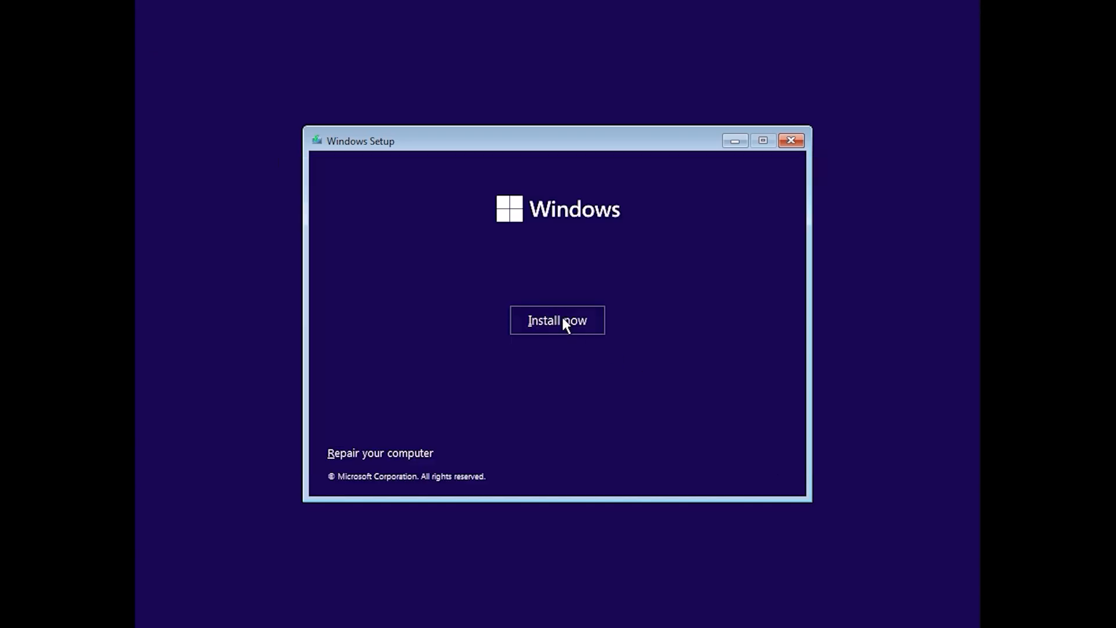
click(557, 320)
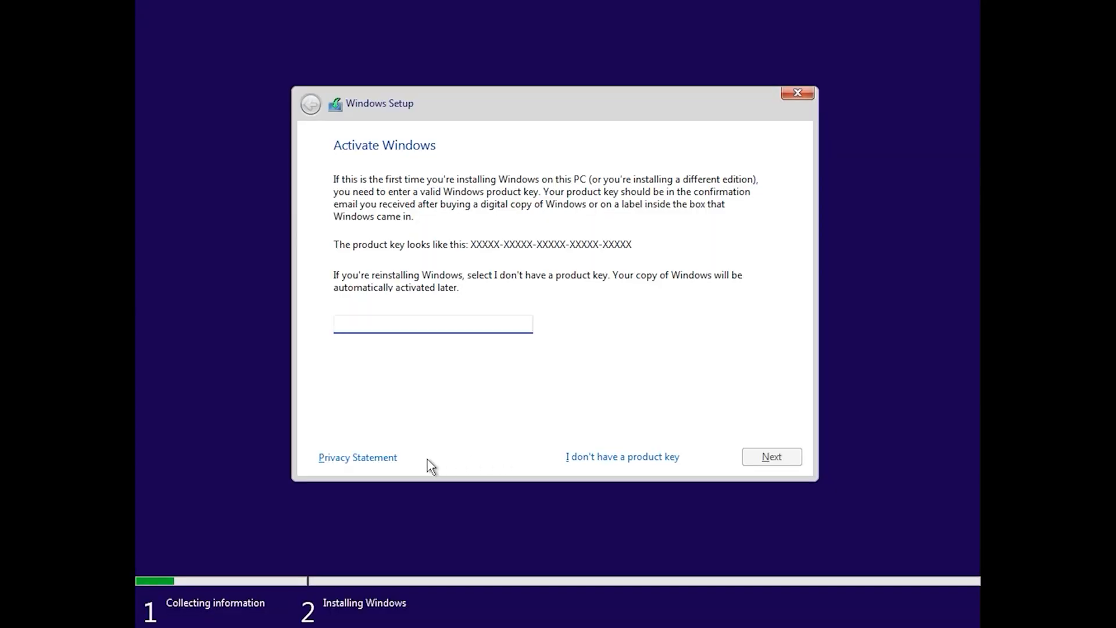
mouse_move(634, 457)
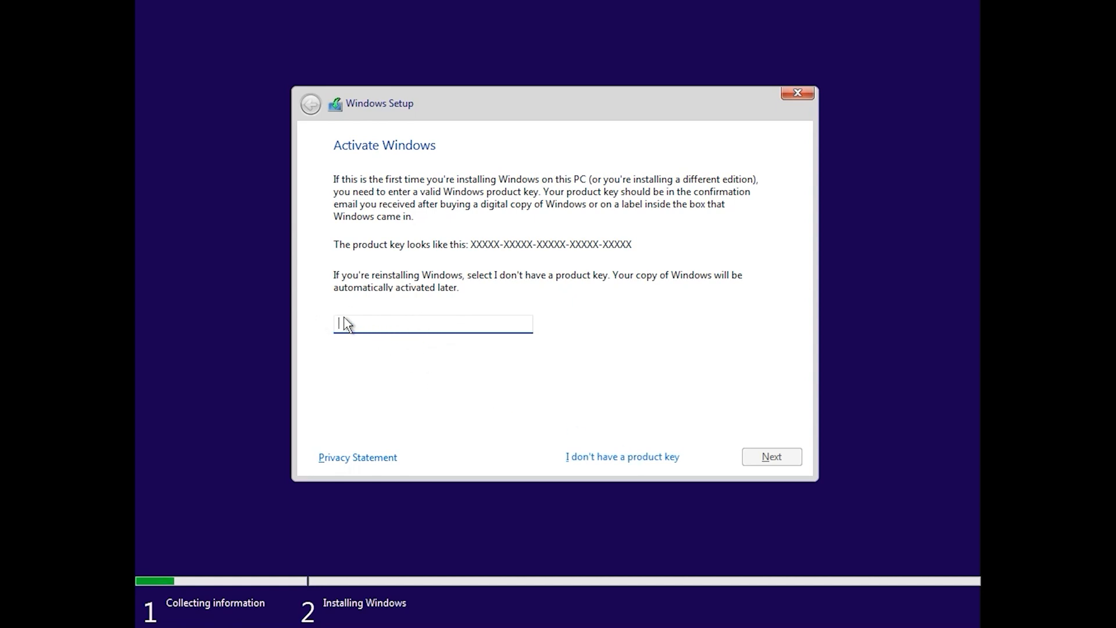
mouse_move(554, 475)
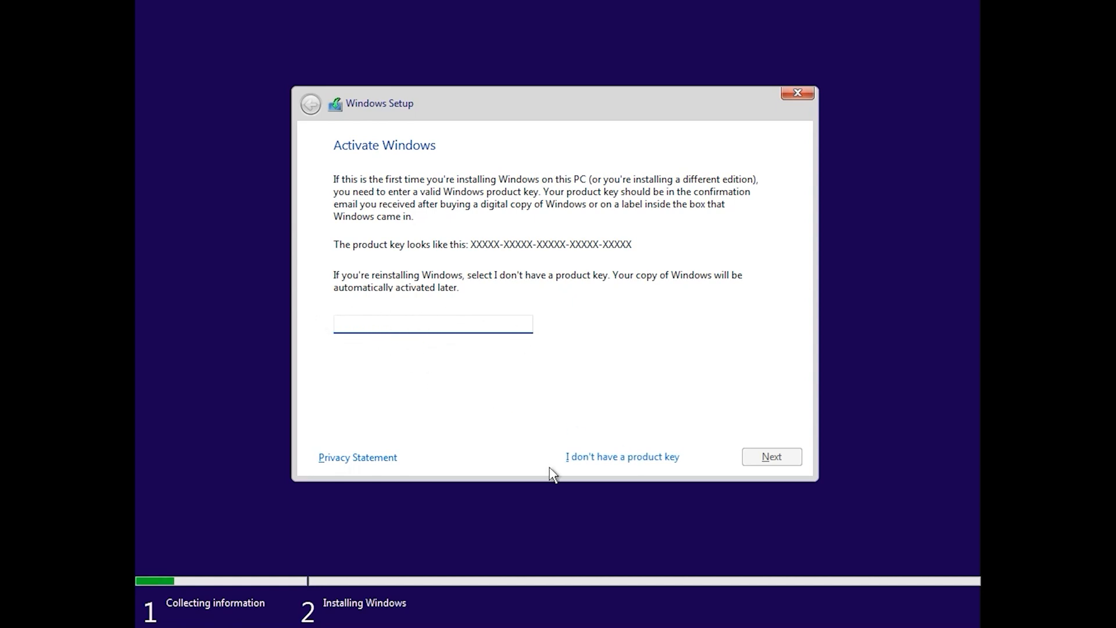
mouse_move(616, 463)
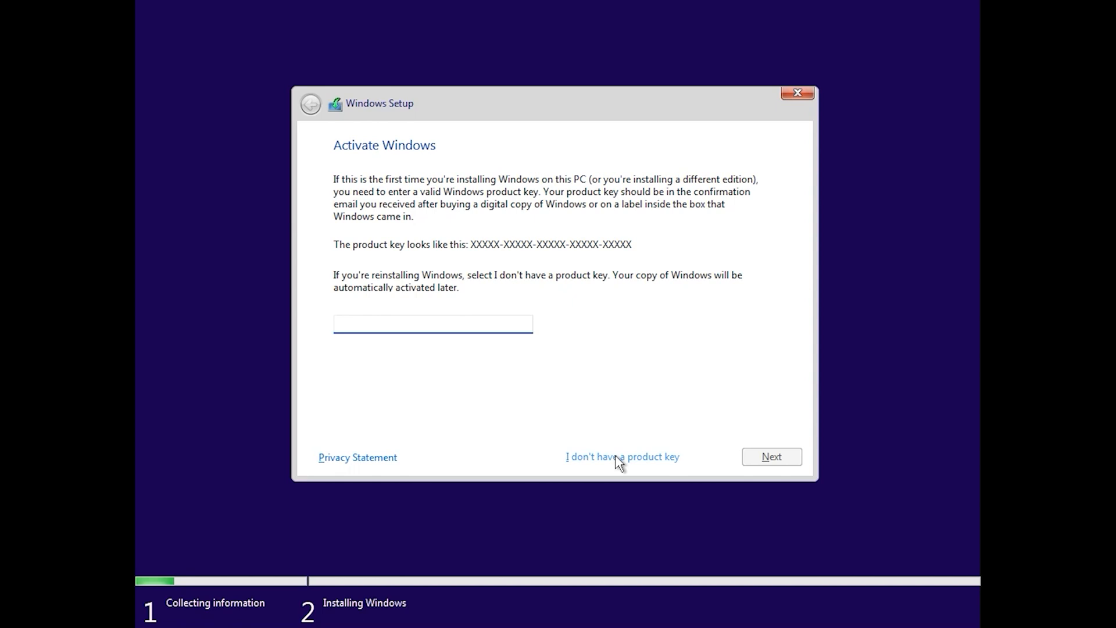
click(622, 457)
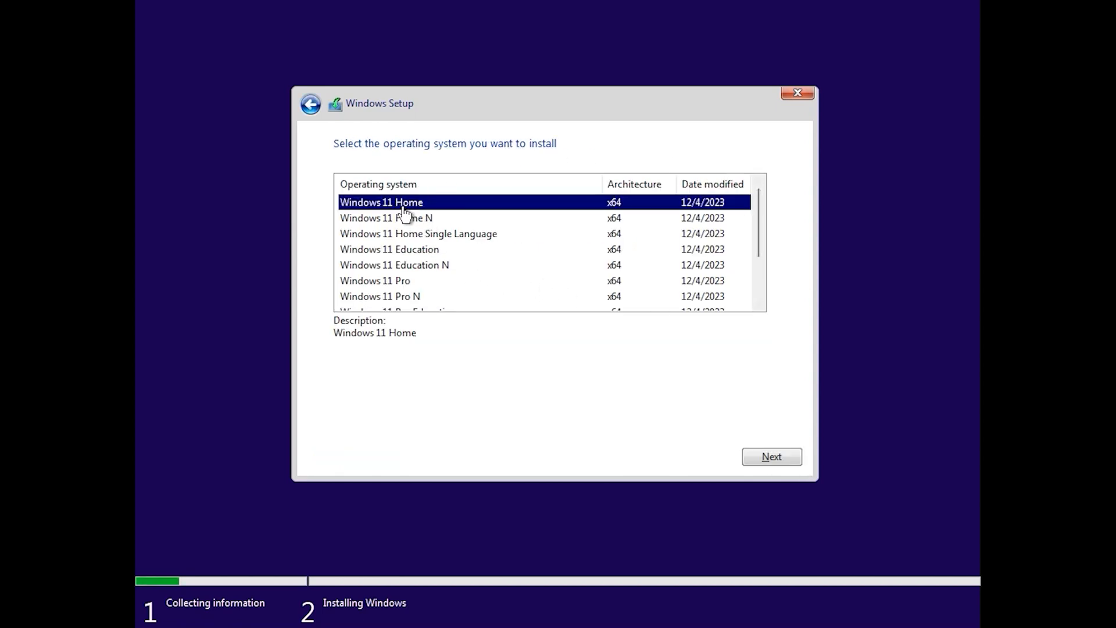
Select the Windows 11 Pro edition and accept the Microsoft Software License Terms
click(375, 280)
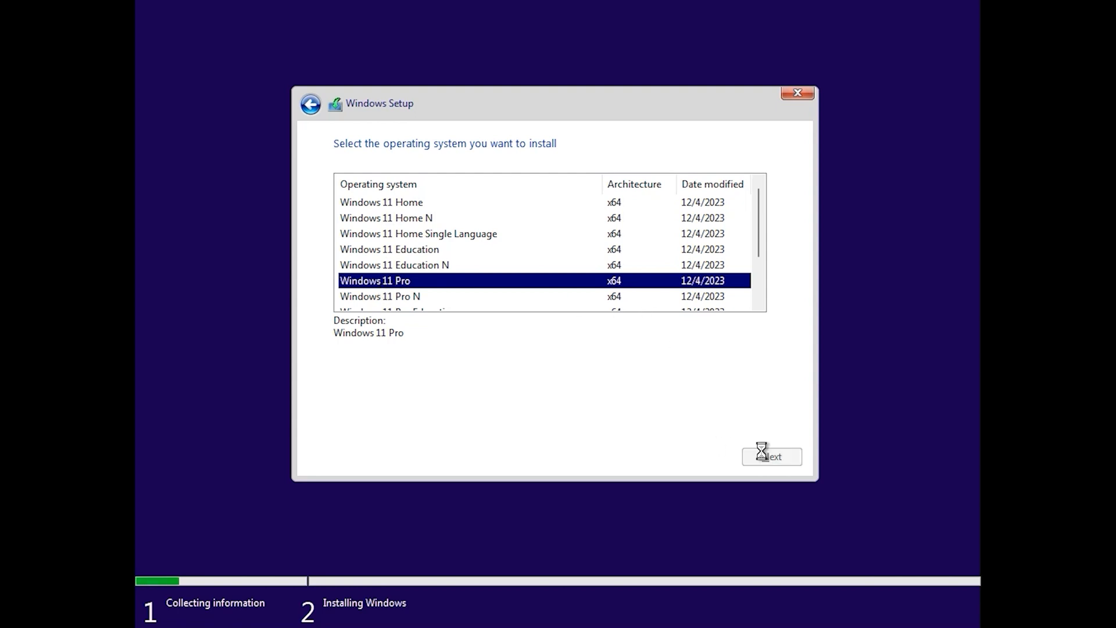
click(770, 457)
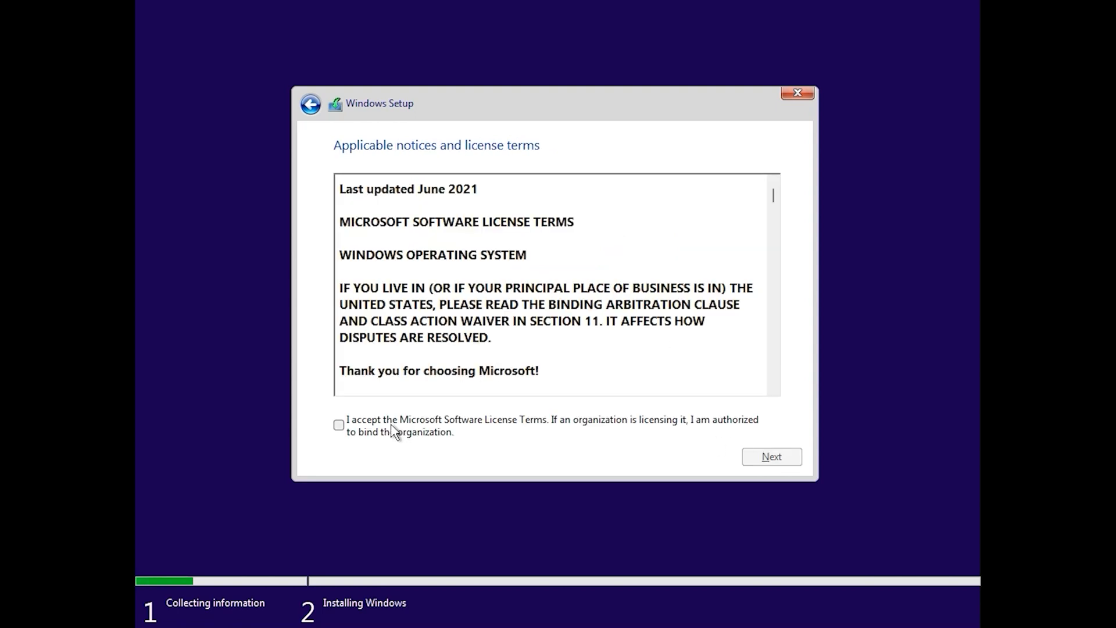
mouse_move(479, 431)
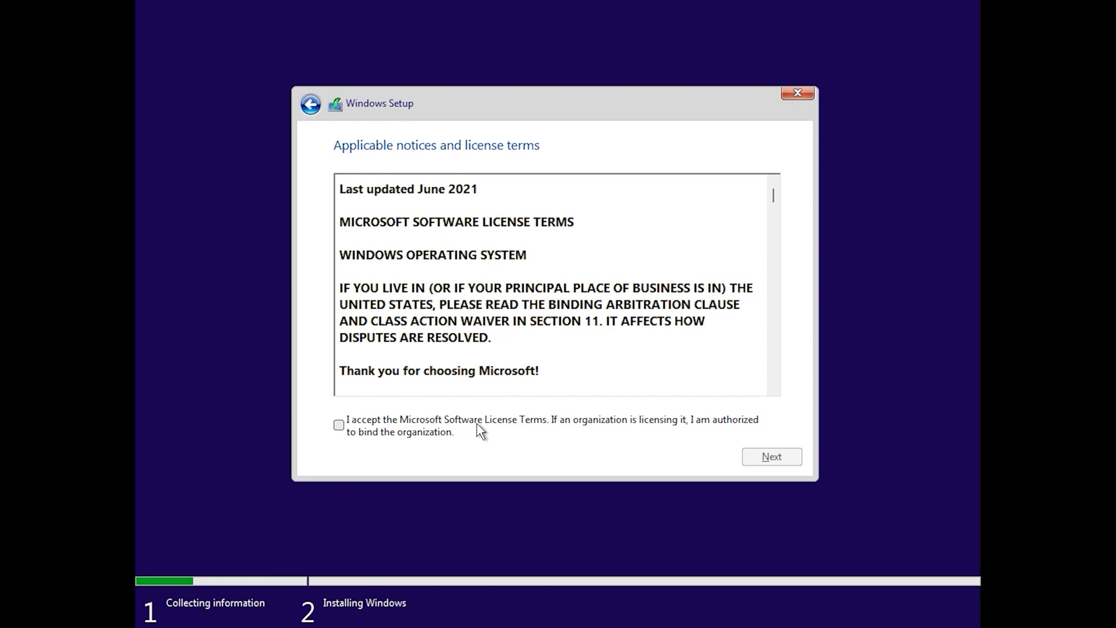
click(339, 425)
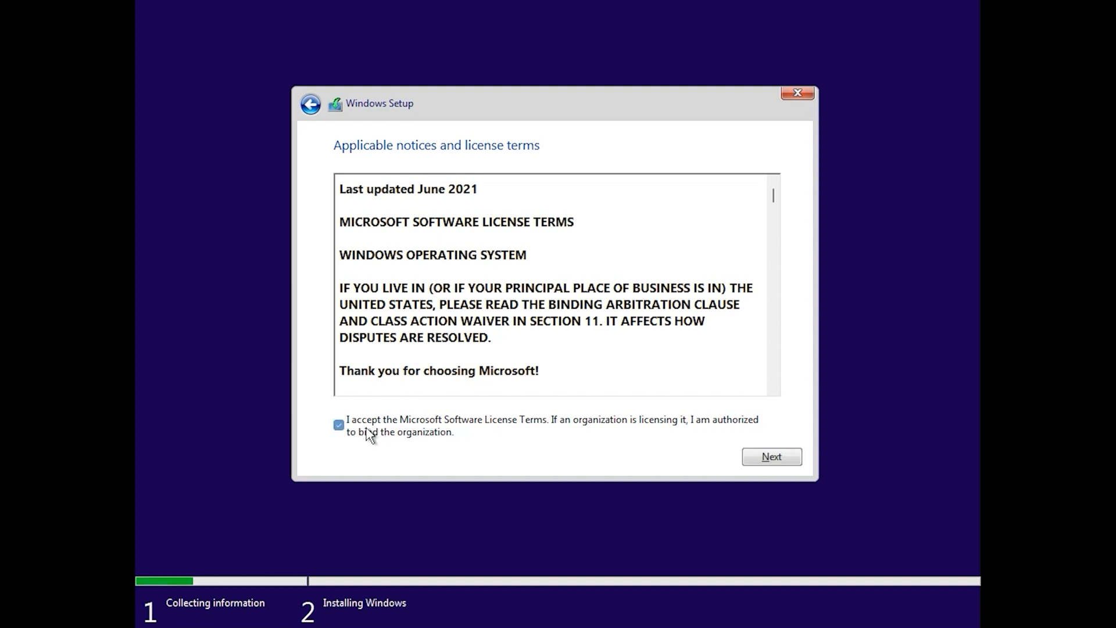
click(770, 457)
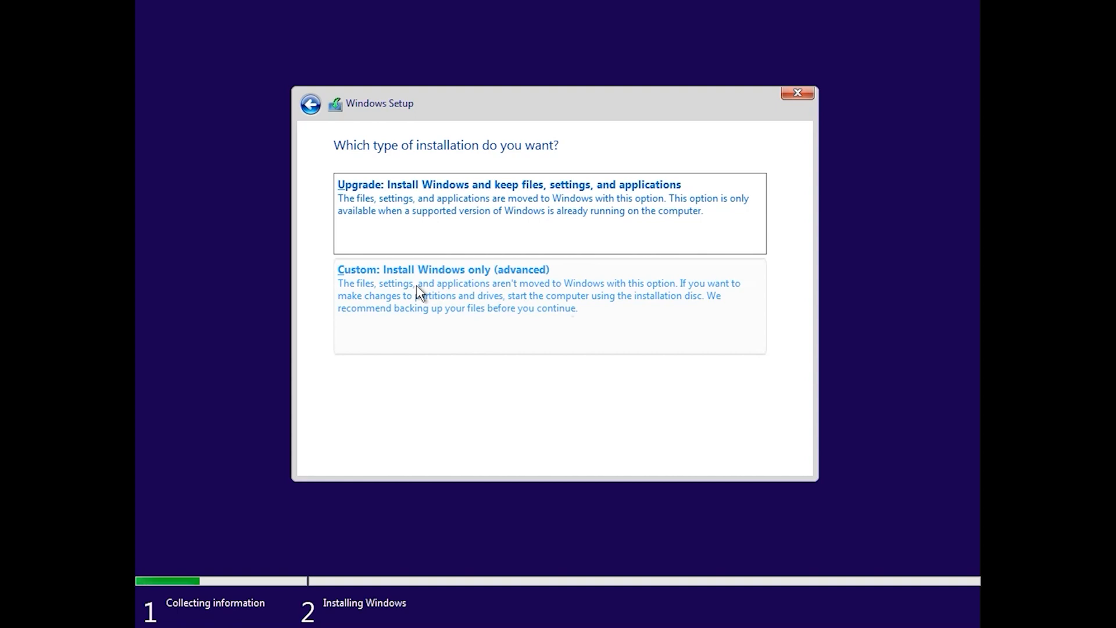
Run a custom Windows-only install onto Drive 0 unallocated space, then restart
click(442, 270)
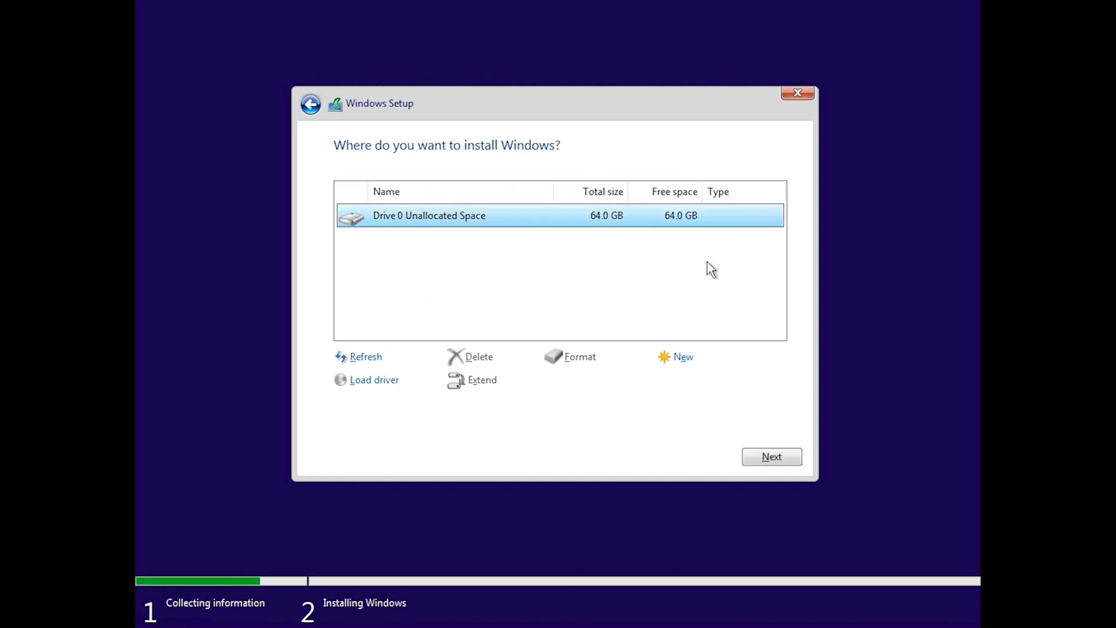
click(771, 457)
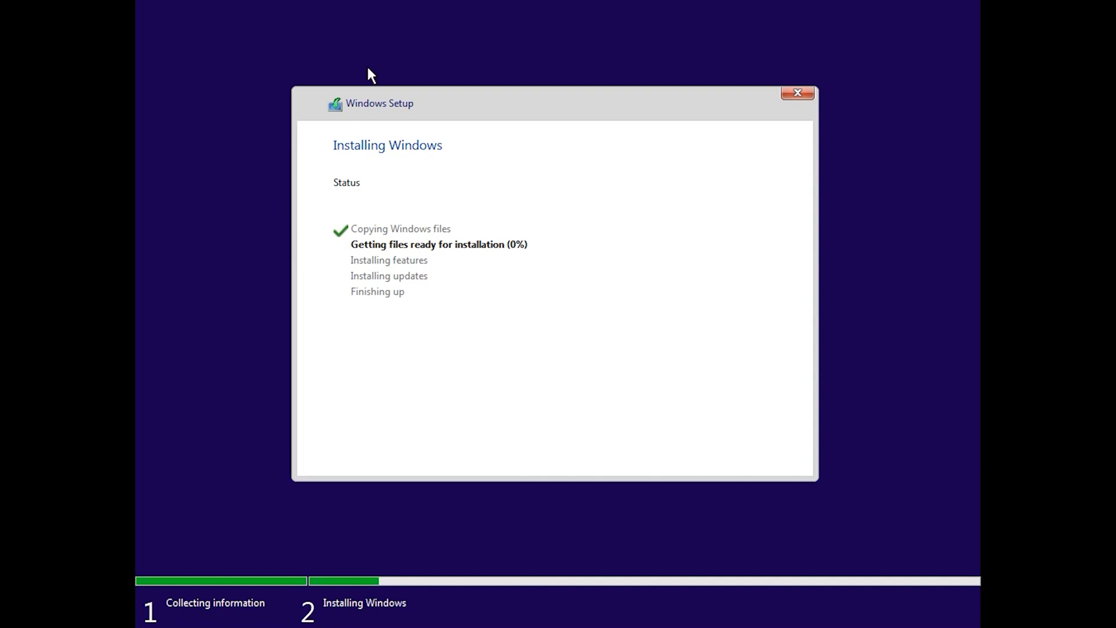
mouse_move(429, 359)
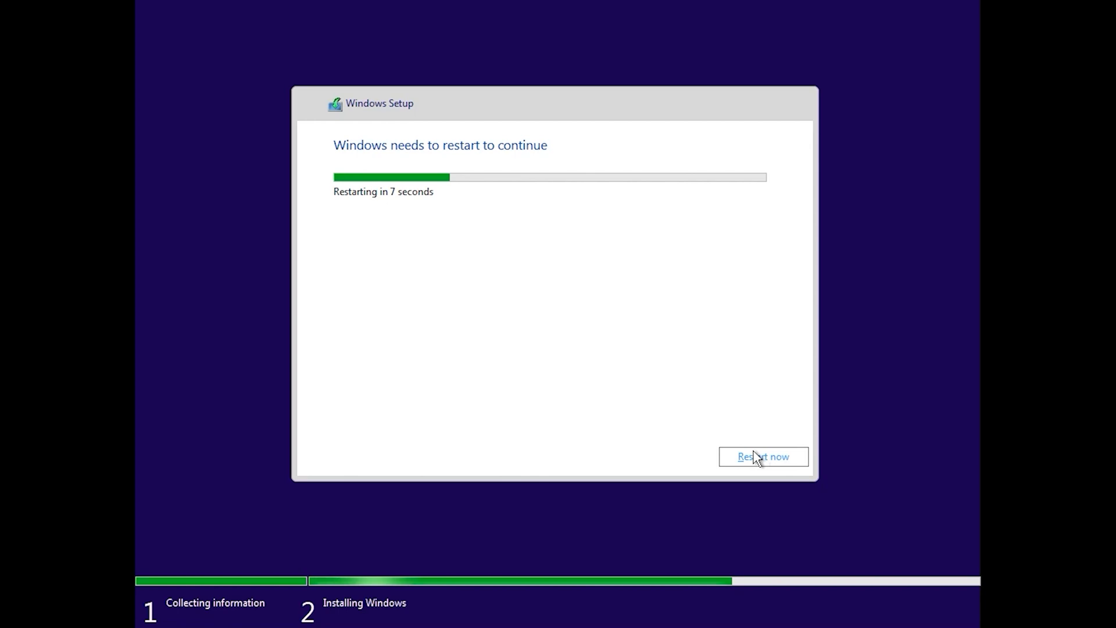
click(762, 457)
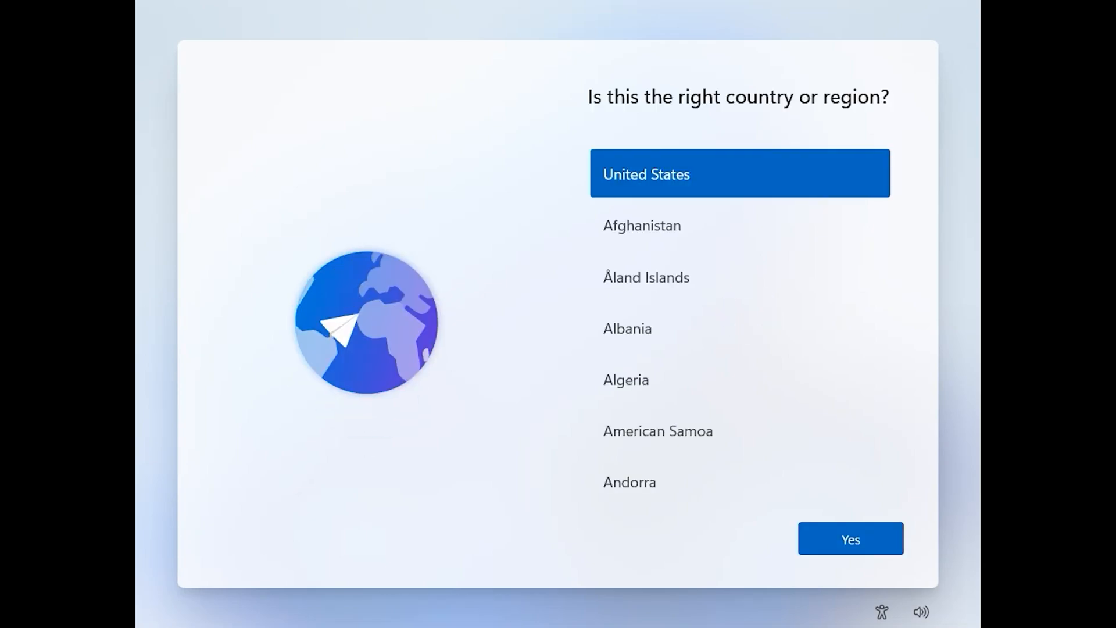
mouse_move(684, 183)
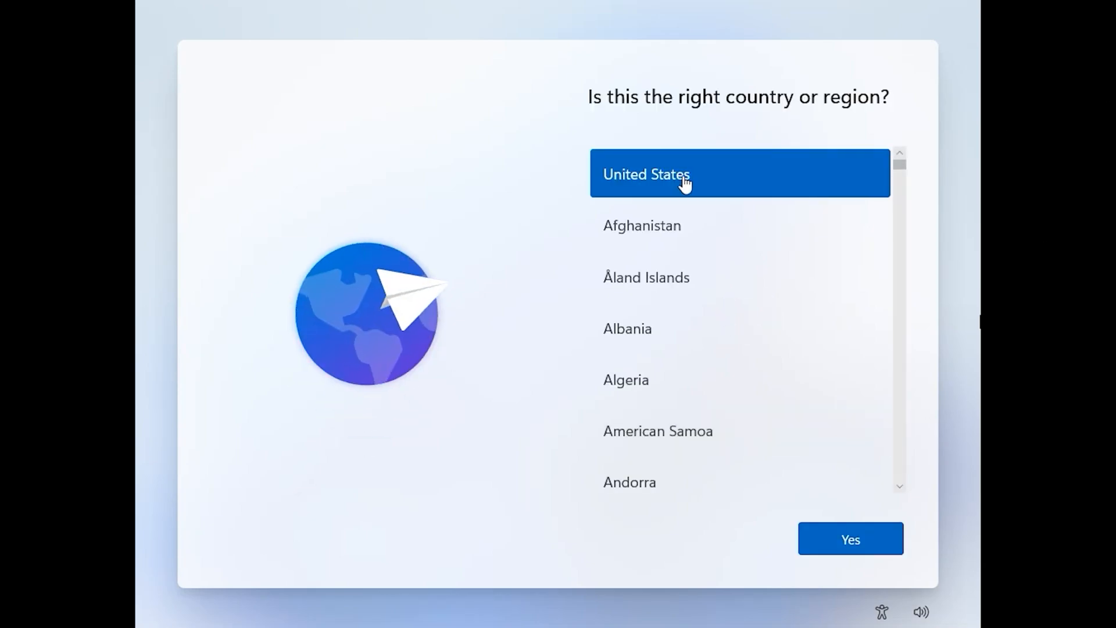
mouse_move(843, 520)
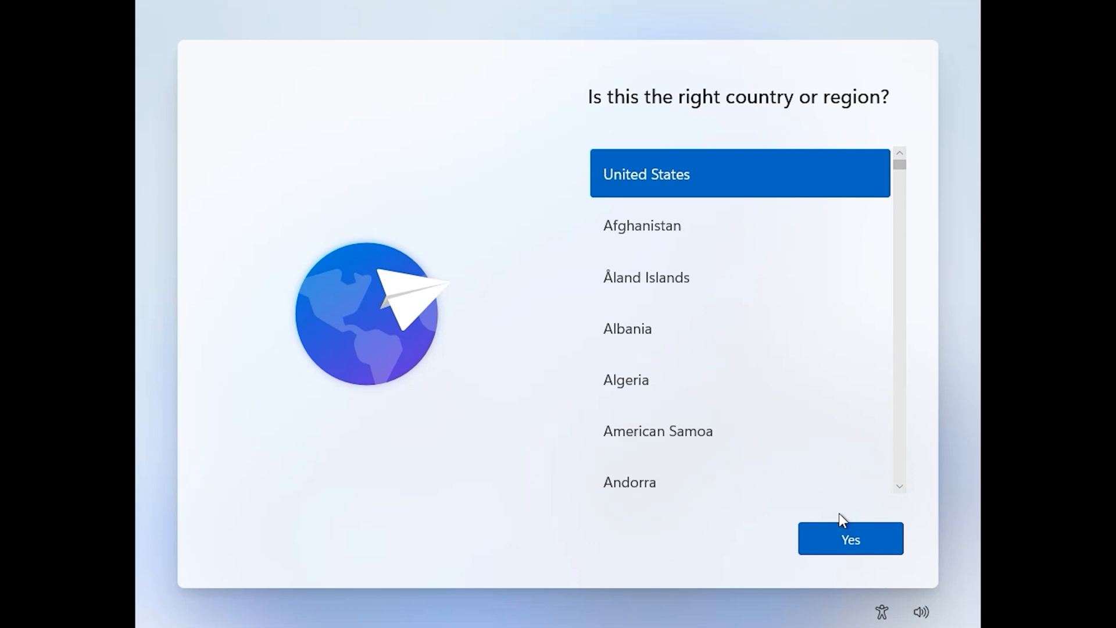
Confirm the United States region and US keyboard layout, with no second layout
click(850, 539)
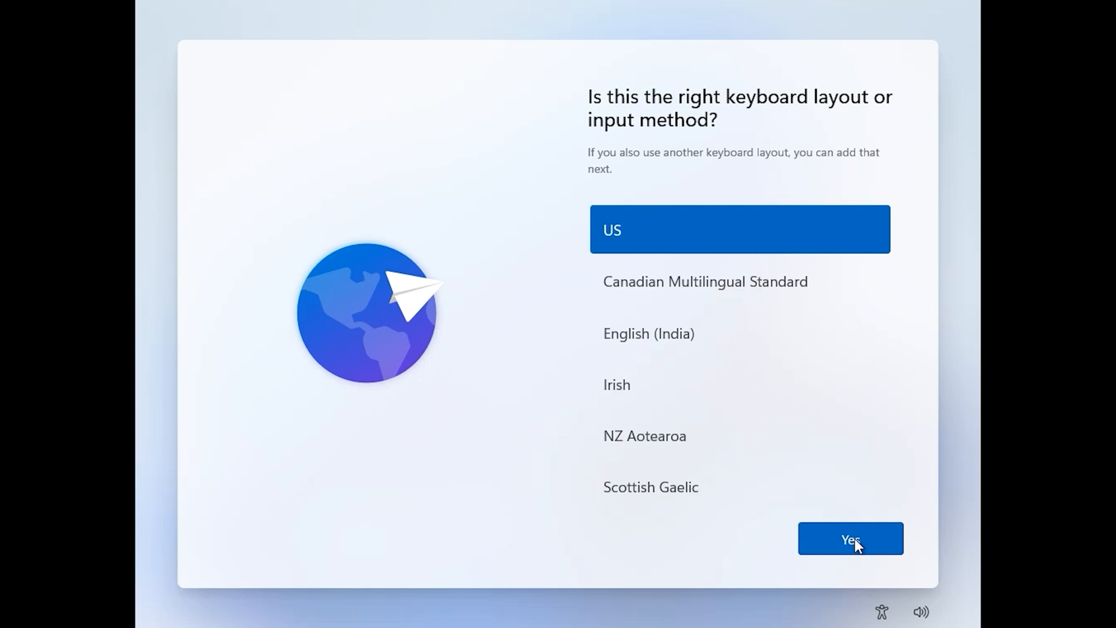
mouse_move(765, 148)
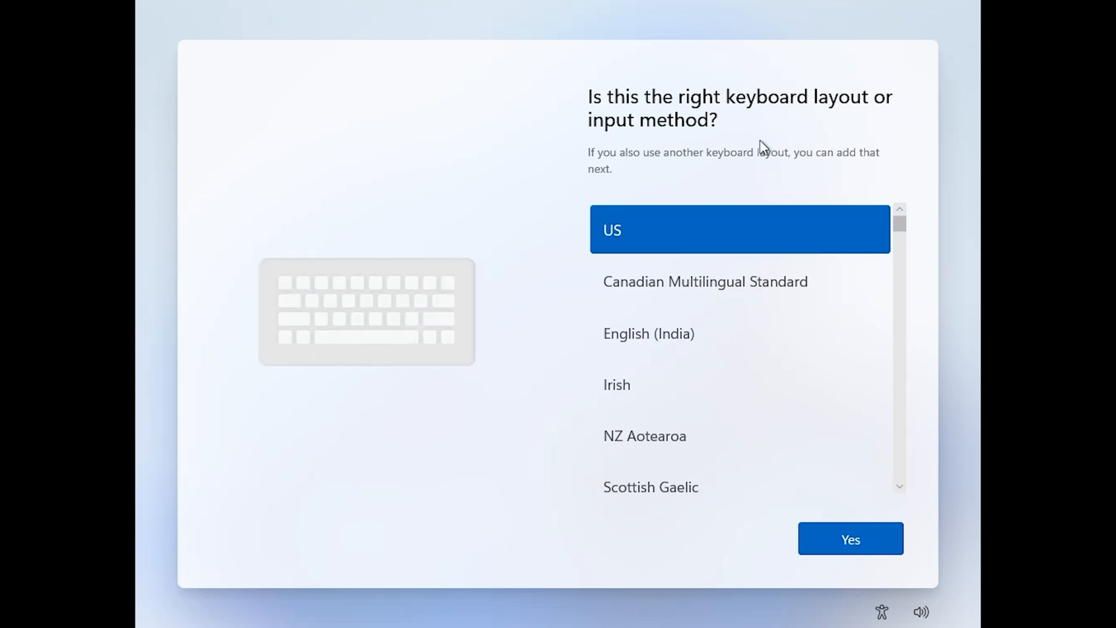
click(849, 539)
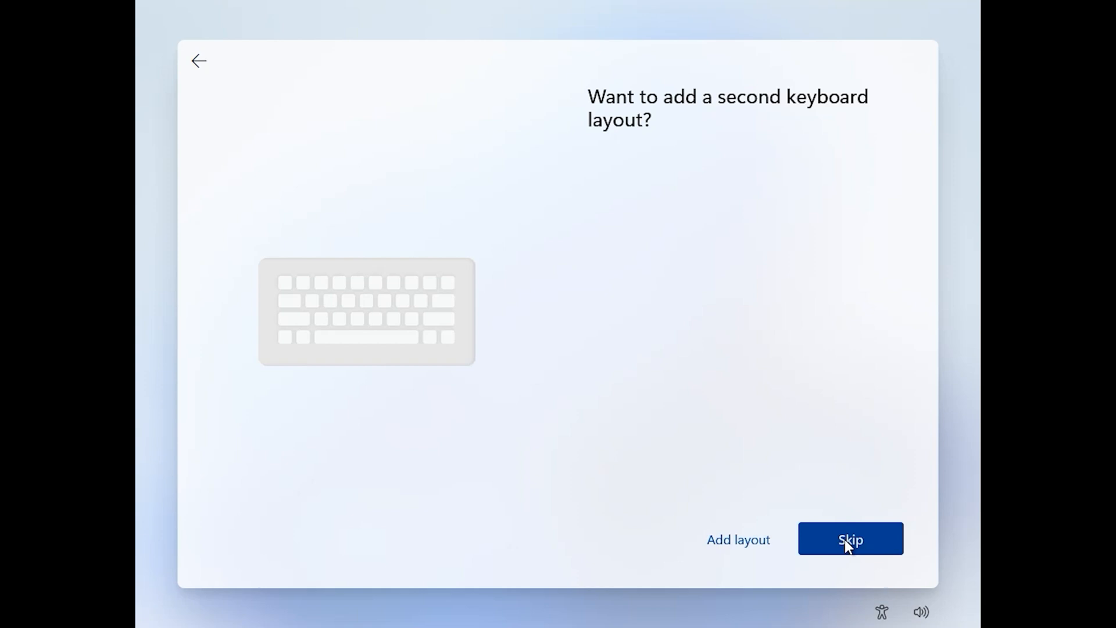
click(850, 539)
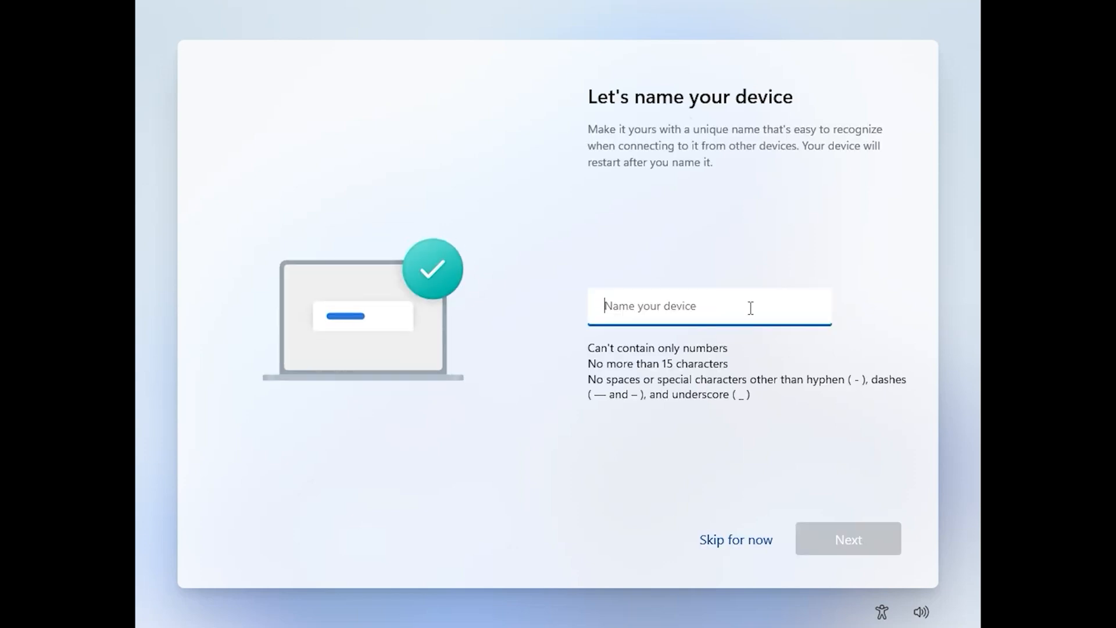
Name the device 'ad' and choose setup for personal use
text(ad)
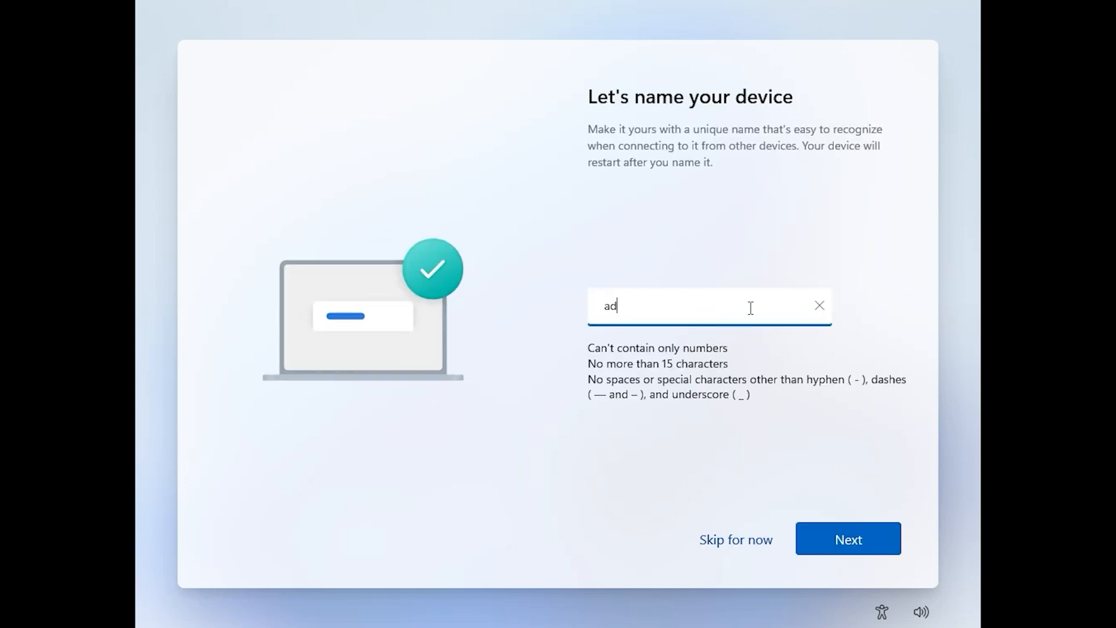
click(848, 539)
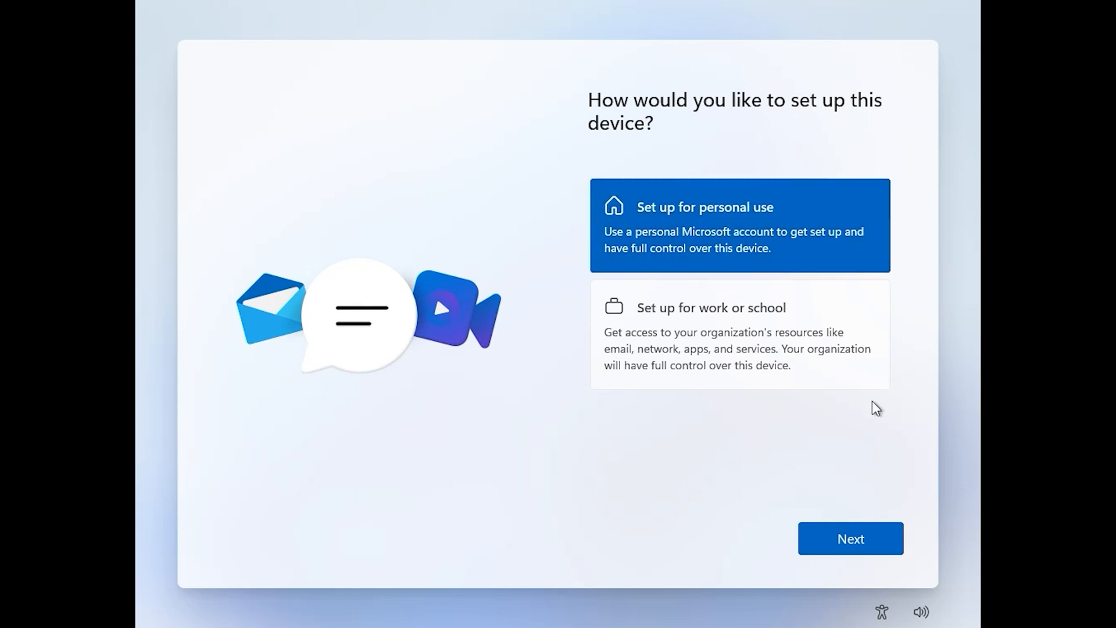
click(850, 539)
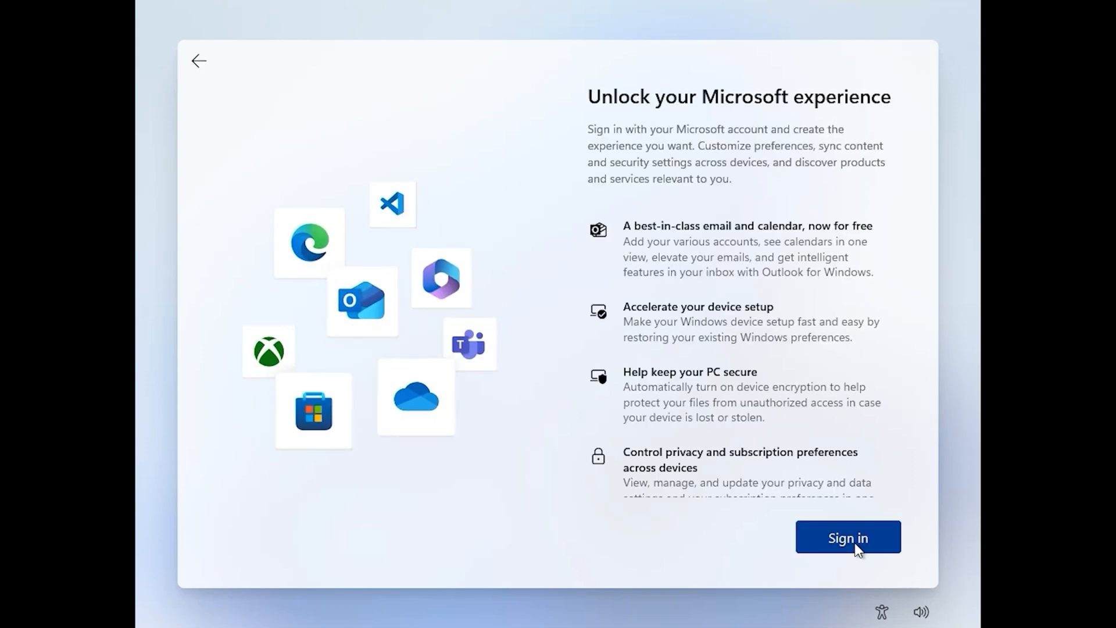
Choose Sign in on the Unlock your Microsoft experience screen
click(847, 536)
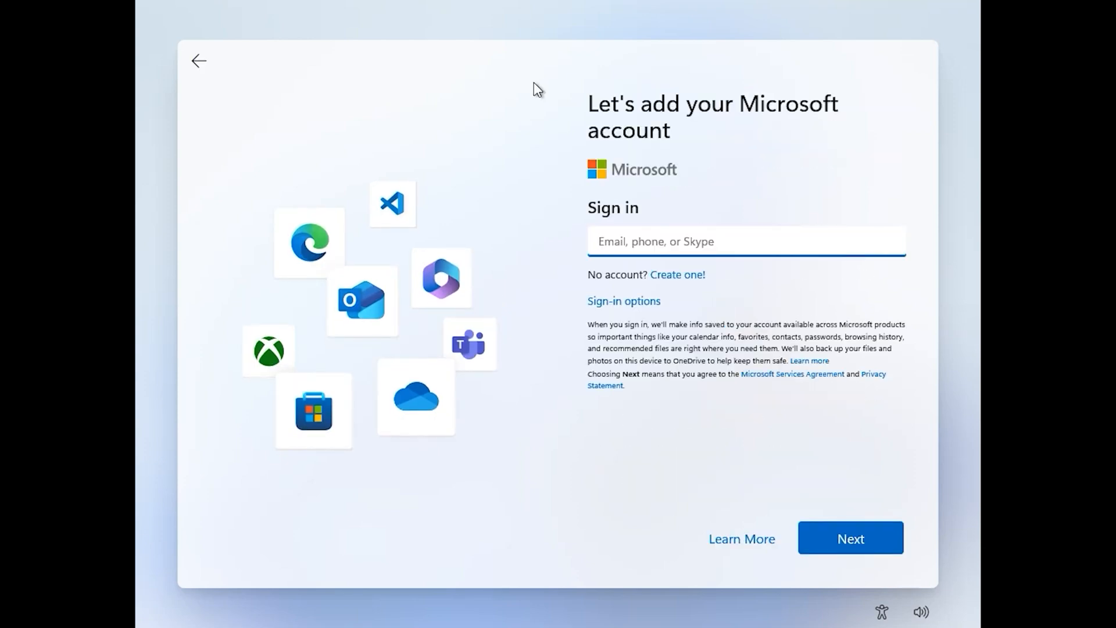
click(746, 241)
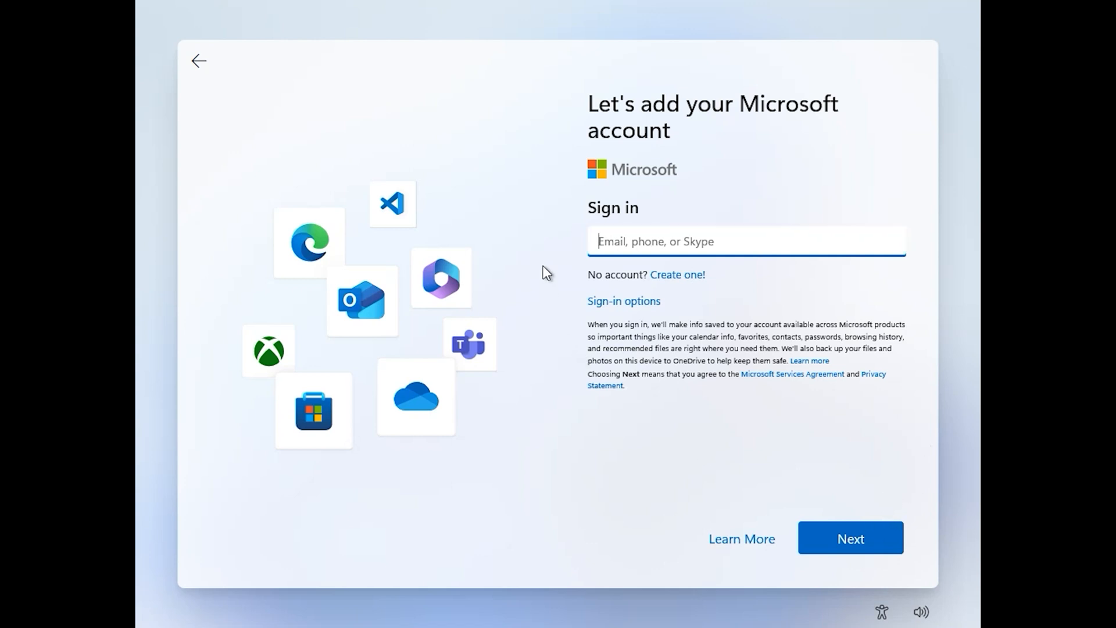
mouse_move(694, 292)
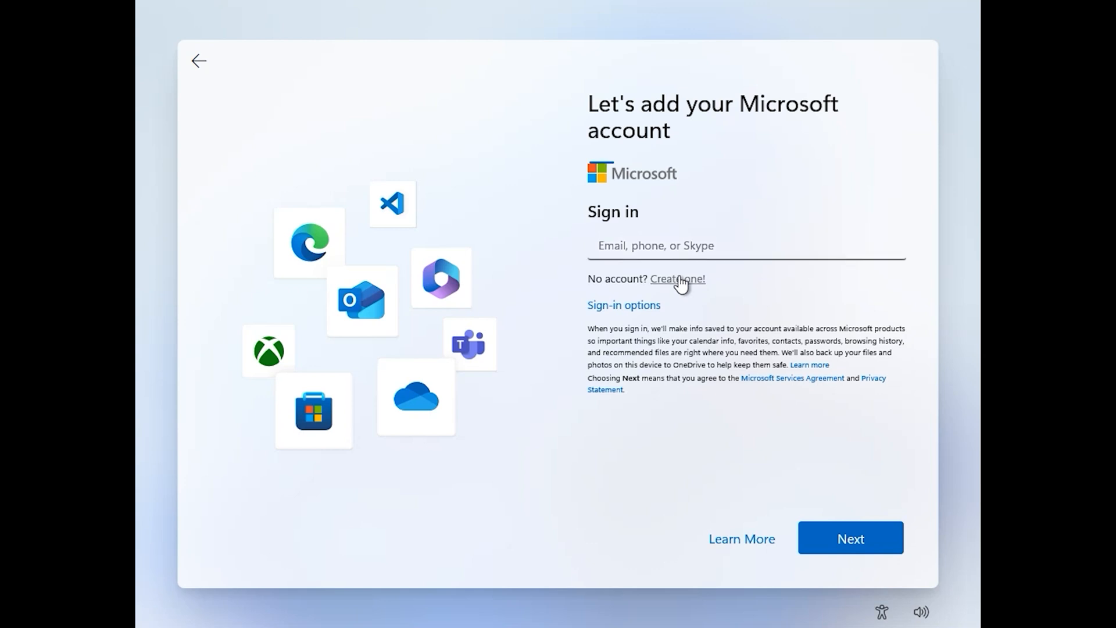
Start a new Microsoft account, submitting email, password and name (te hub)
click(677, 279)
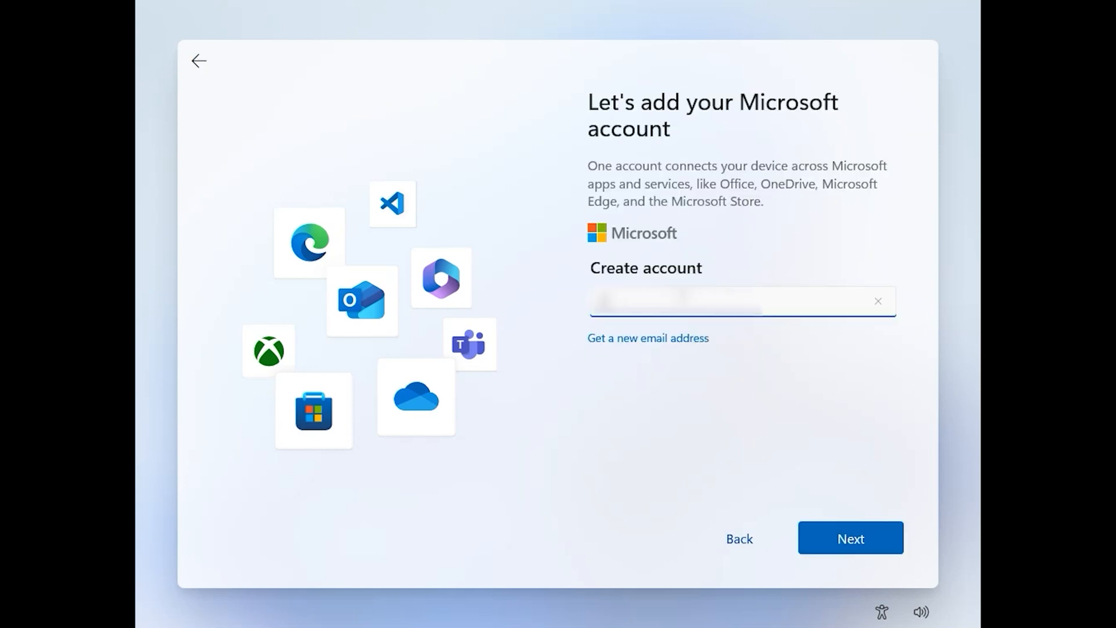
mouse_move(851, 538)
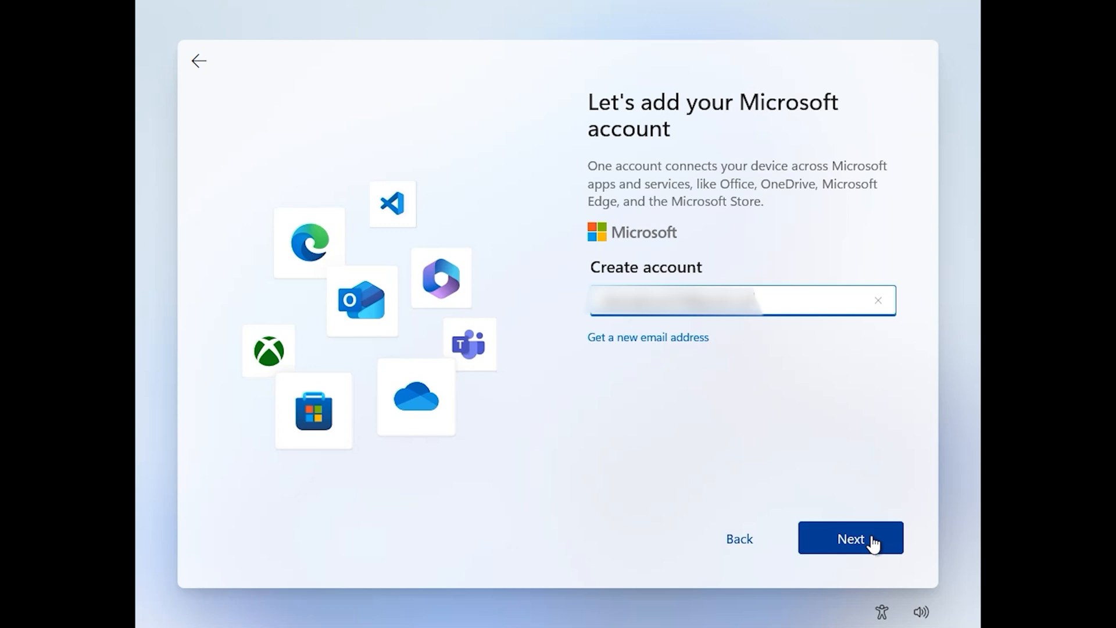
click(850, 538)
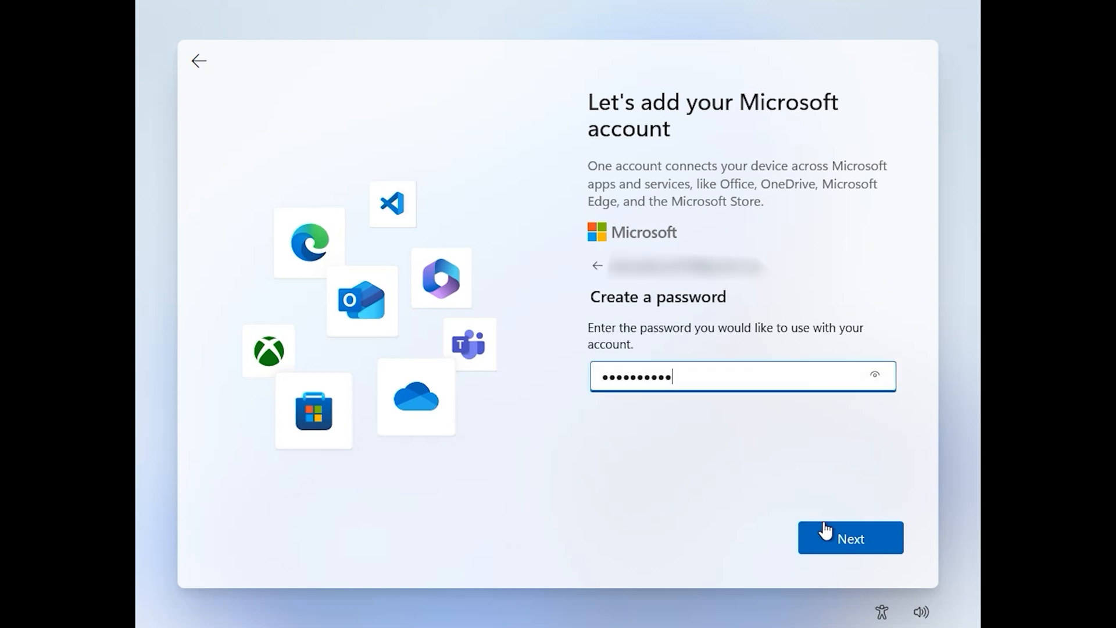
click(850, 537)
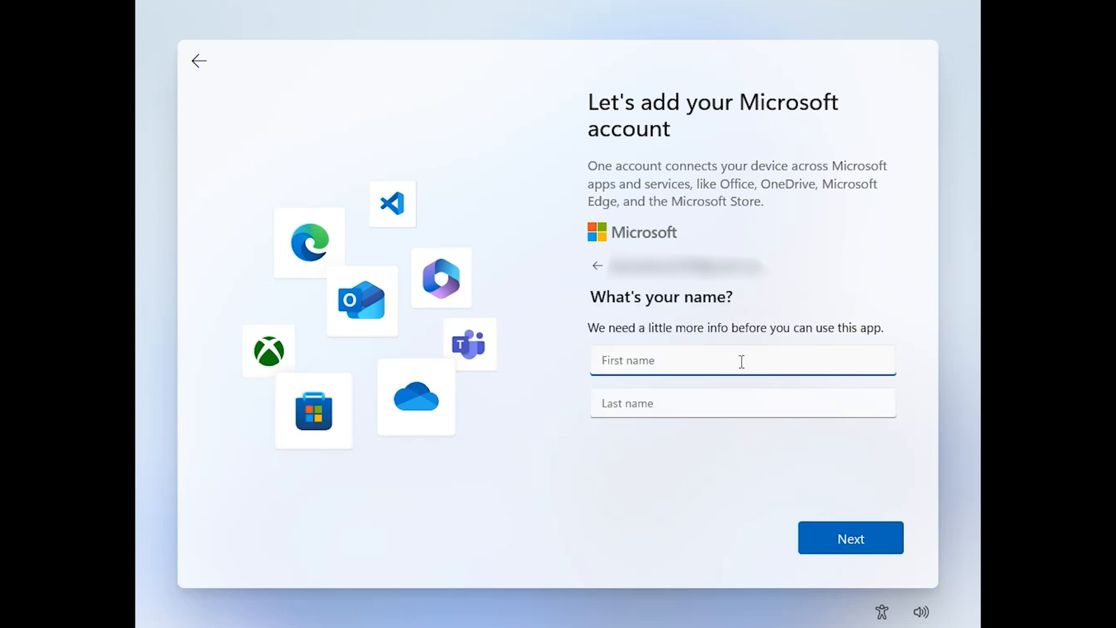
text(tec)
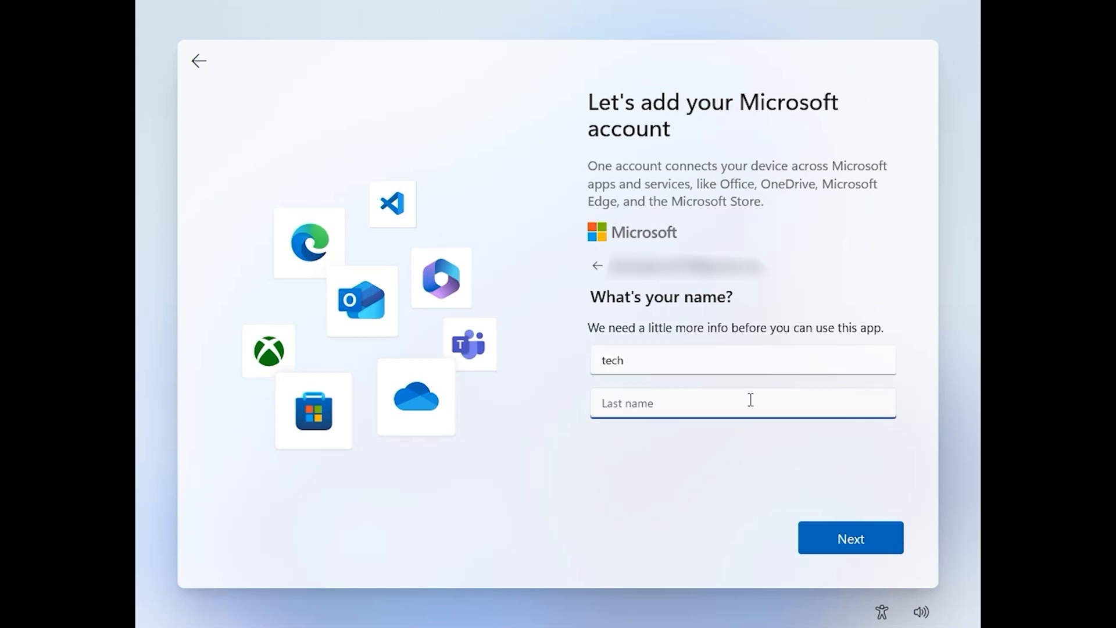
text(hub)
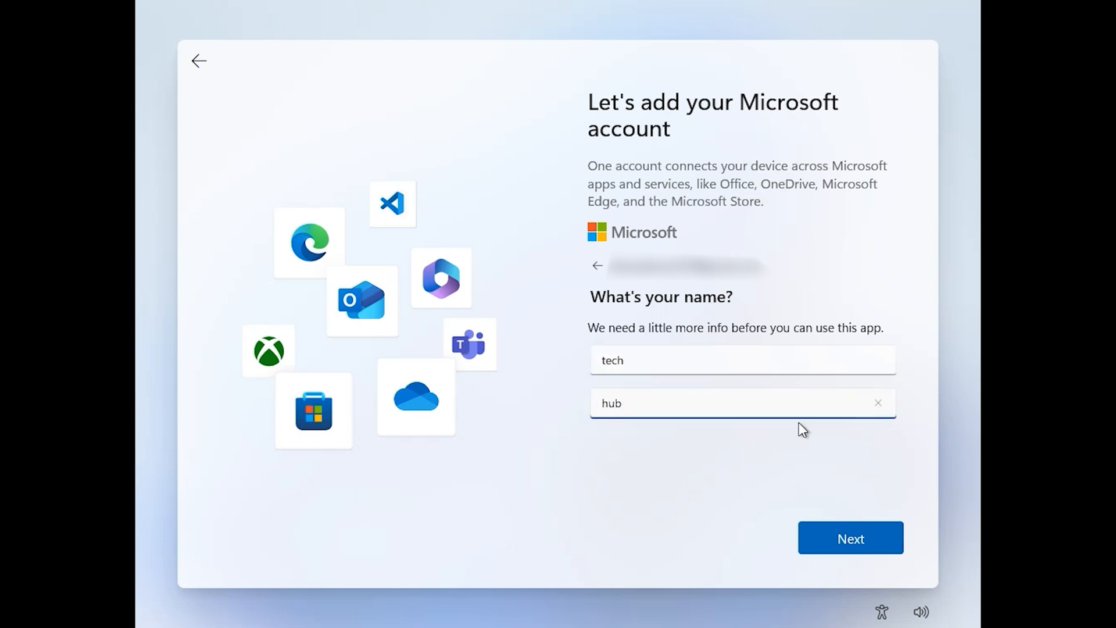
click(850, 537)
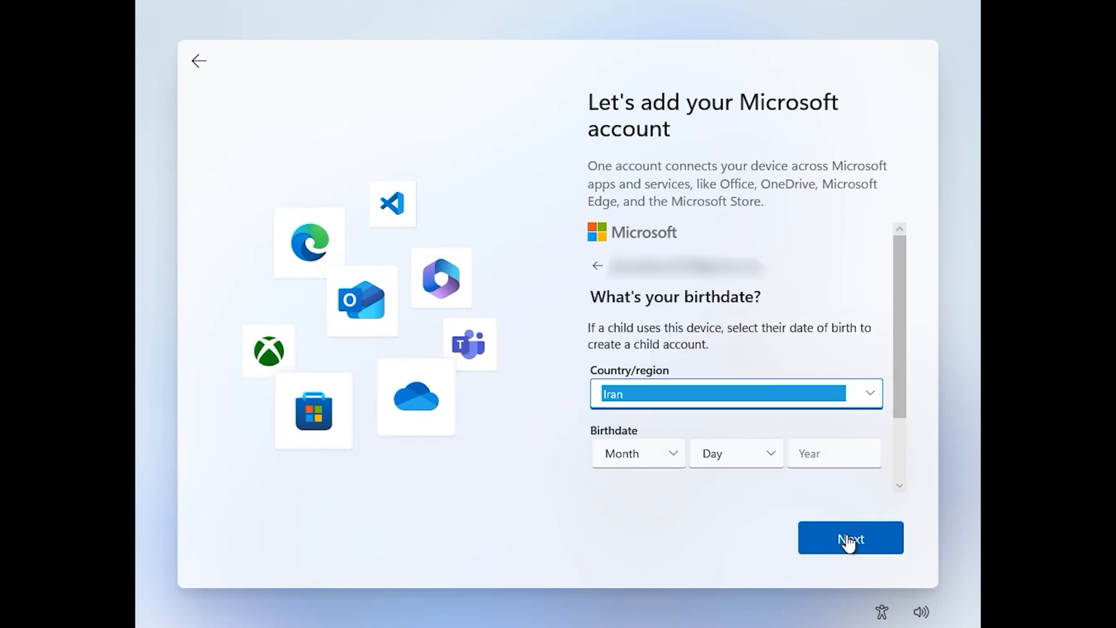
mouse_move(771, 183)
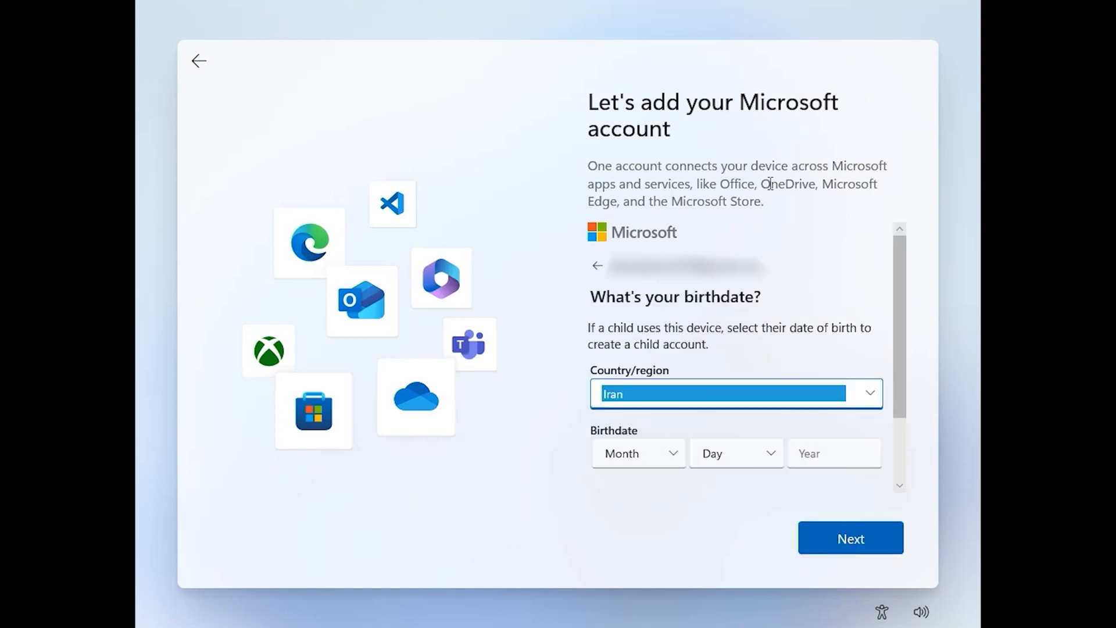
Set the account's country to Italy and birthdate to 31 December 1905
click(868, 393)
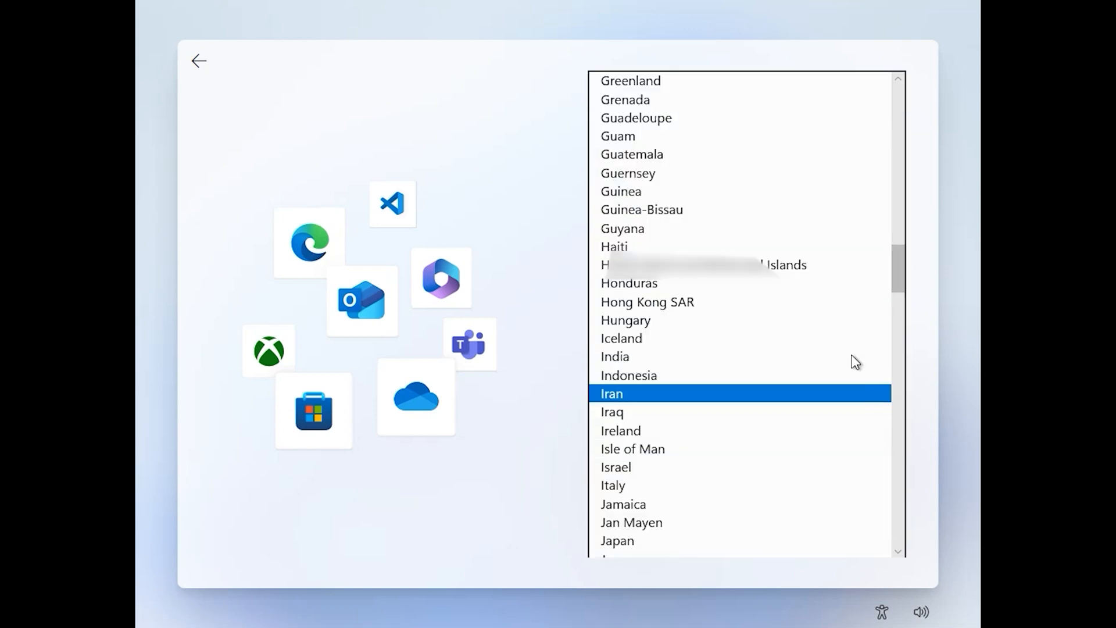
mouse_move(644, 292)
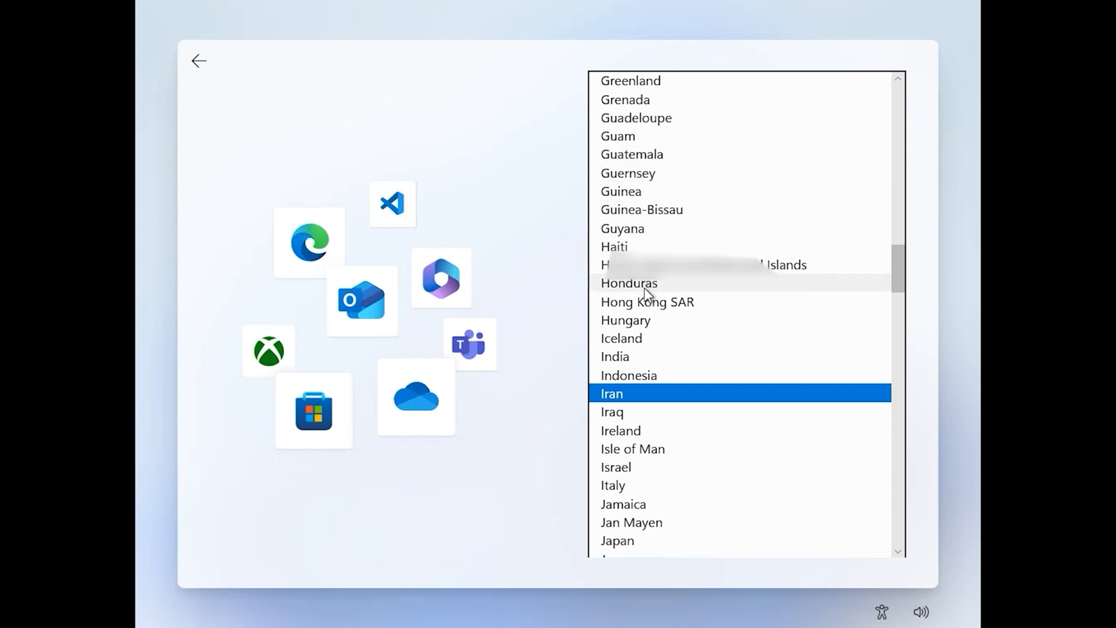
mouse_move(666, 481)
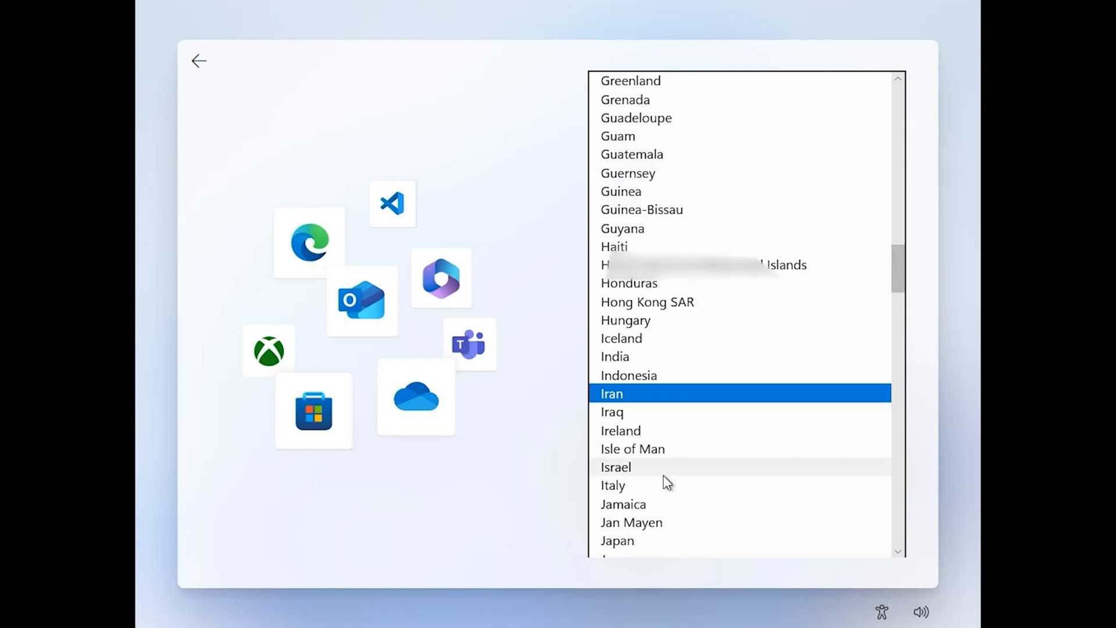
click(612, 485)
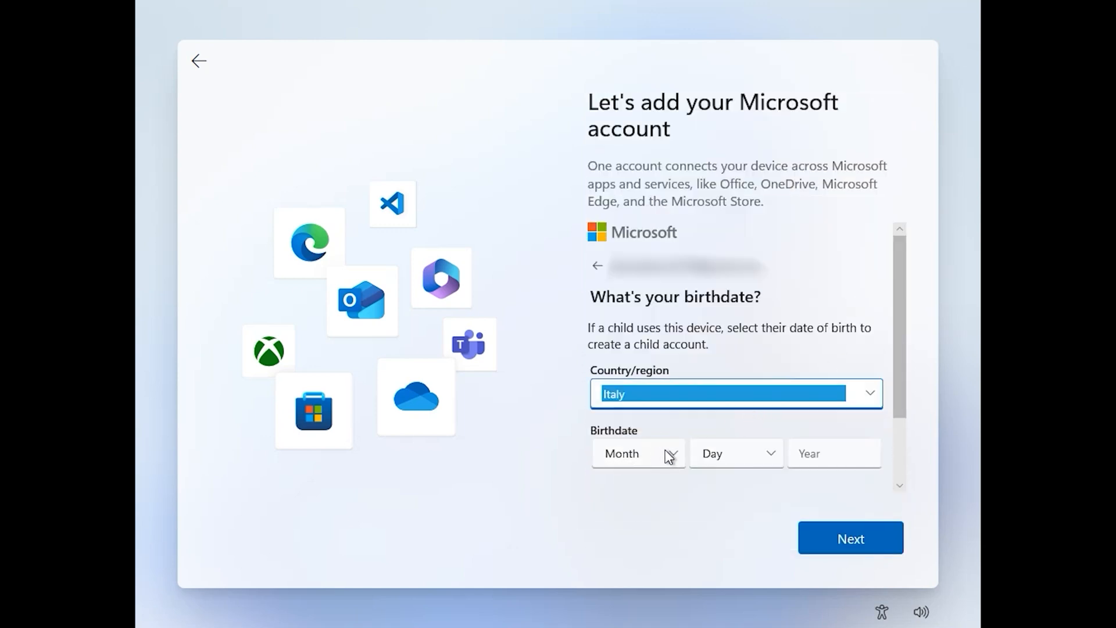
click(636, 453)
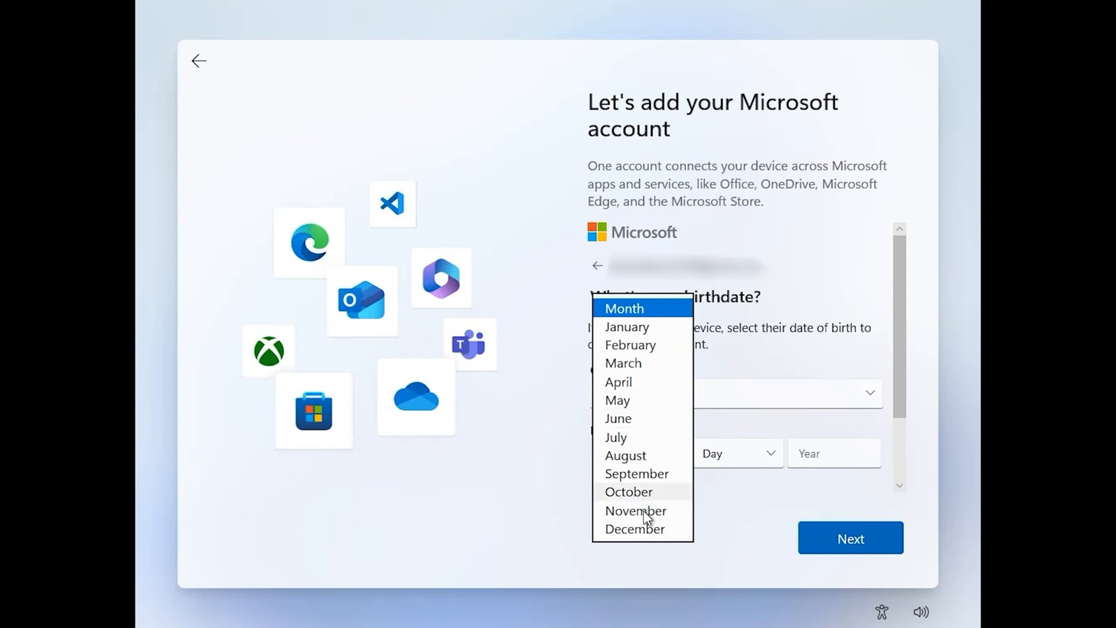
click(634, 529)
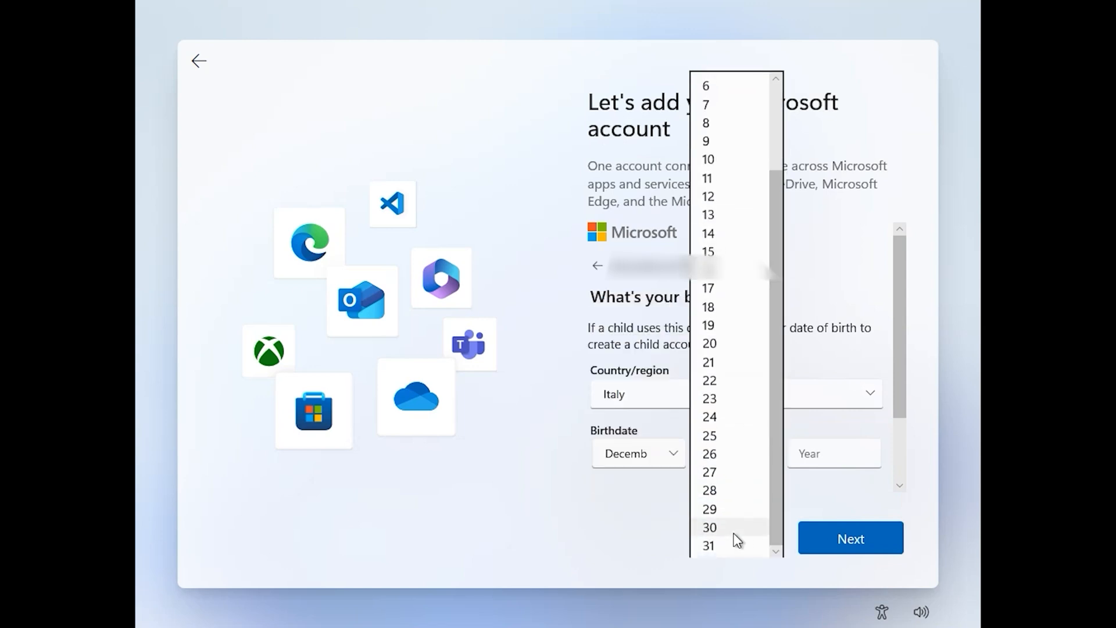
click(708, 545)
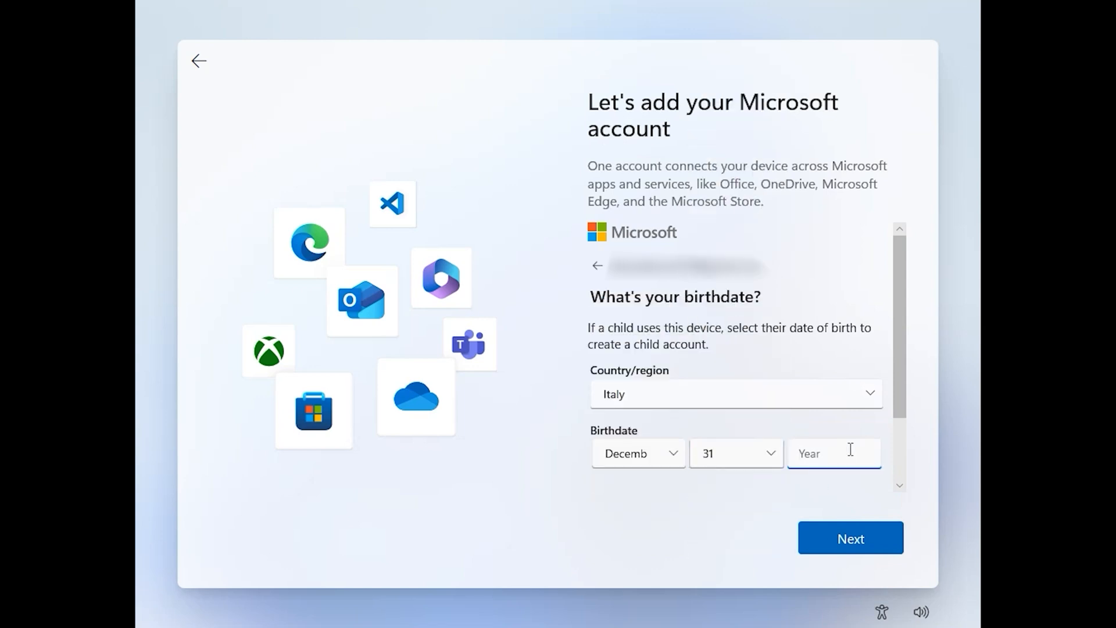
text(1905)
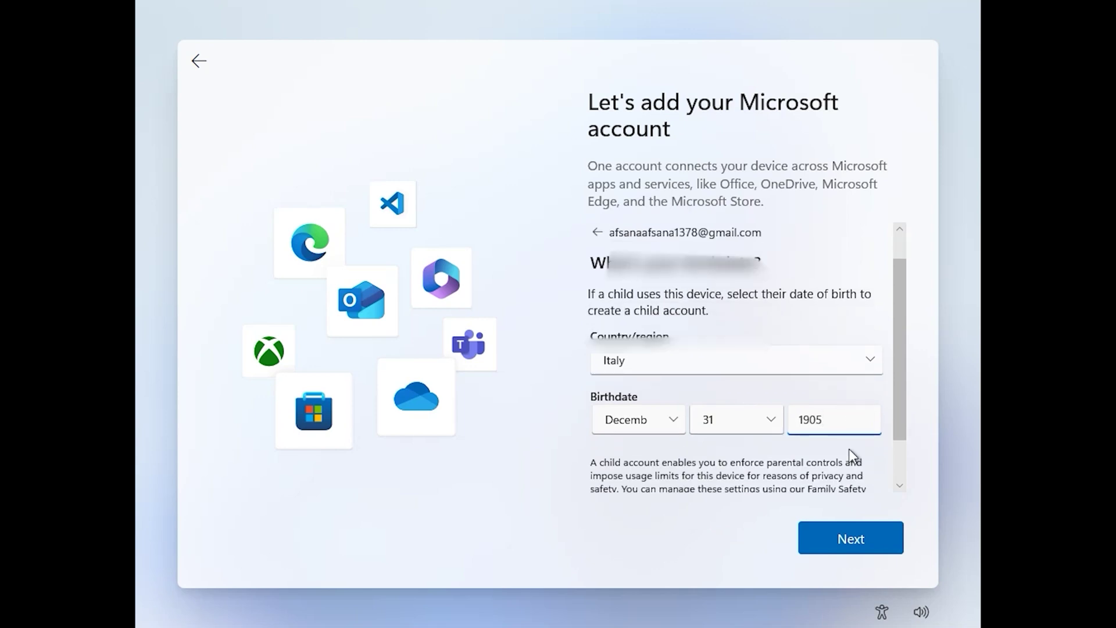
click(850, 538)
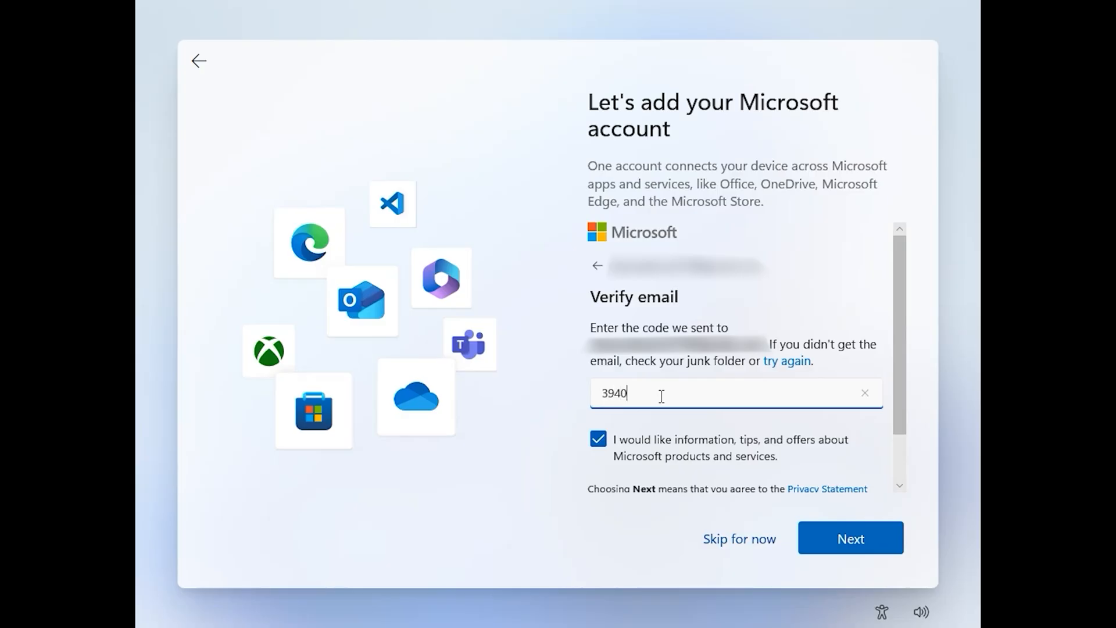
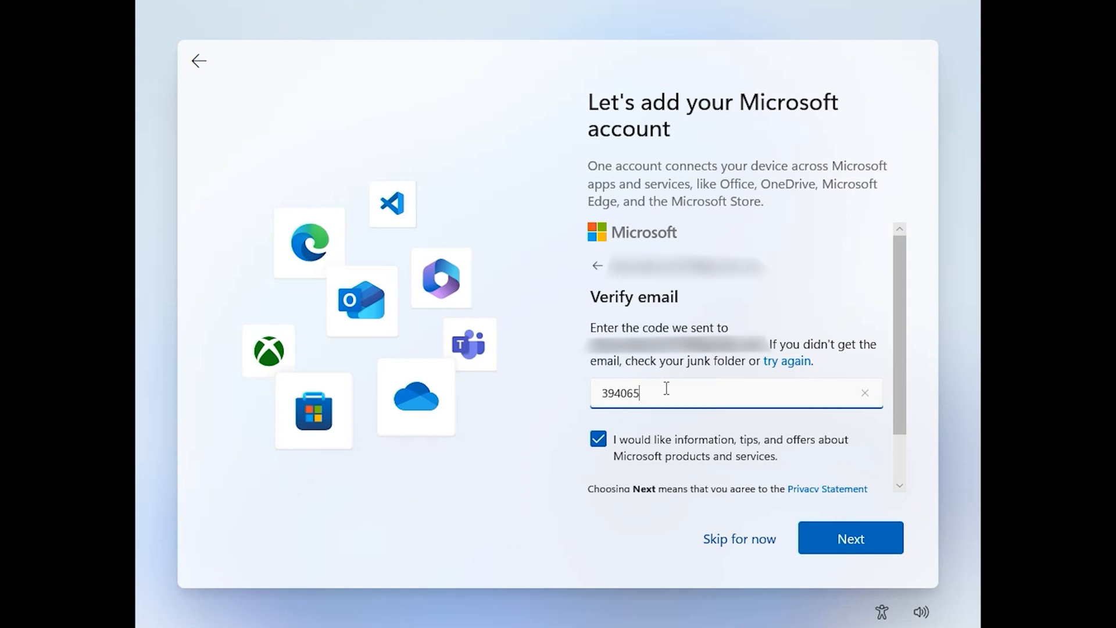
click(850, 537)
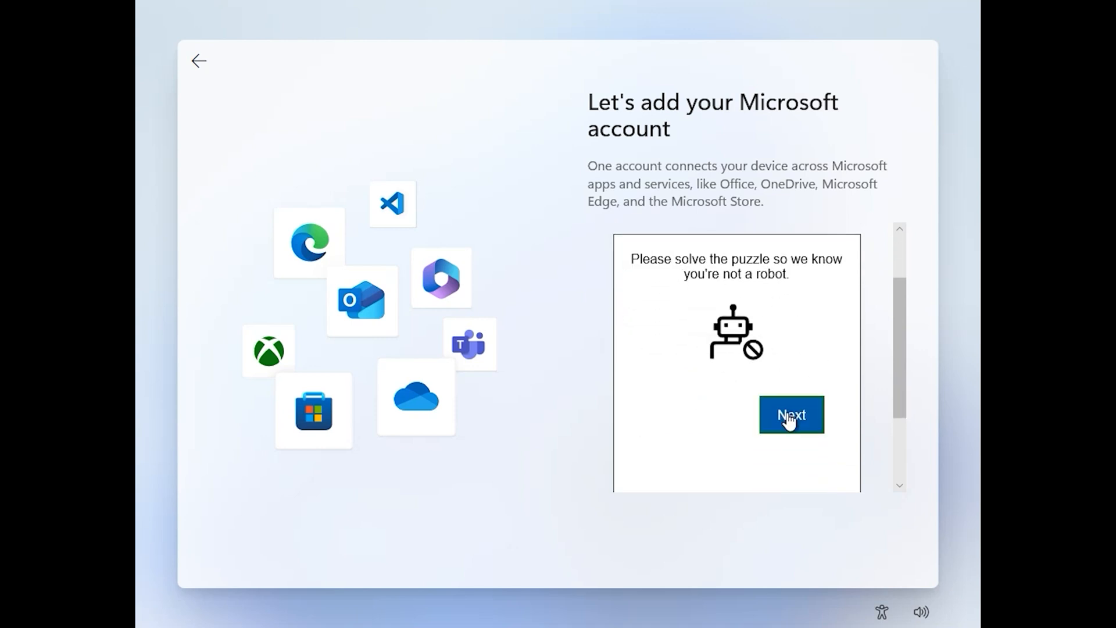
Solve all five orbit puzzle rounds, then choose Set up as a new PC
click(791, 415)
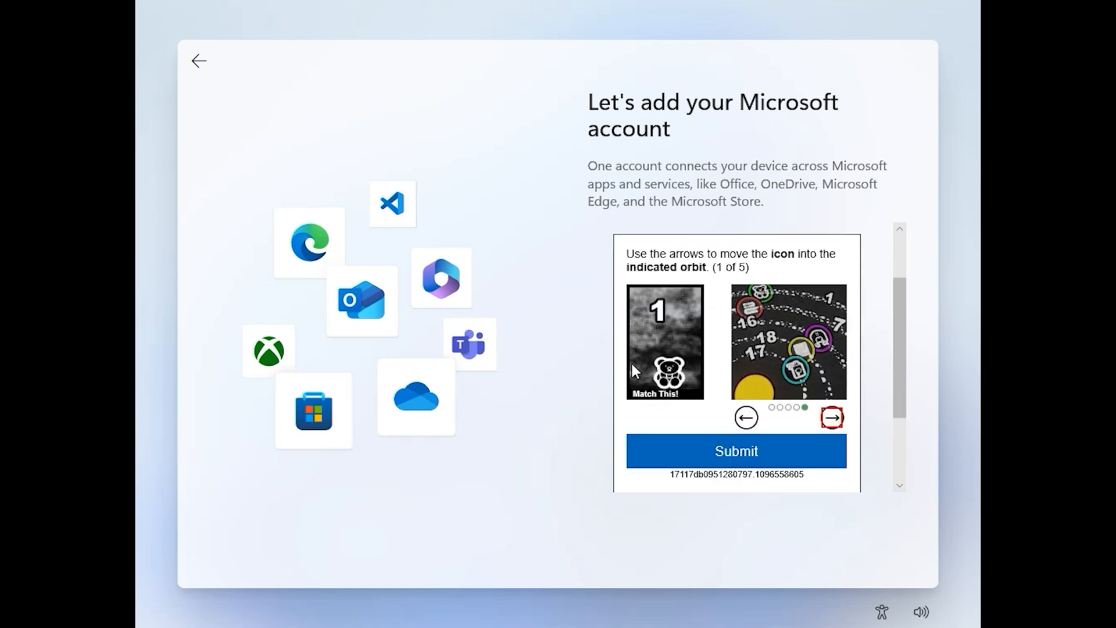
mouse_move(704, 364)
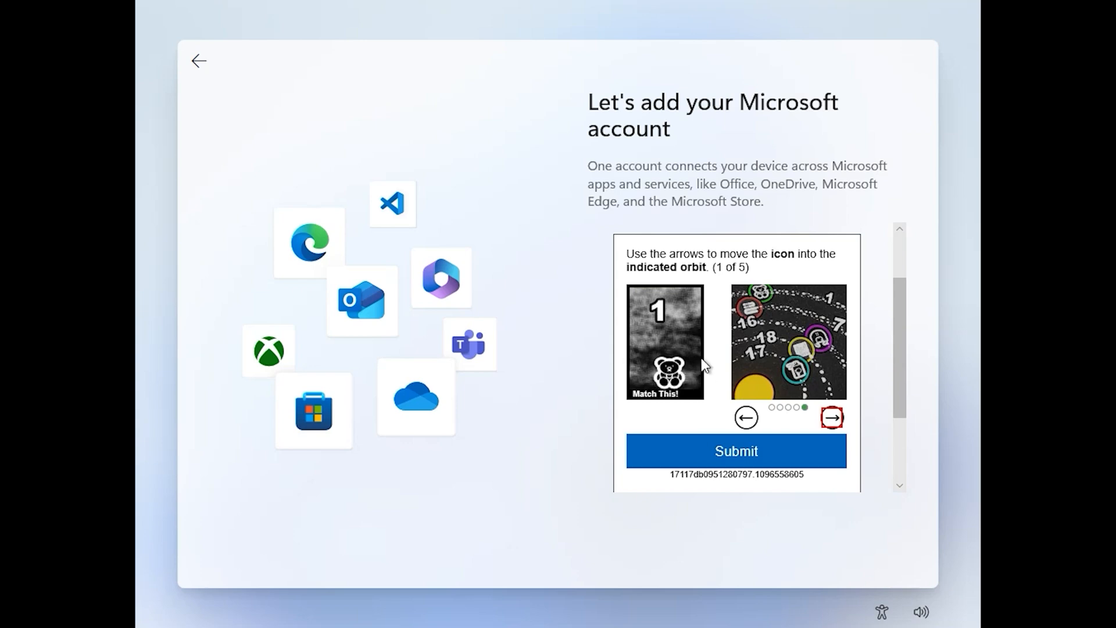
mouse_move(760, 297)
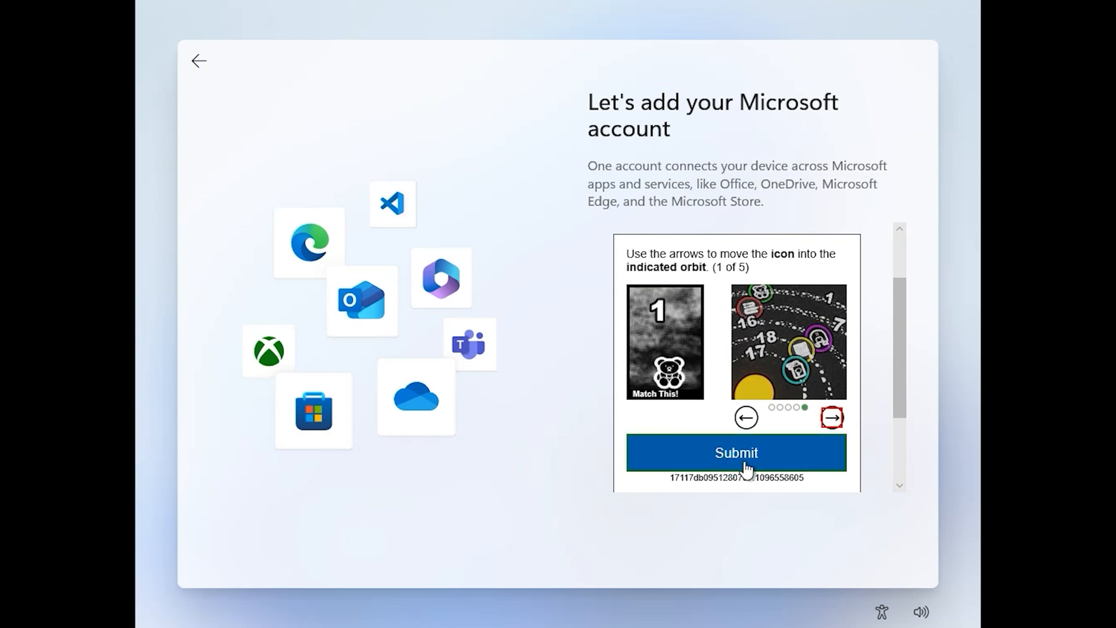
click(736, 453)
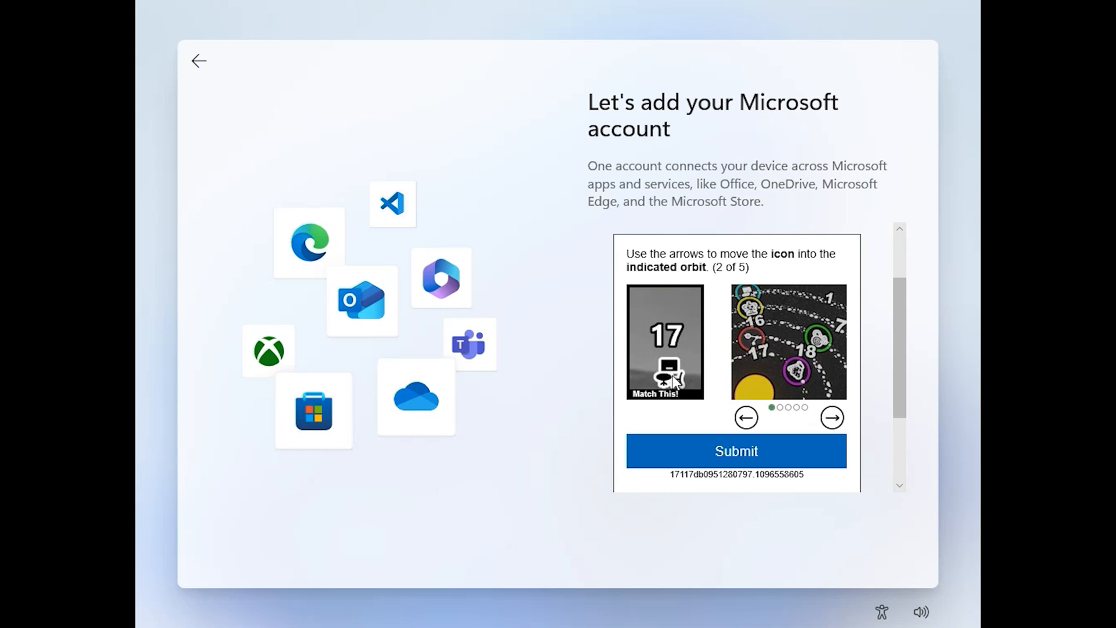
mouse_move(688, 333)
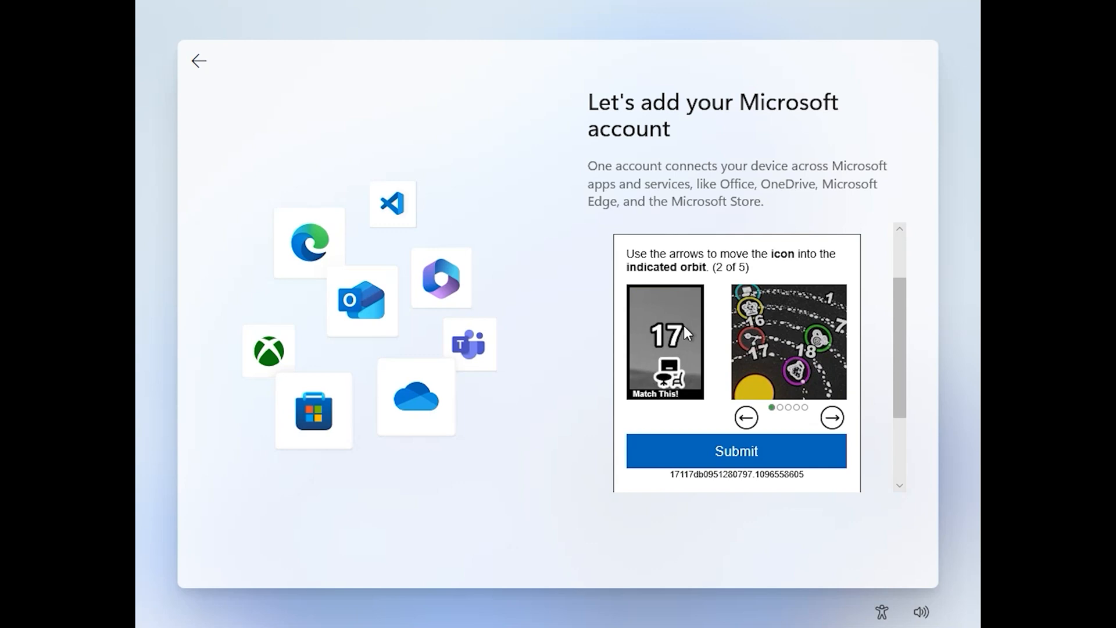
mouse_move(832, 419)
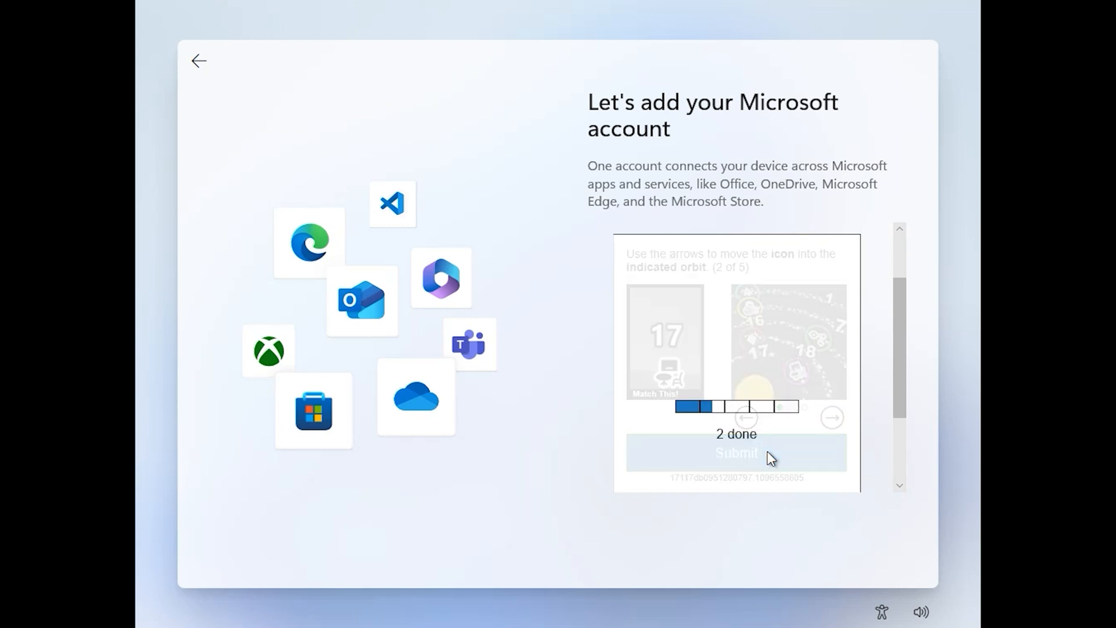
click(735, 453)
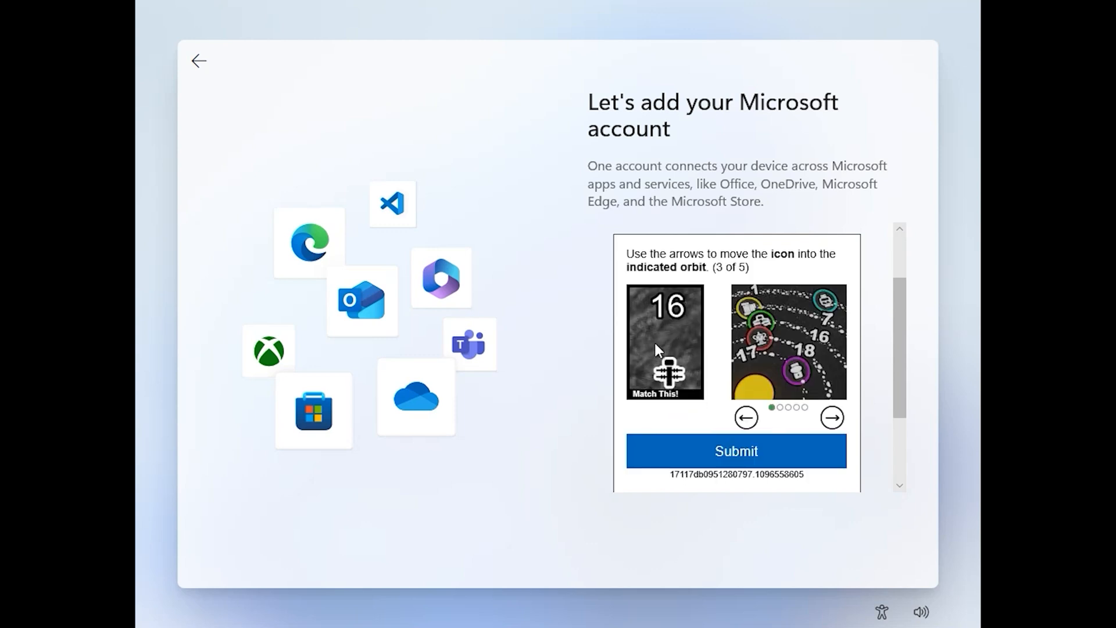
mouse_move(816, 331)
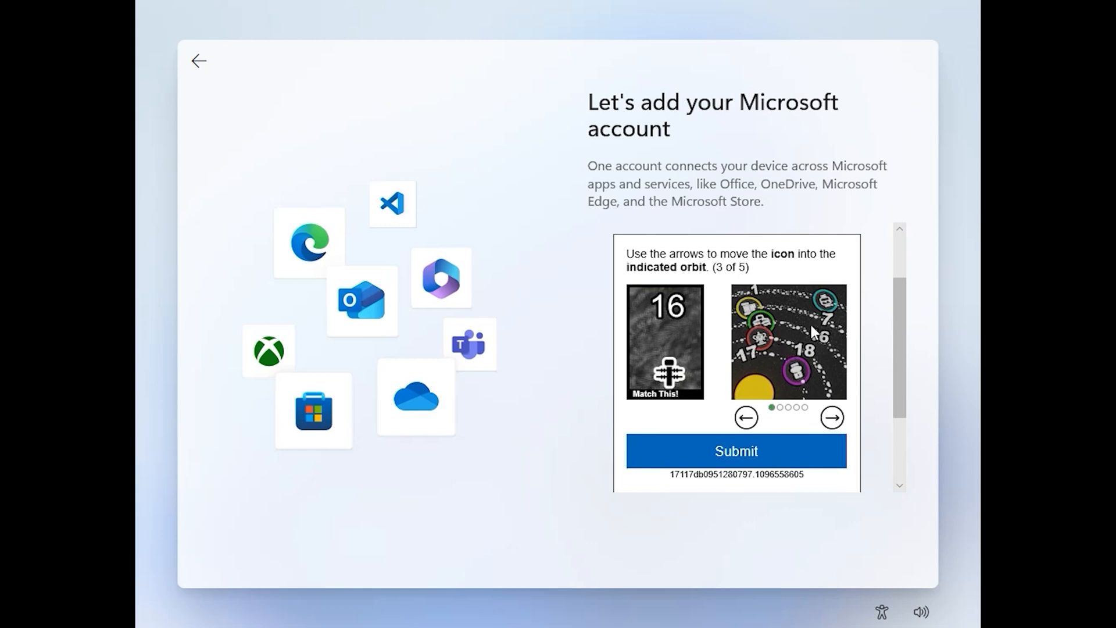
click(832, 418)
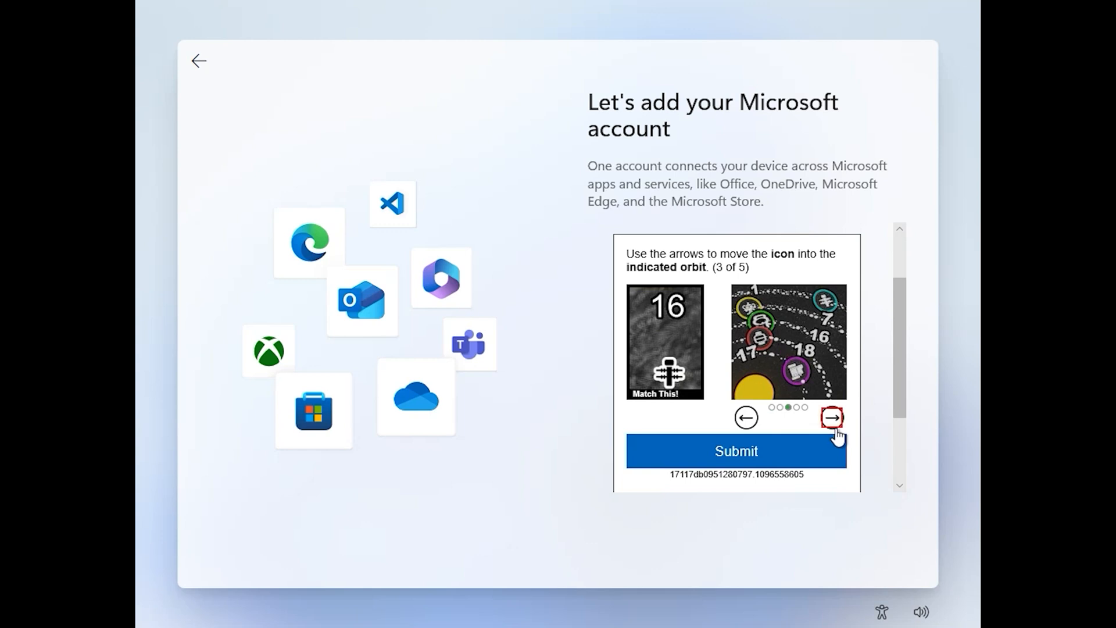
click(831, 418)
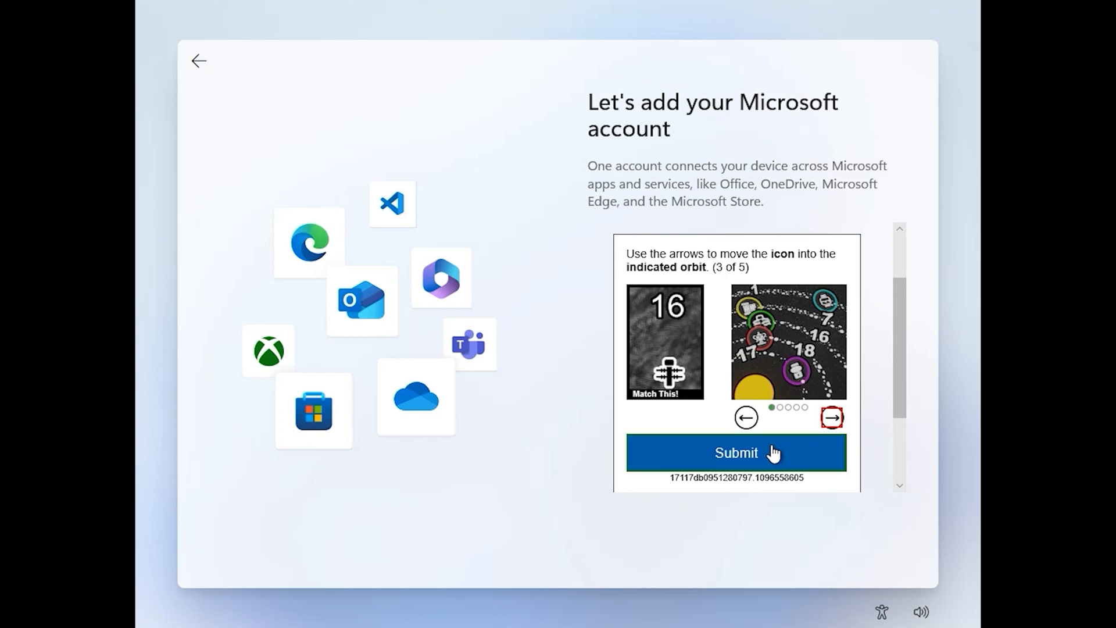
click(831, 418)
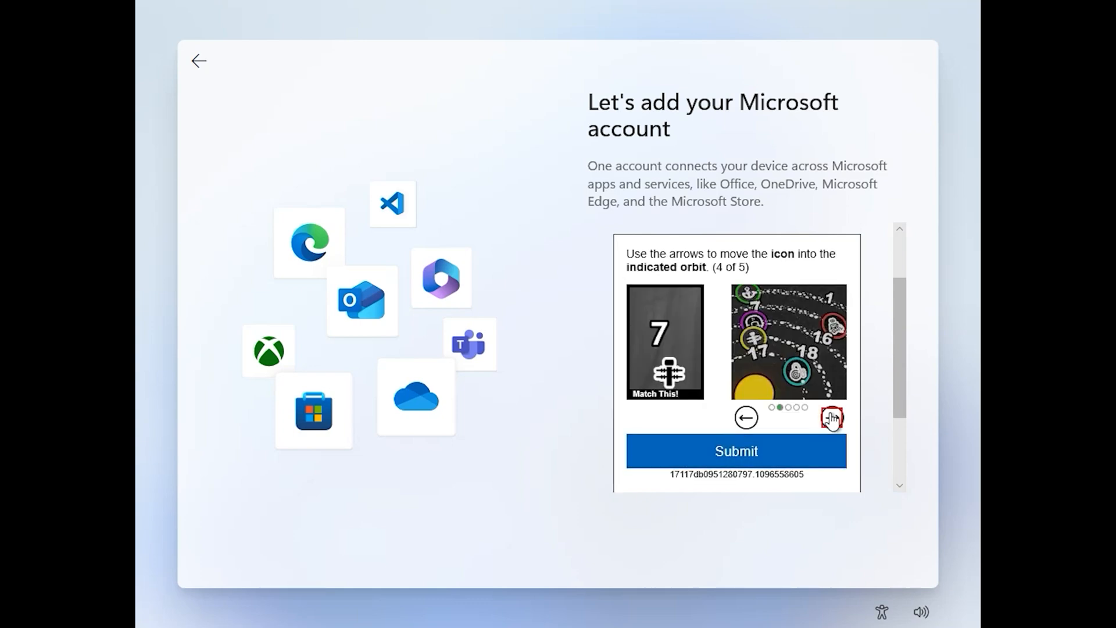
click(832, 418)
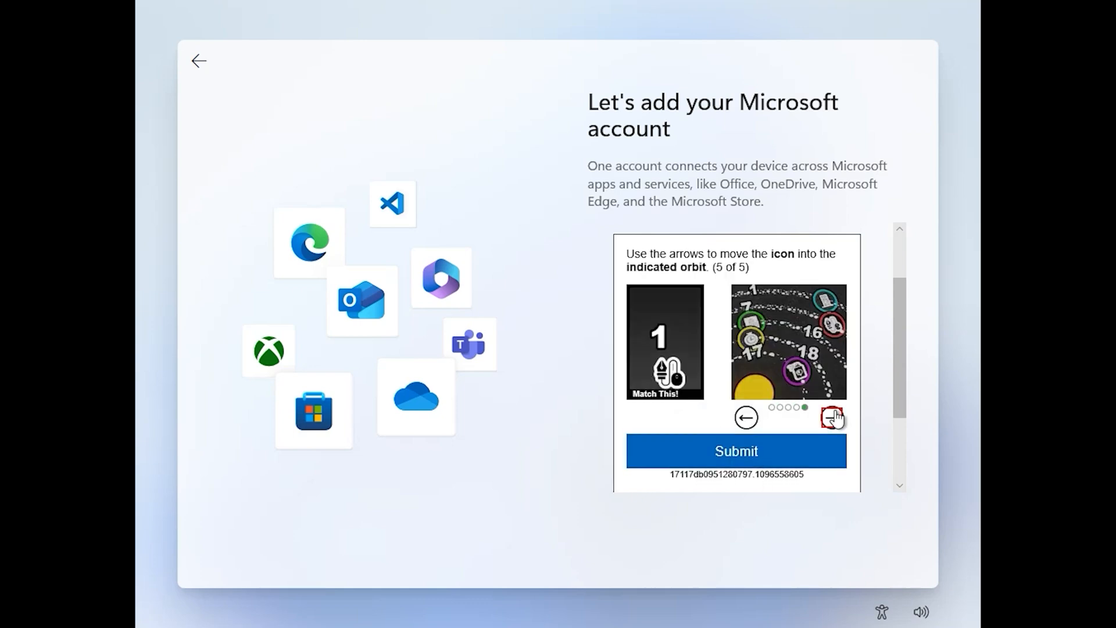
click(736, 450)
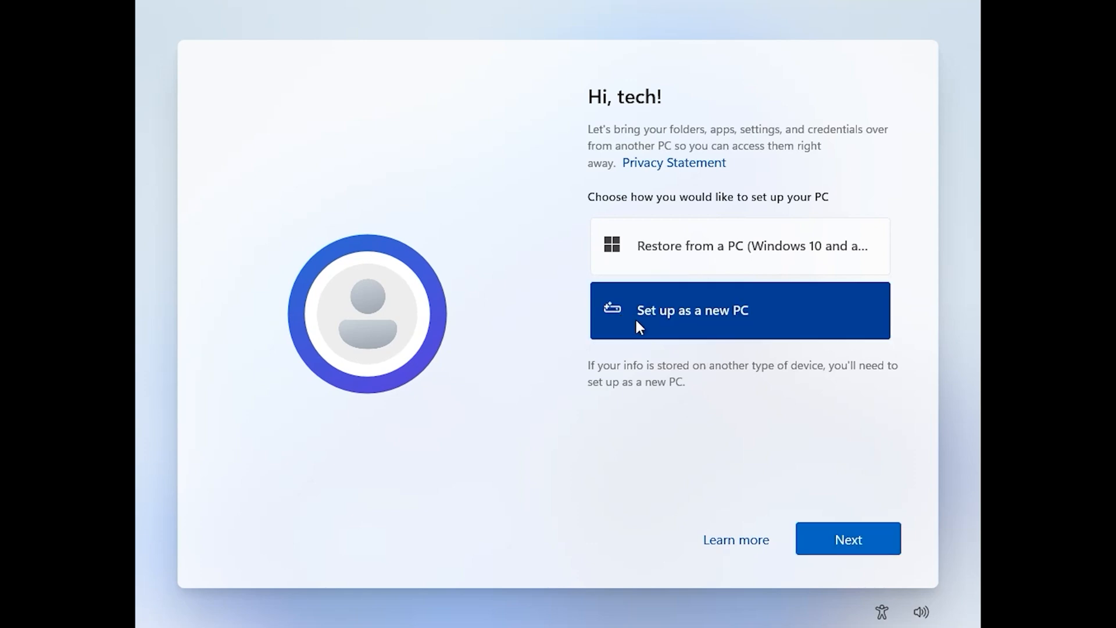
mouse_move(847, 539)
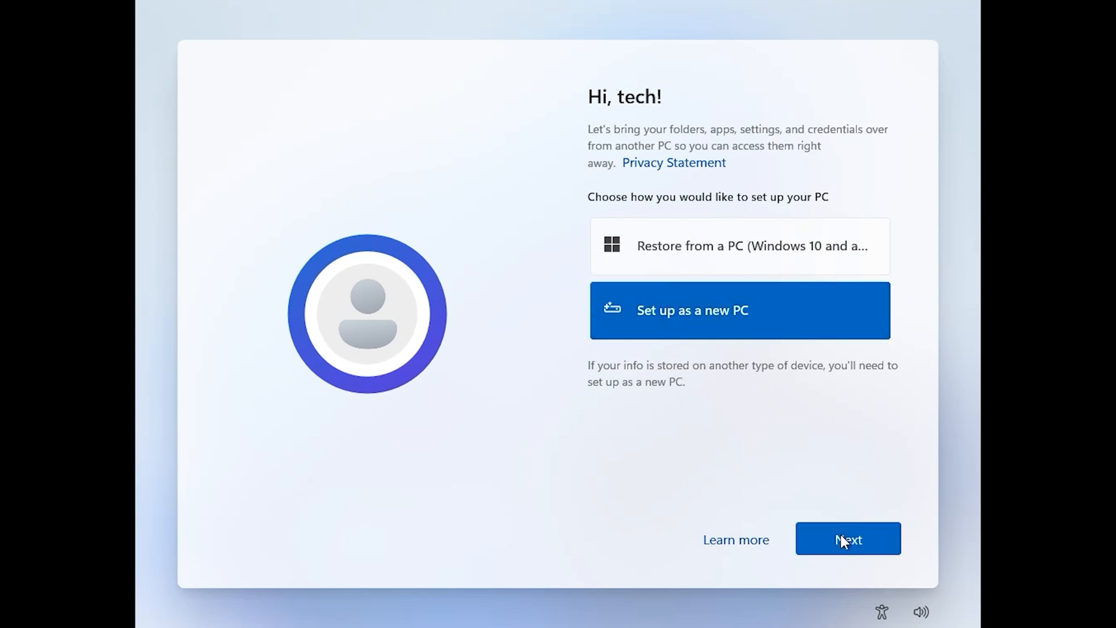
click(848, 539)
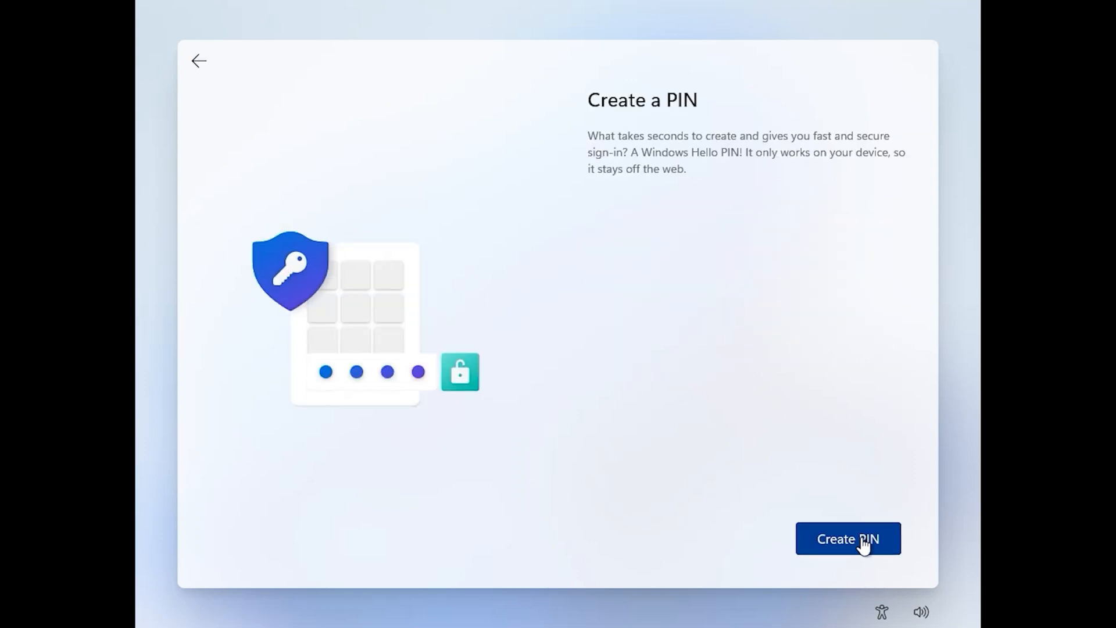
Create a Windows Hello PIN, replacing the rejected simple one with a longer PIN
click(847, 538)
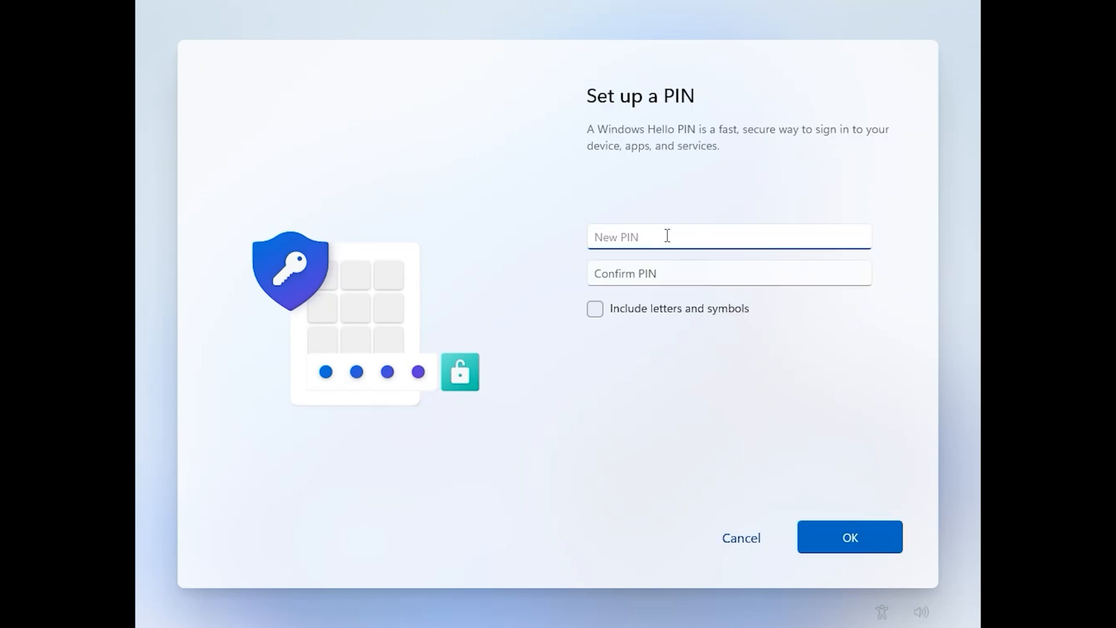
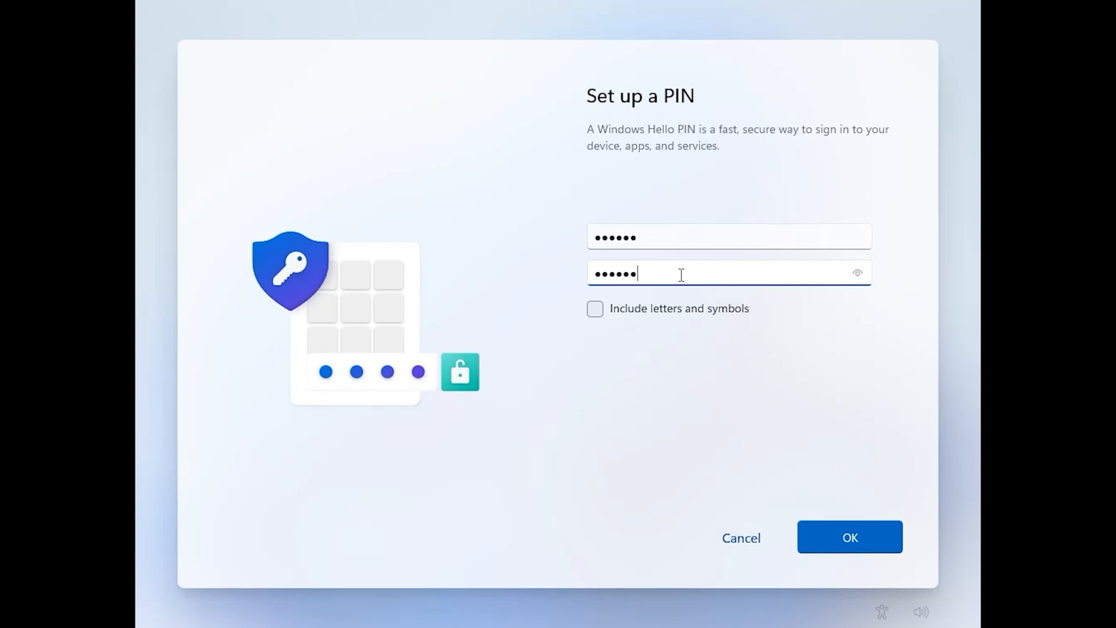
click(849, 537)
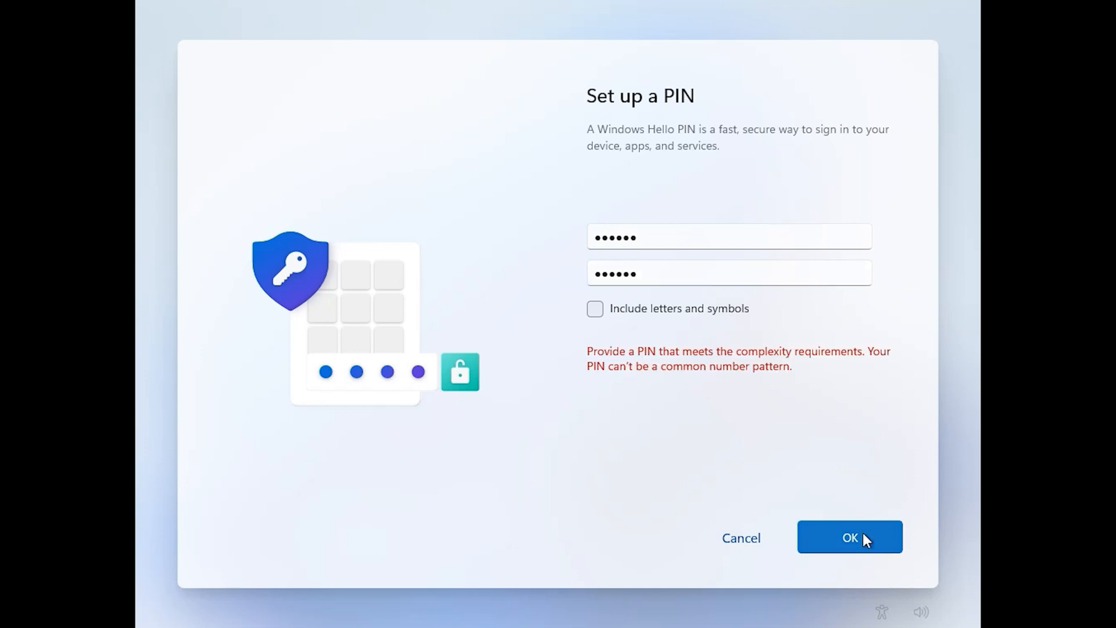
click(712, 236)
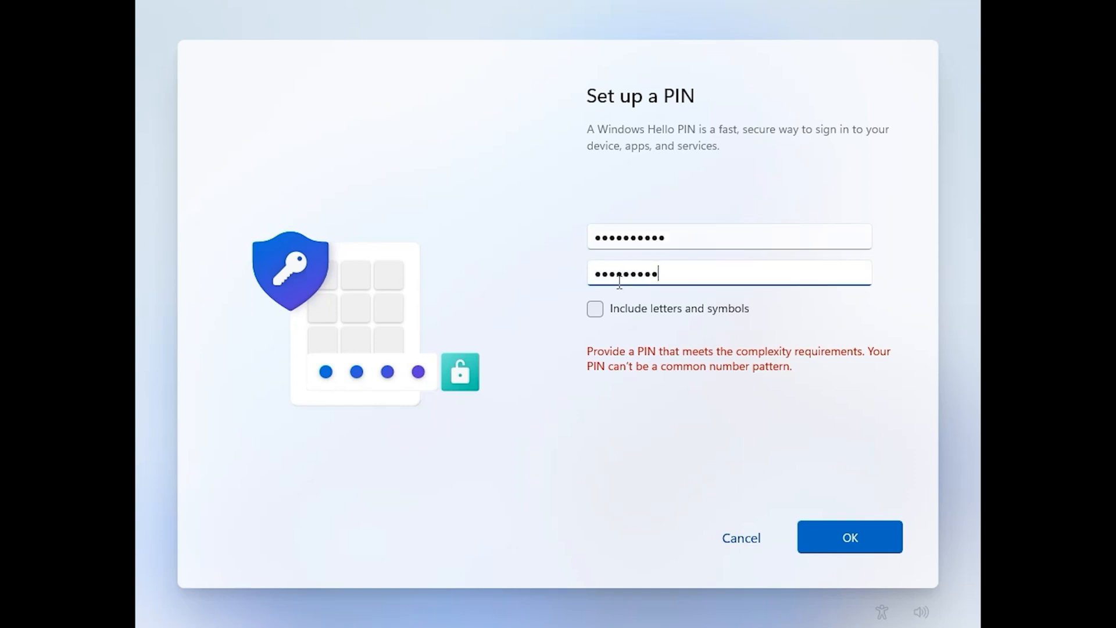
click(849, 537)
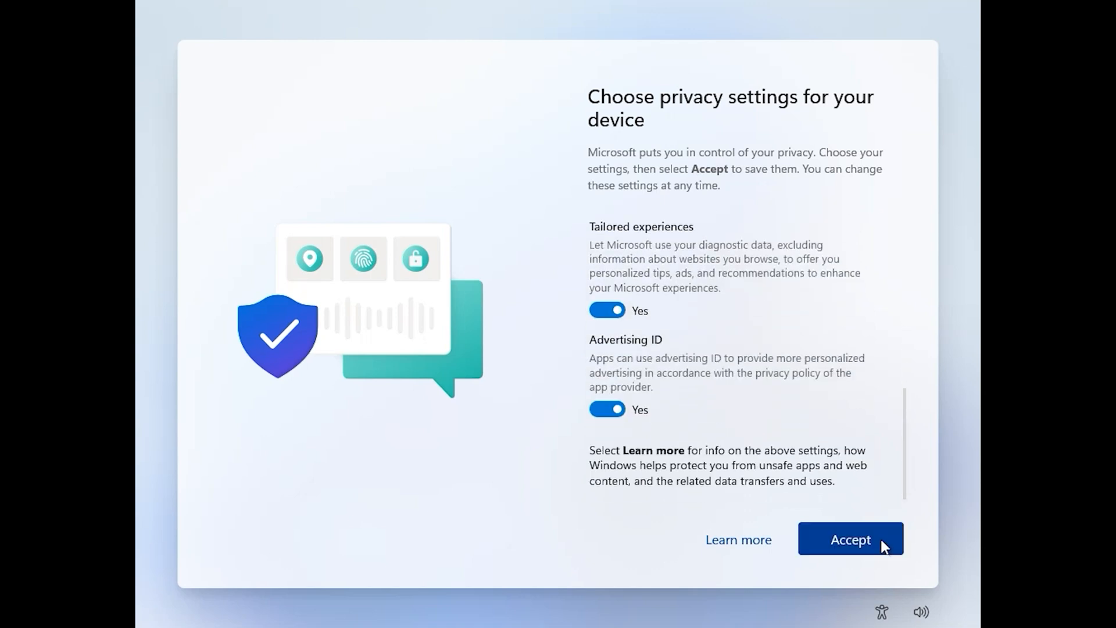
Accept privacy defaults and tick Development, Gaming, Business and Family device uses
click(850, 539)
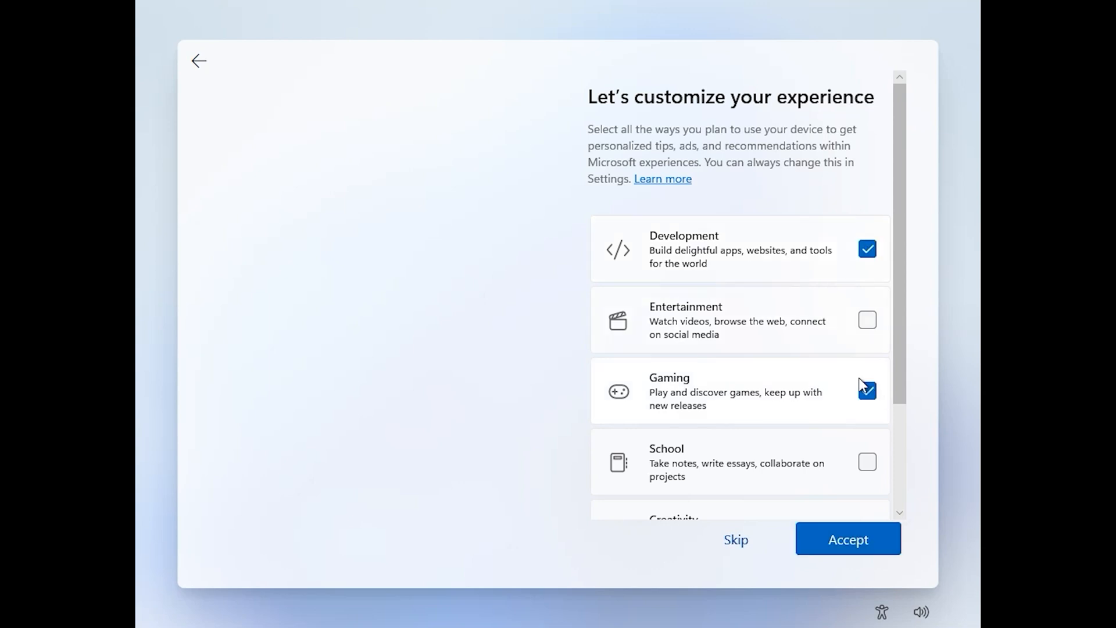
scroll(down, 3)
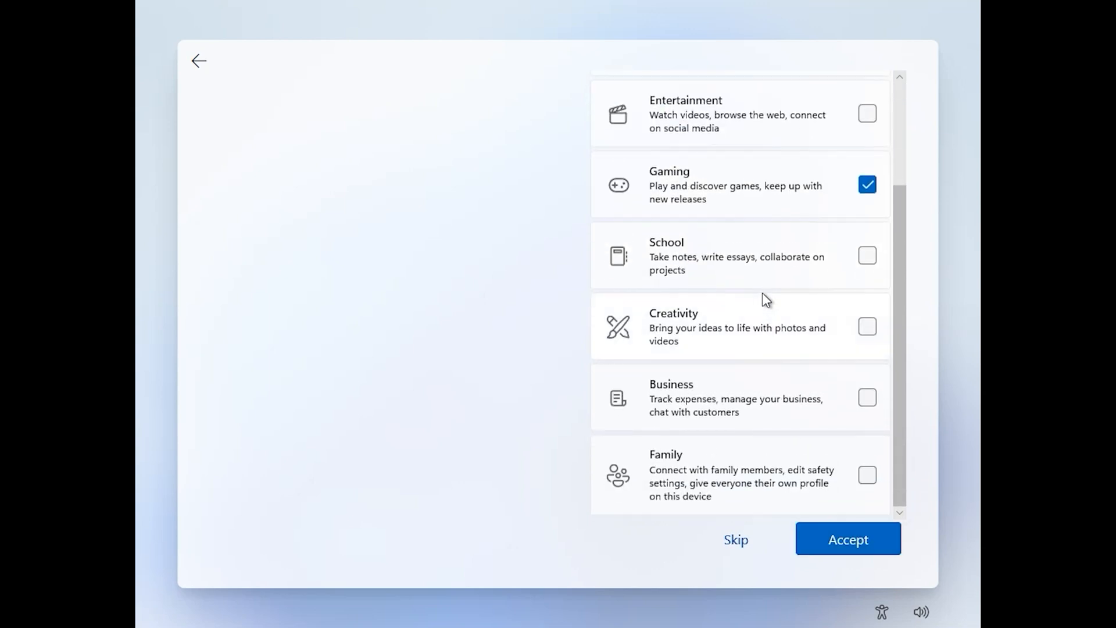
scroll(up, 3)
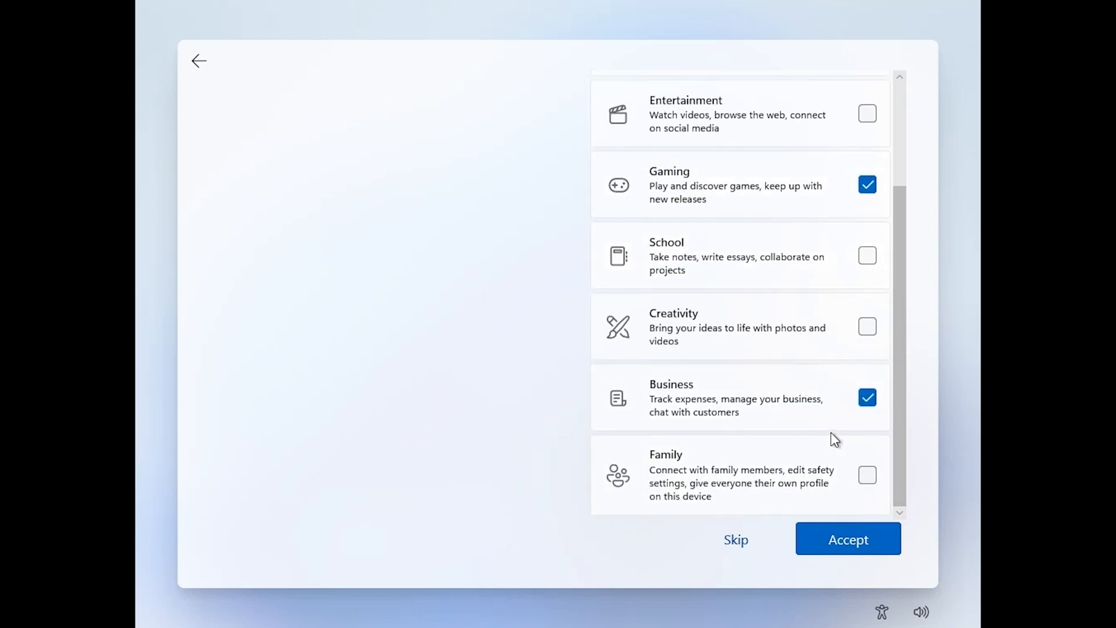
click(867, 475)
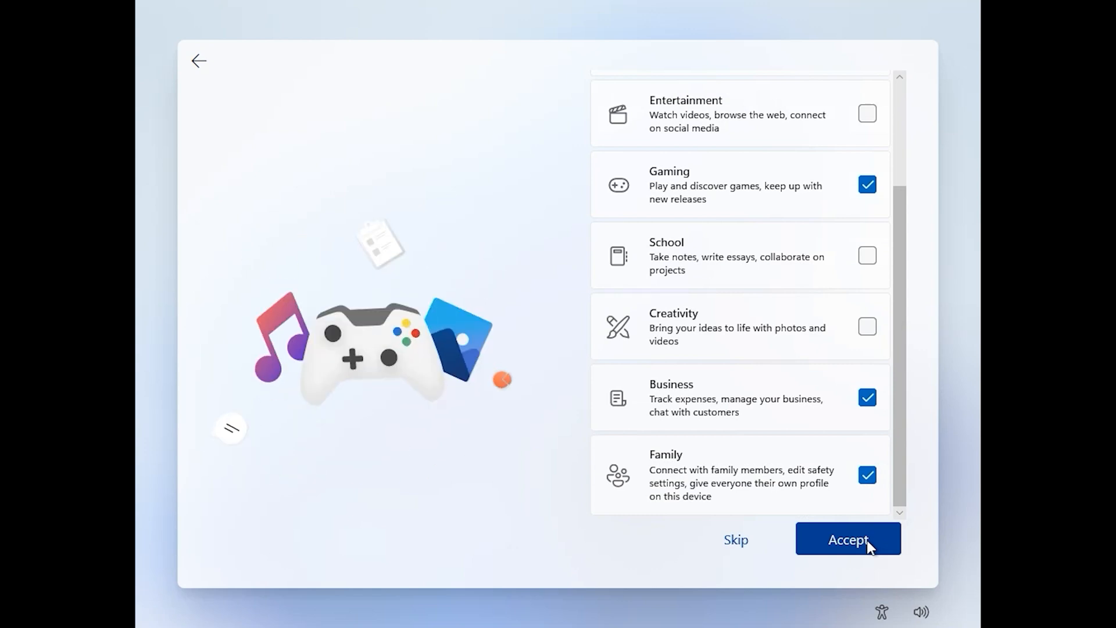
click(847, 539)
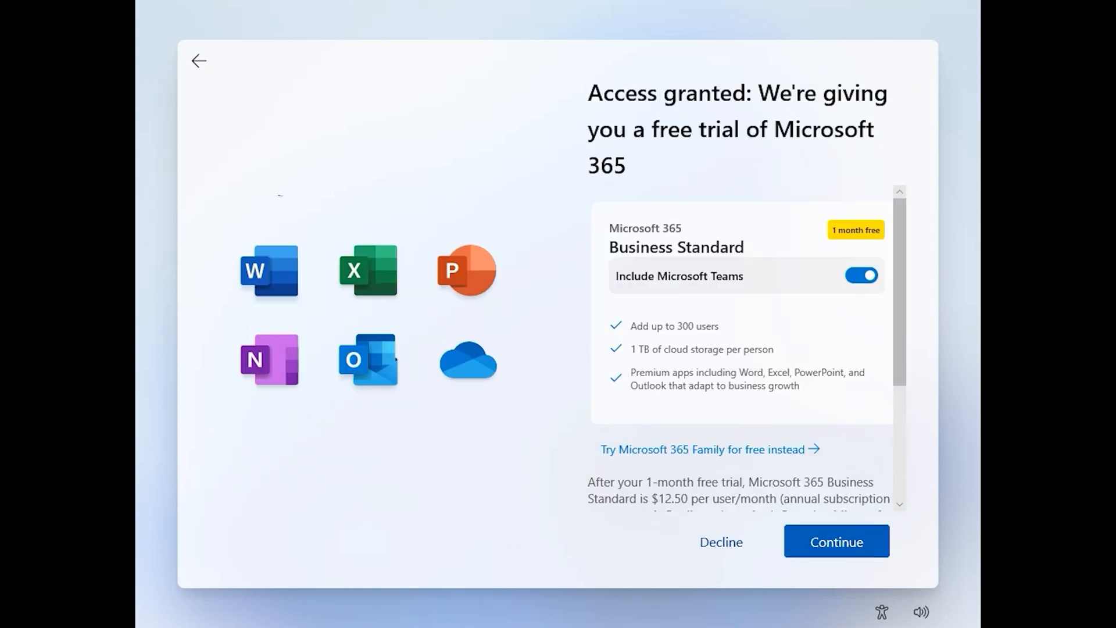
mouse_move(749, 580)
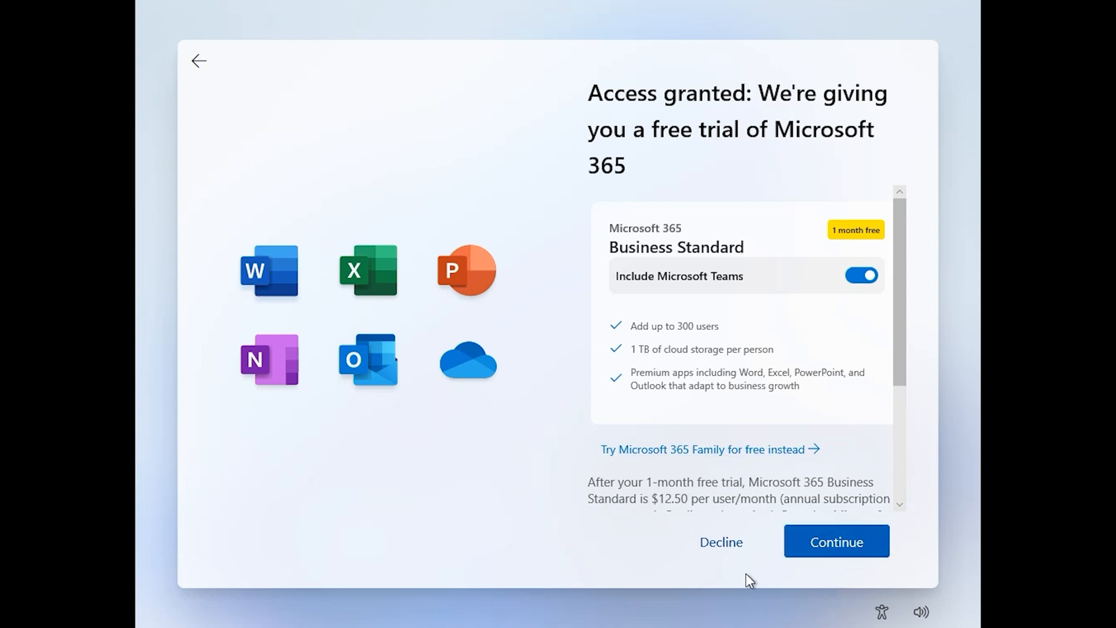
Decline the Microsoft 365 trial and Basic offers and skip PC Game Pass
click(720, 542)
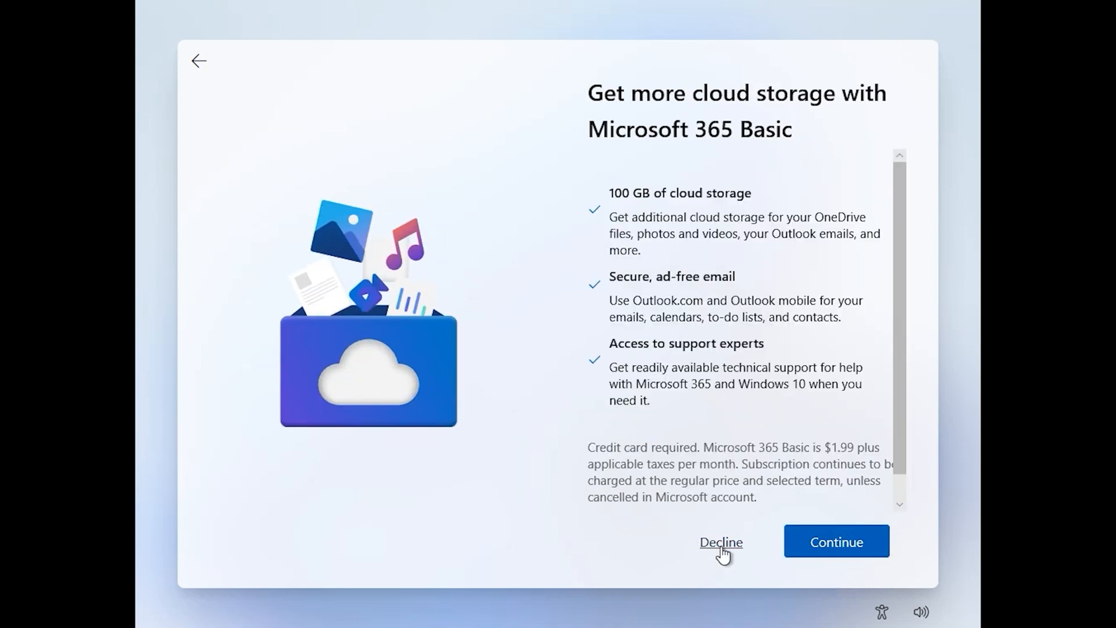
click(720, 542)
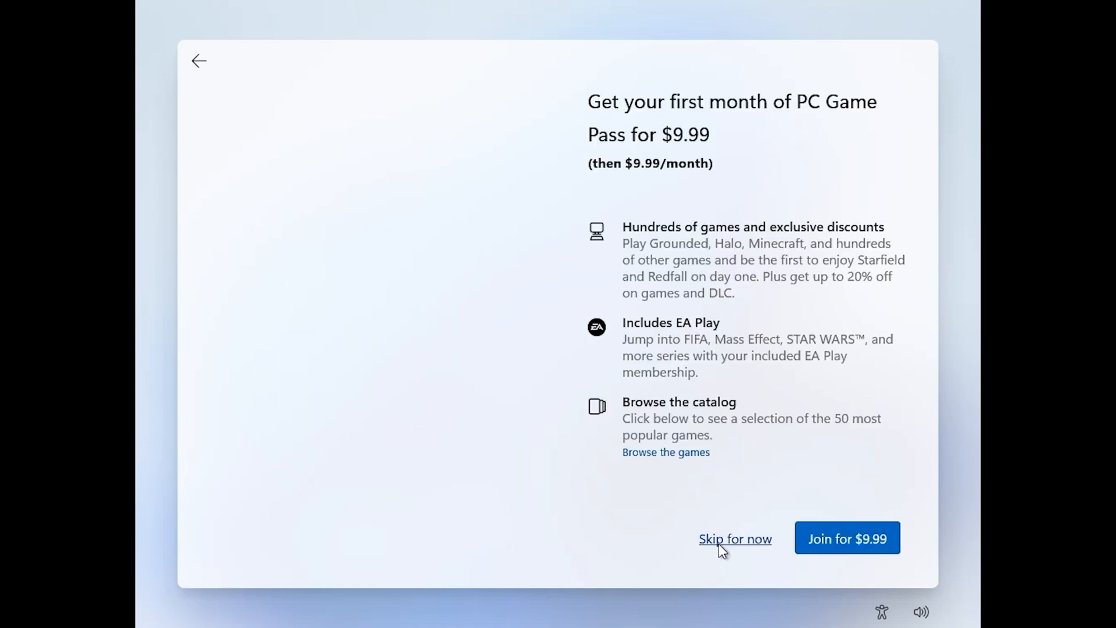
click(665, 451)
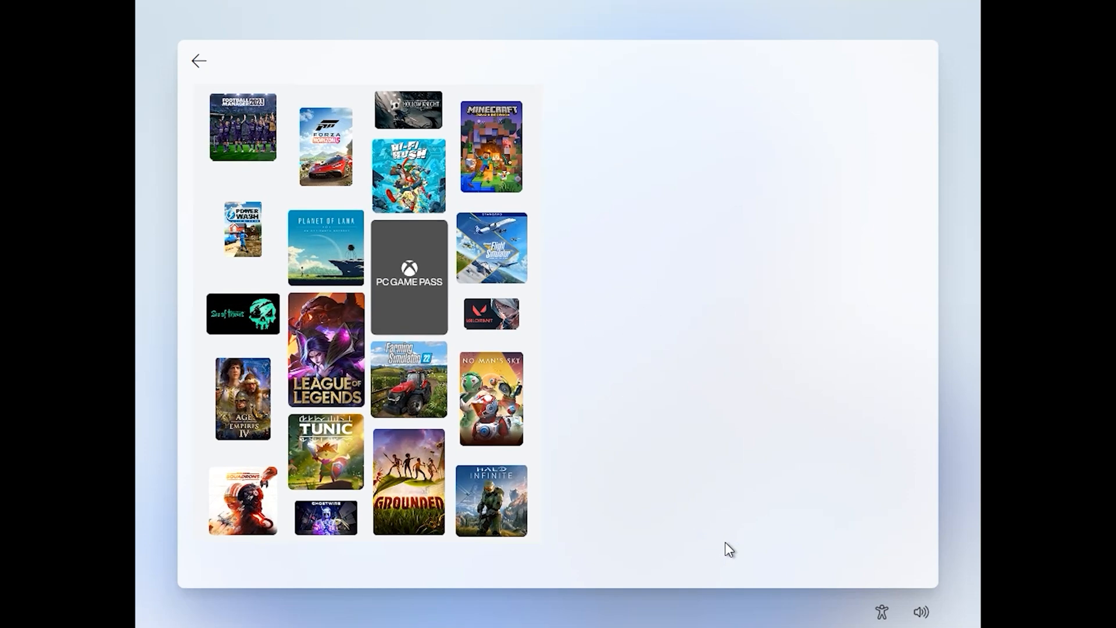